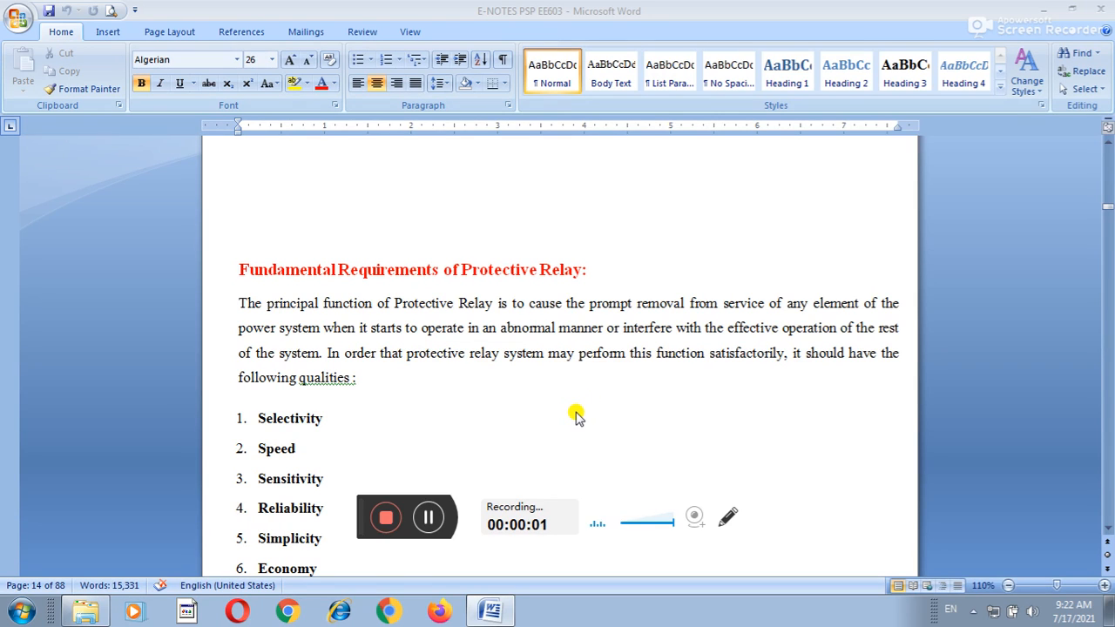
mouse_move(550, 417)
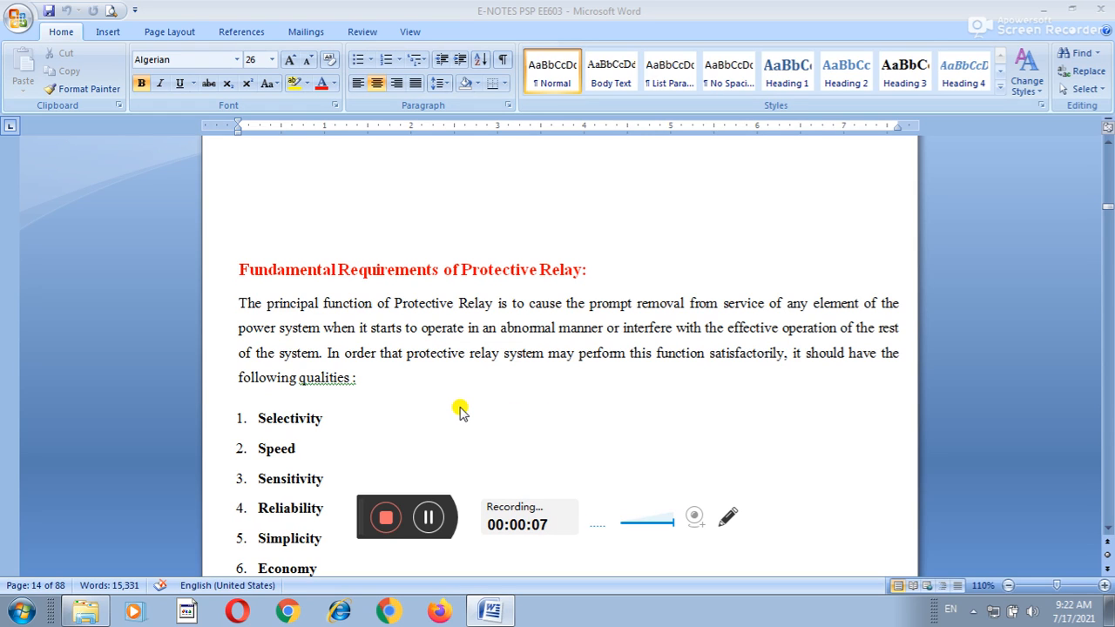
mouse_move(426, 434)
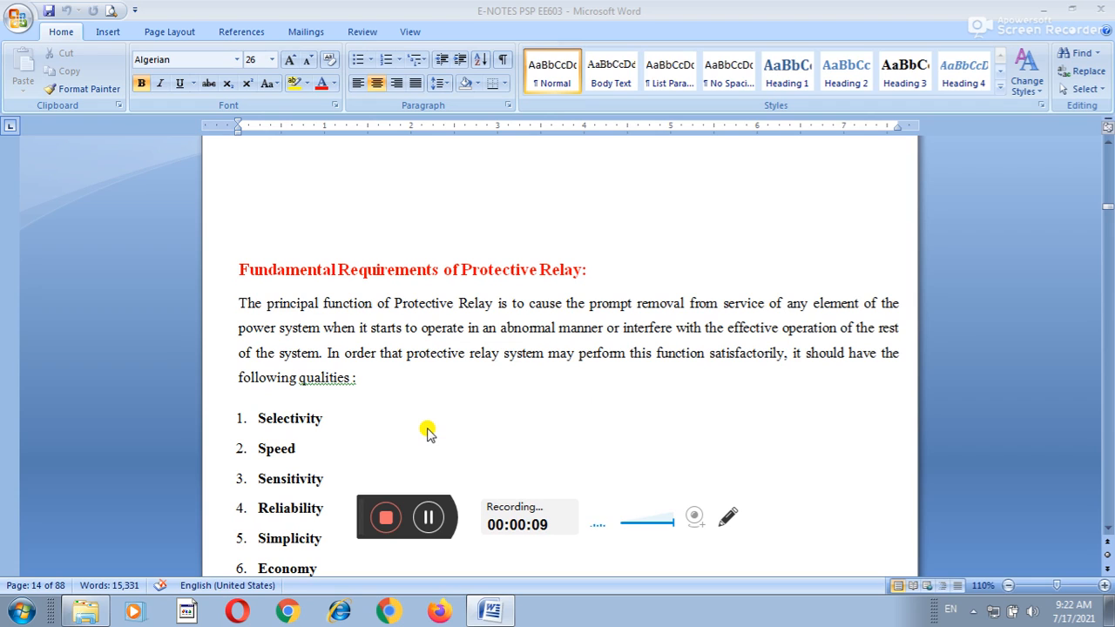
mouse_move(425, 406)
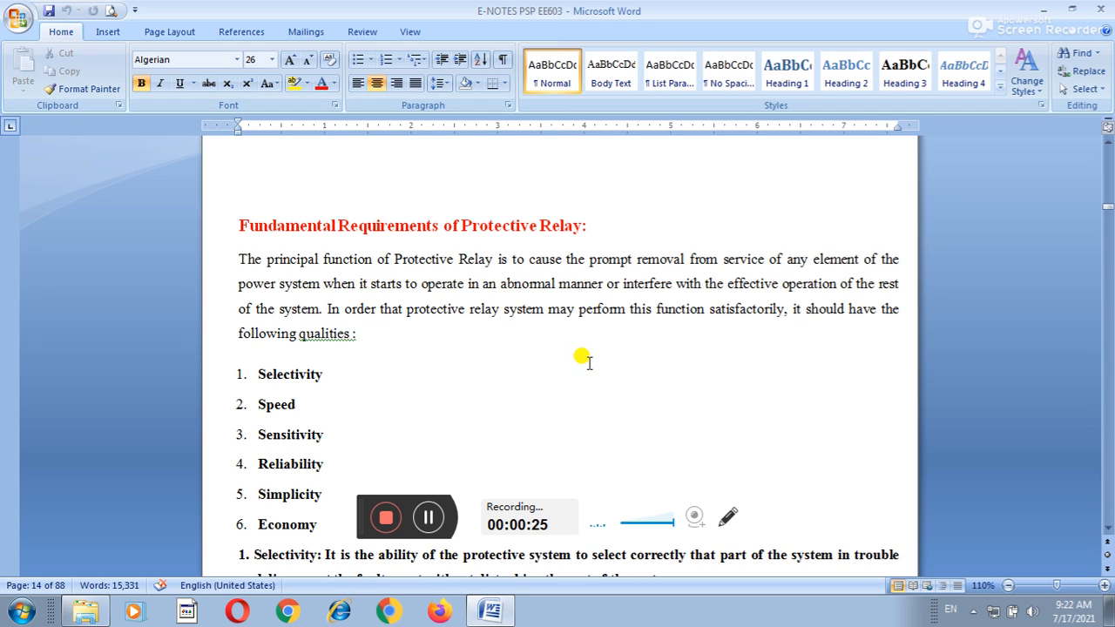
mouse_move(530, 379)
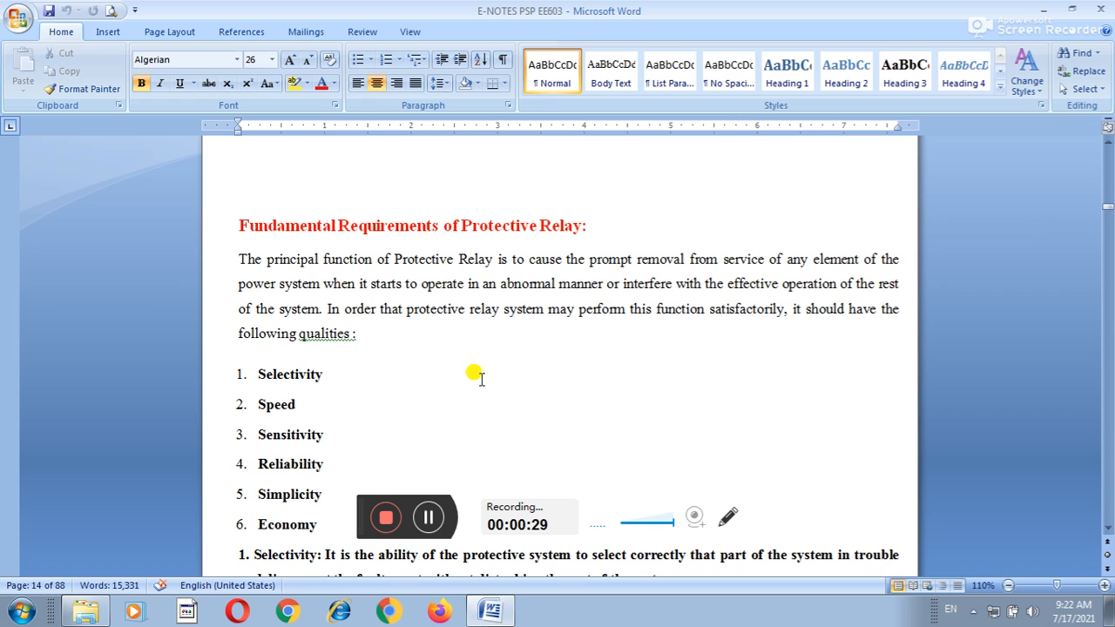
mouse_move(446, 432)
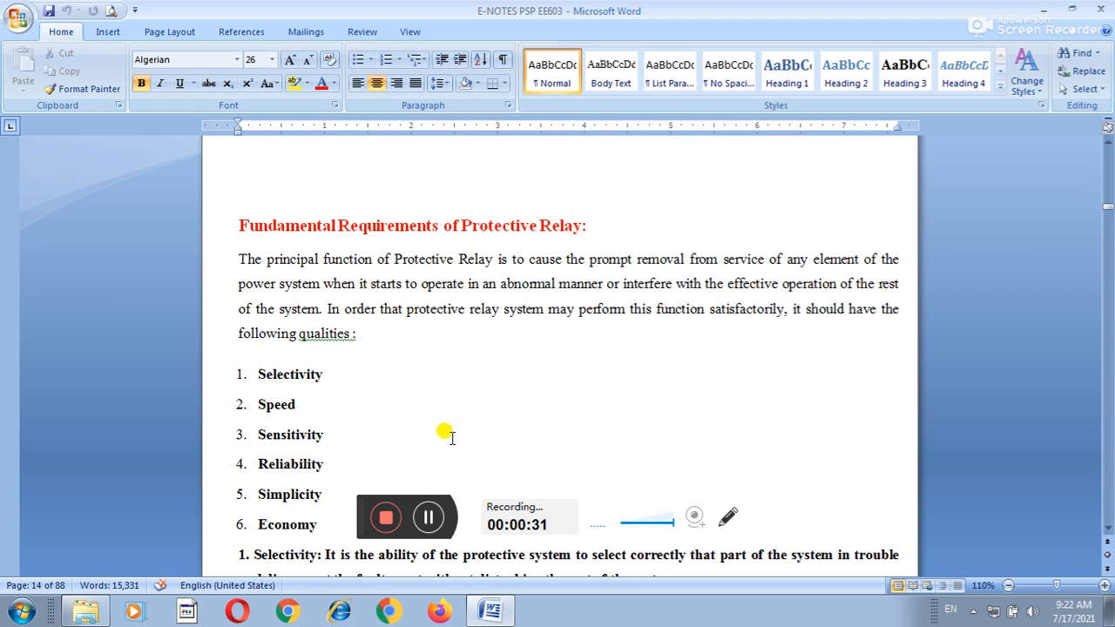
mouse_move(460, 442)
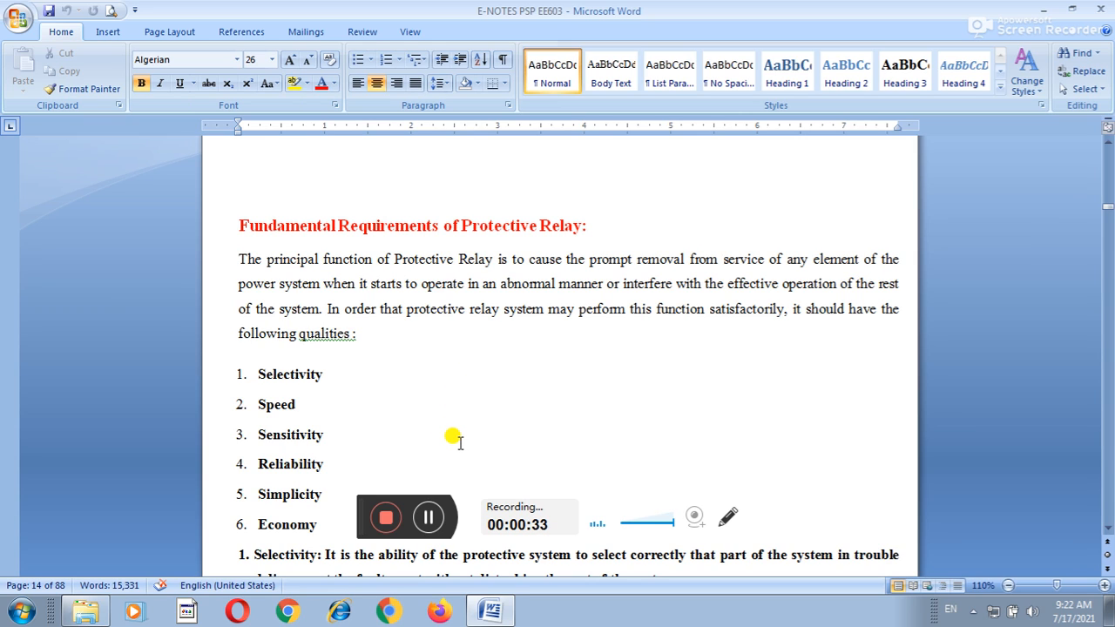
mouse_move(478, 432)
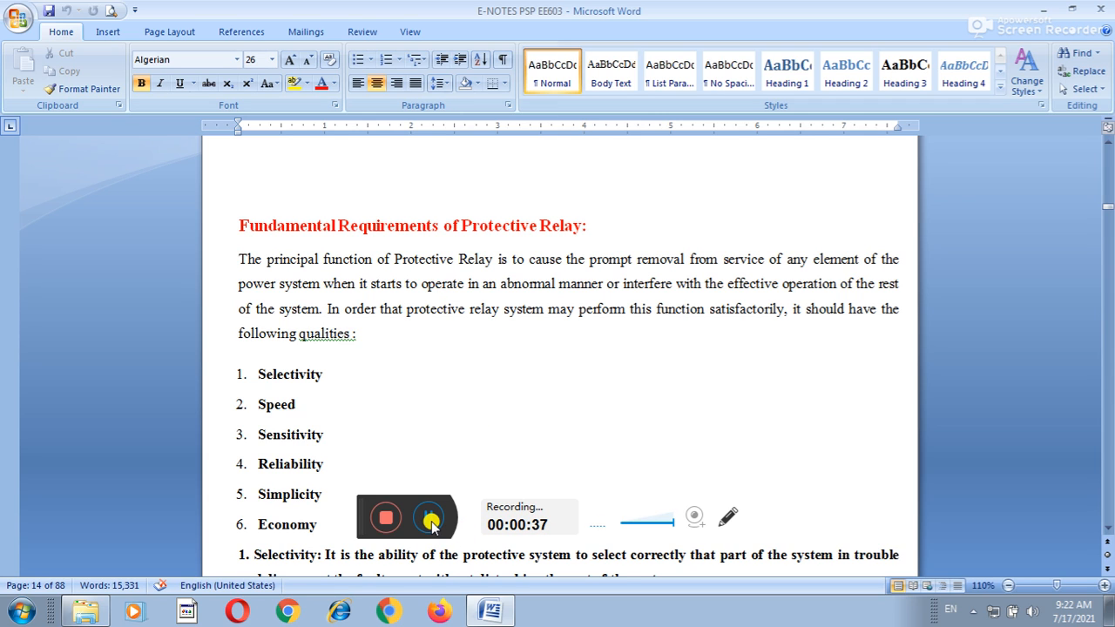
scroll("down", 3)
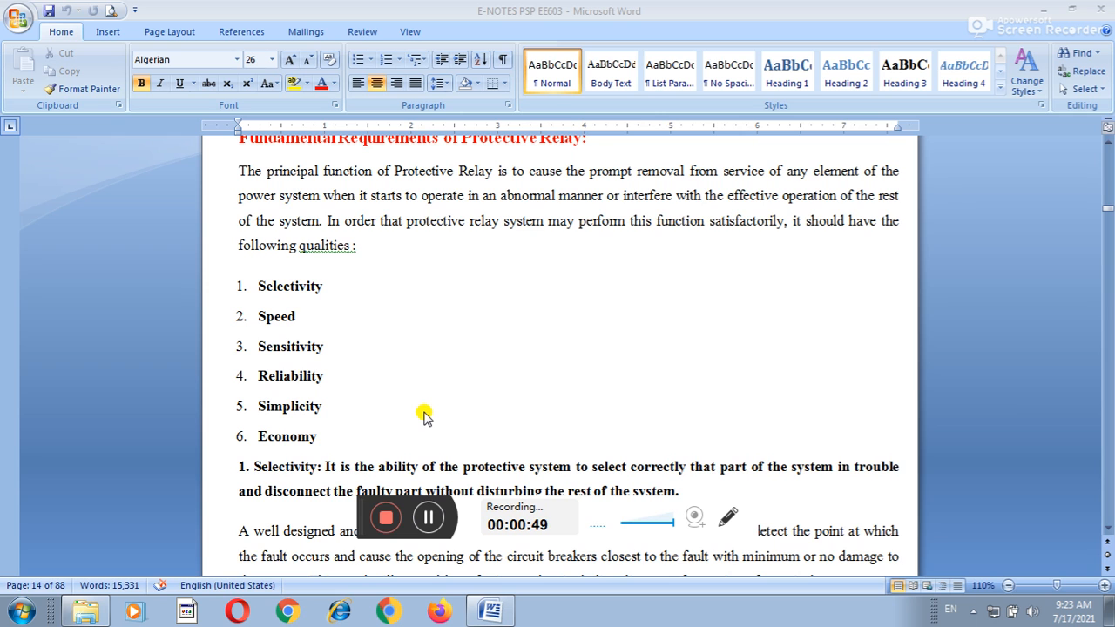
mouse_move(418, 406)
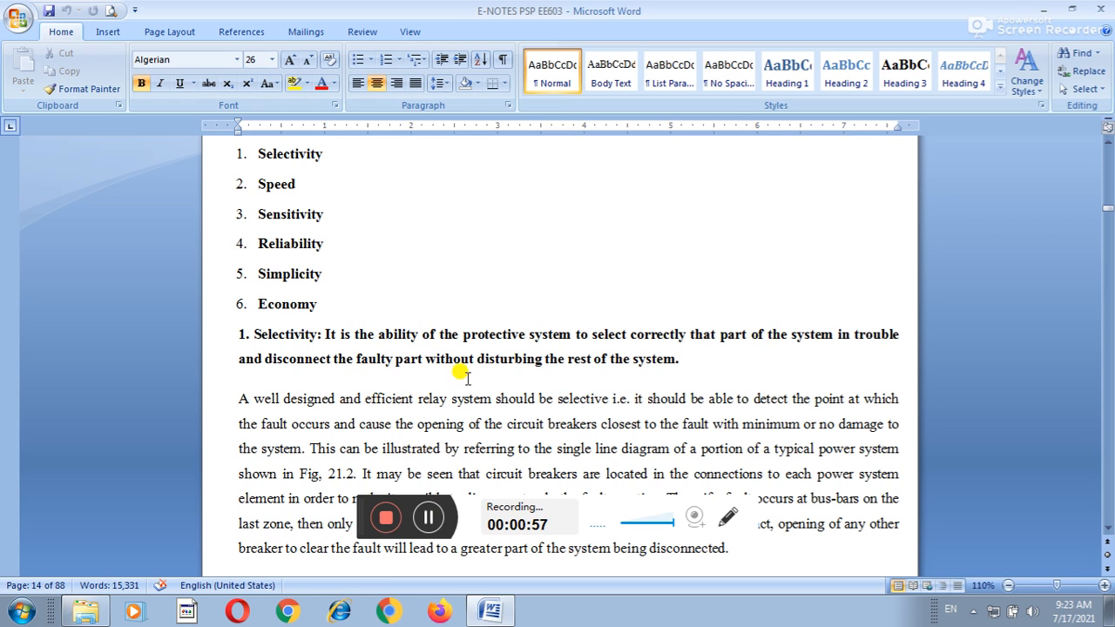
mouse_move(655, 358)
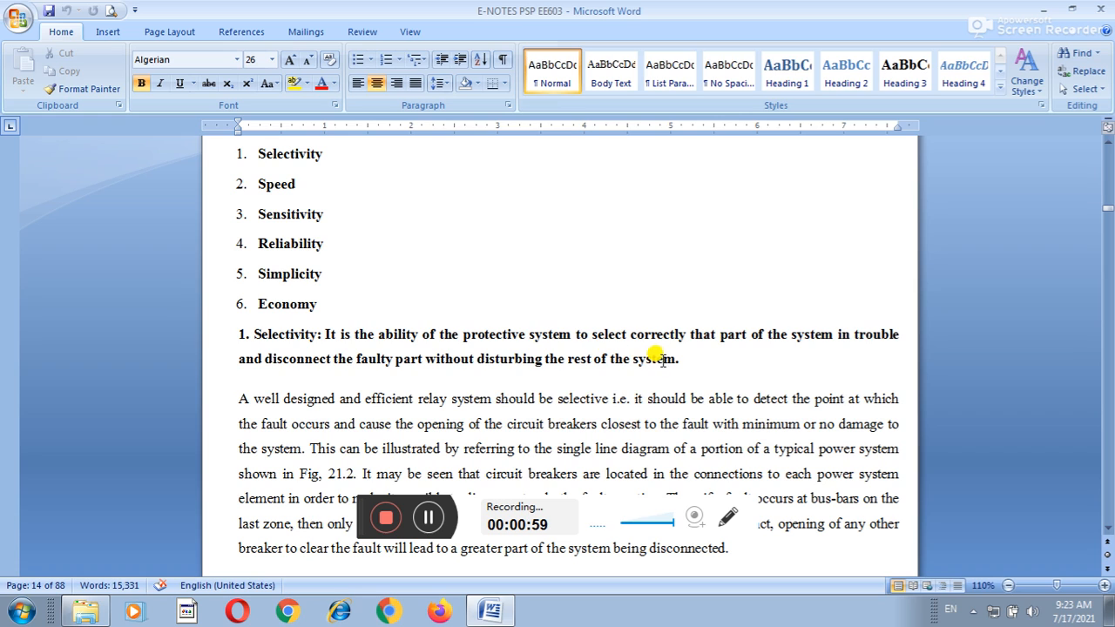
mouse_move(878, 369)
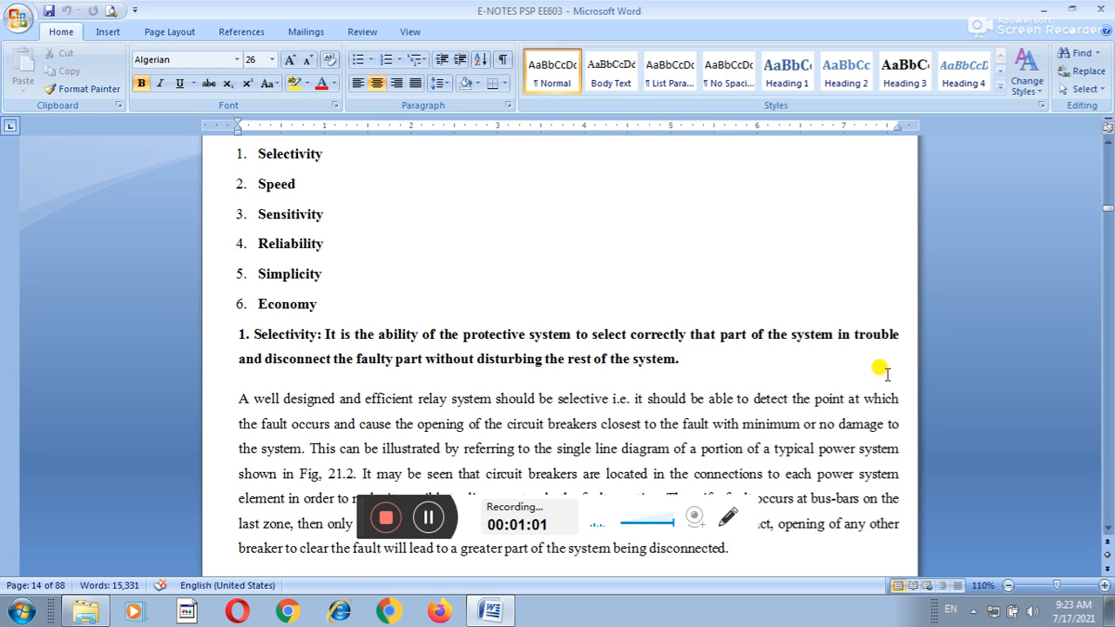
mouse_move(299, 411)
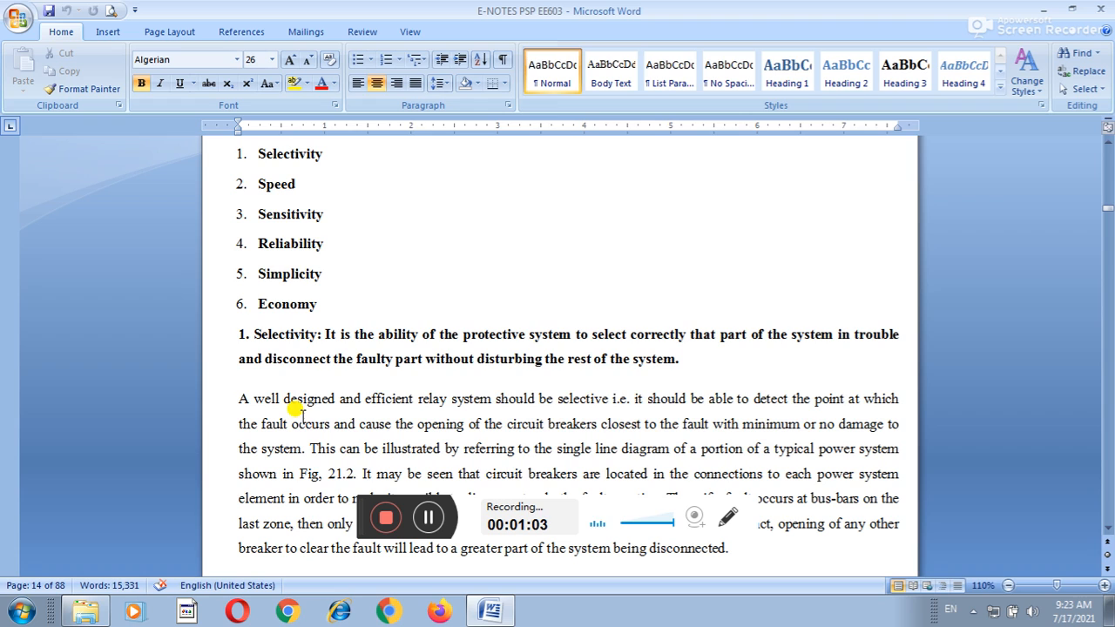
mouse_move(535, 378)
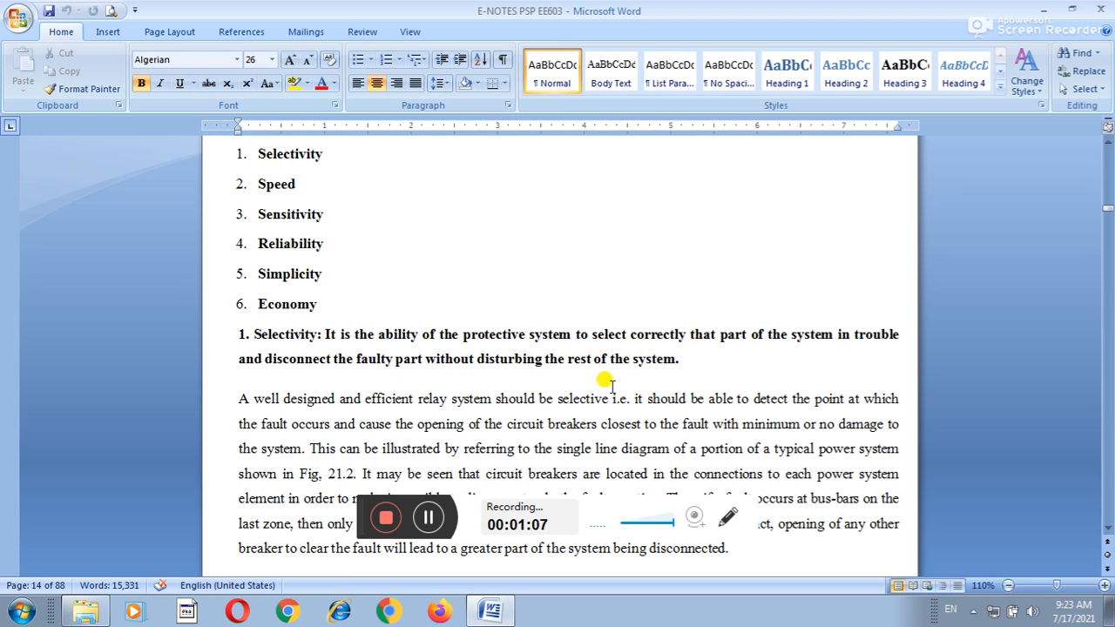
mouse_move(543, 386)
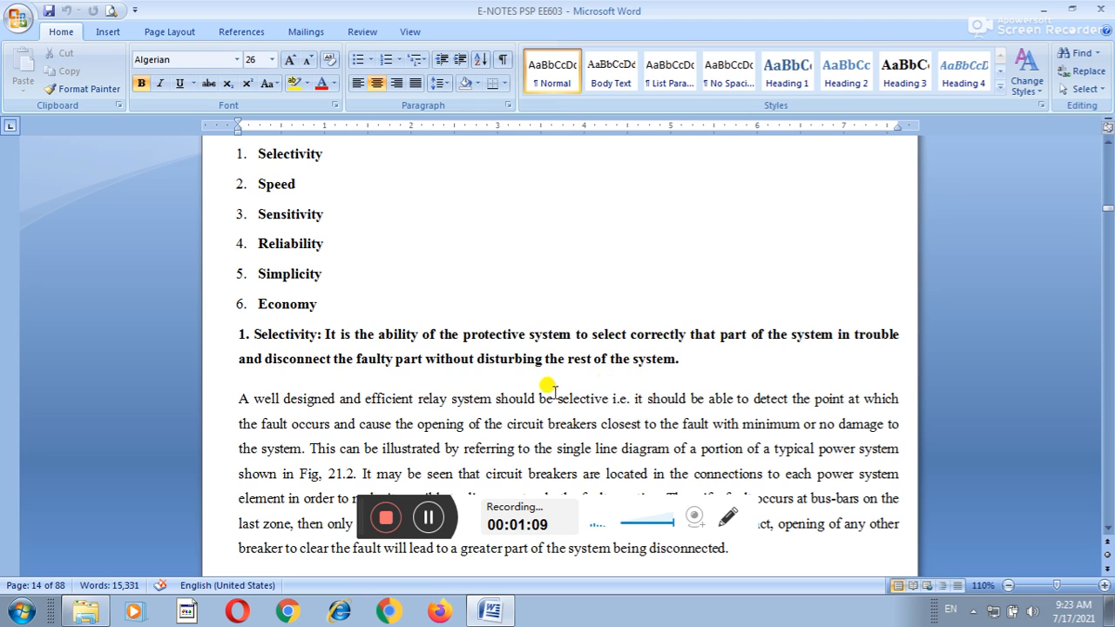
mouse_move(453, 375)
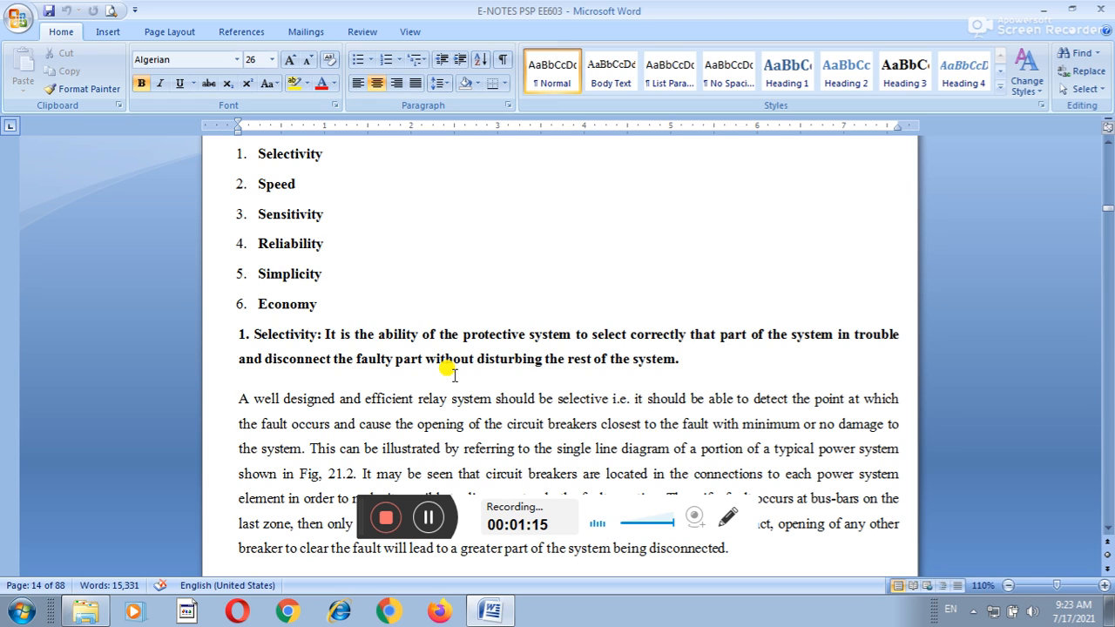
mouse_move(516, 415)
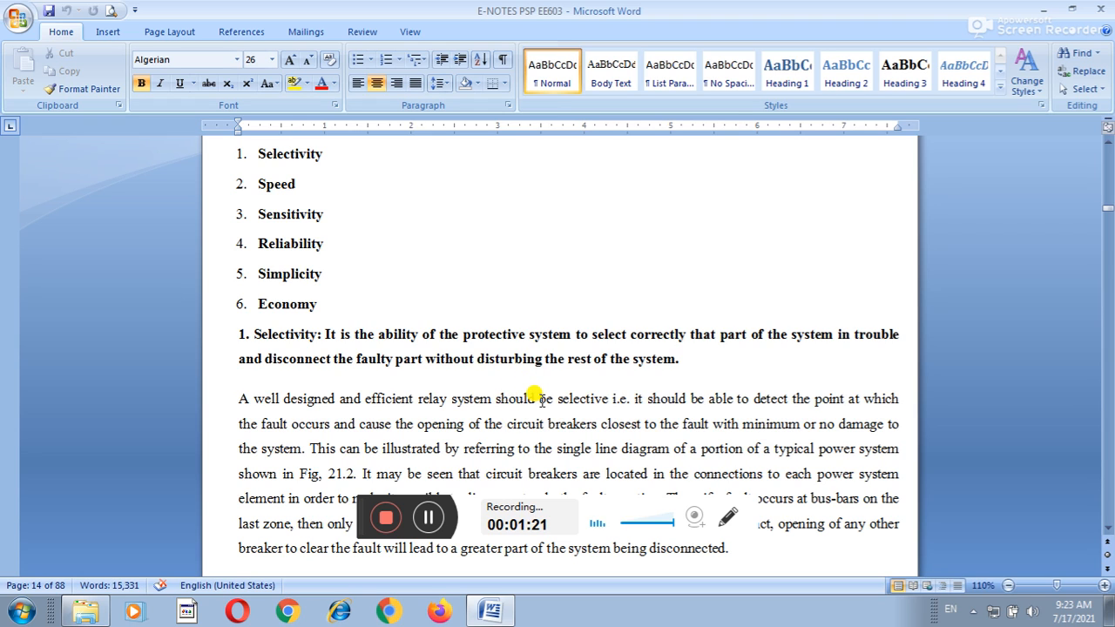
mouse_move(512, 416)
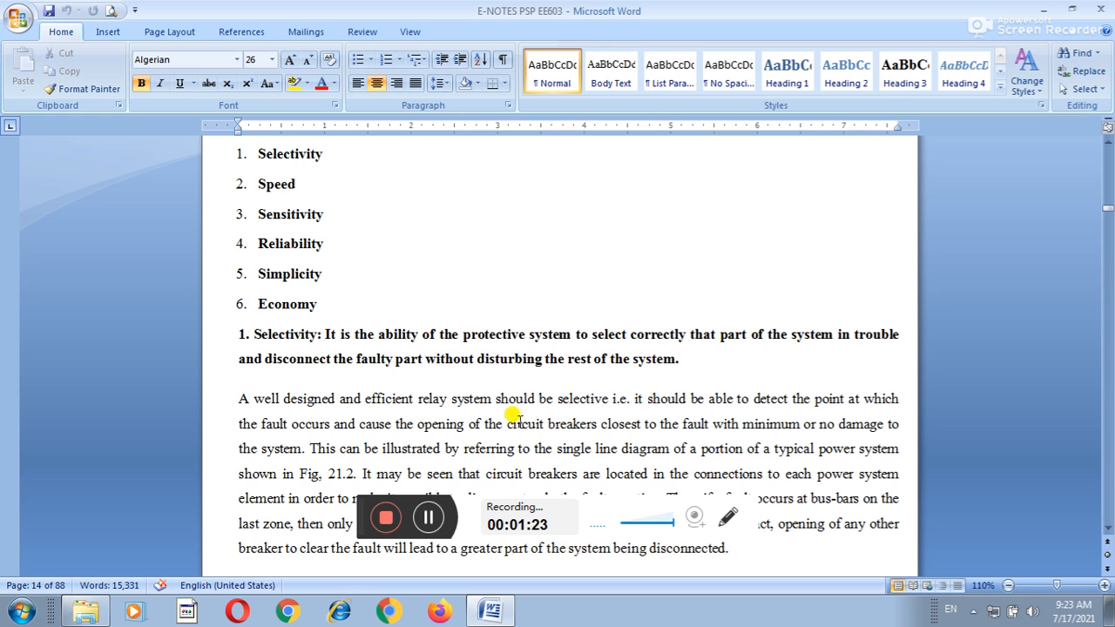
mouse_move(550, 385)
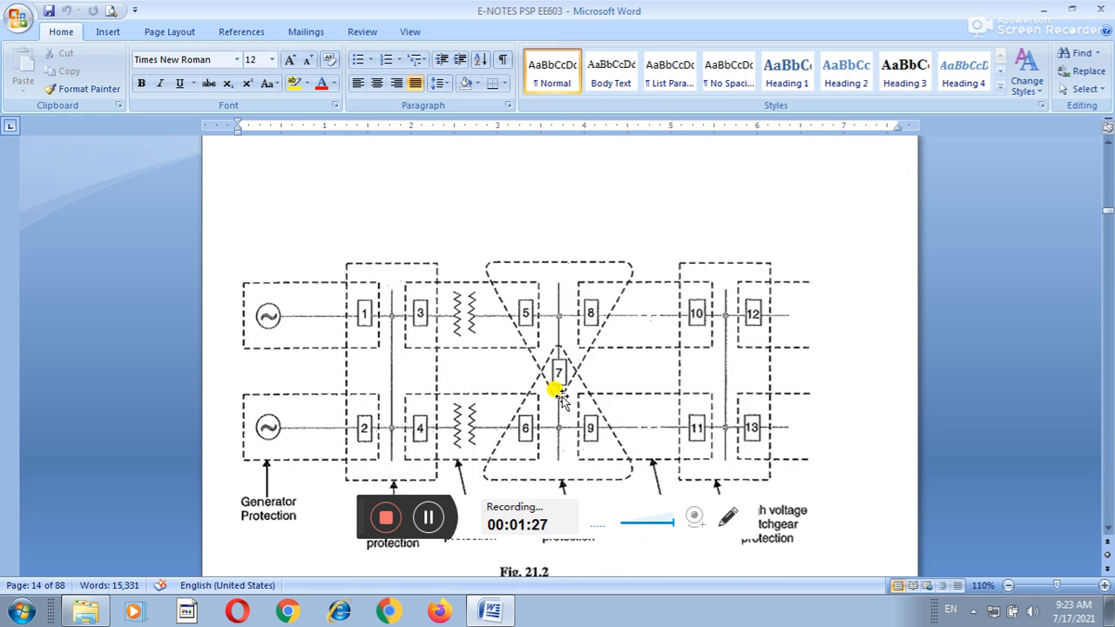
scroll("down", 3)
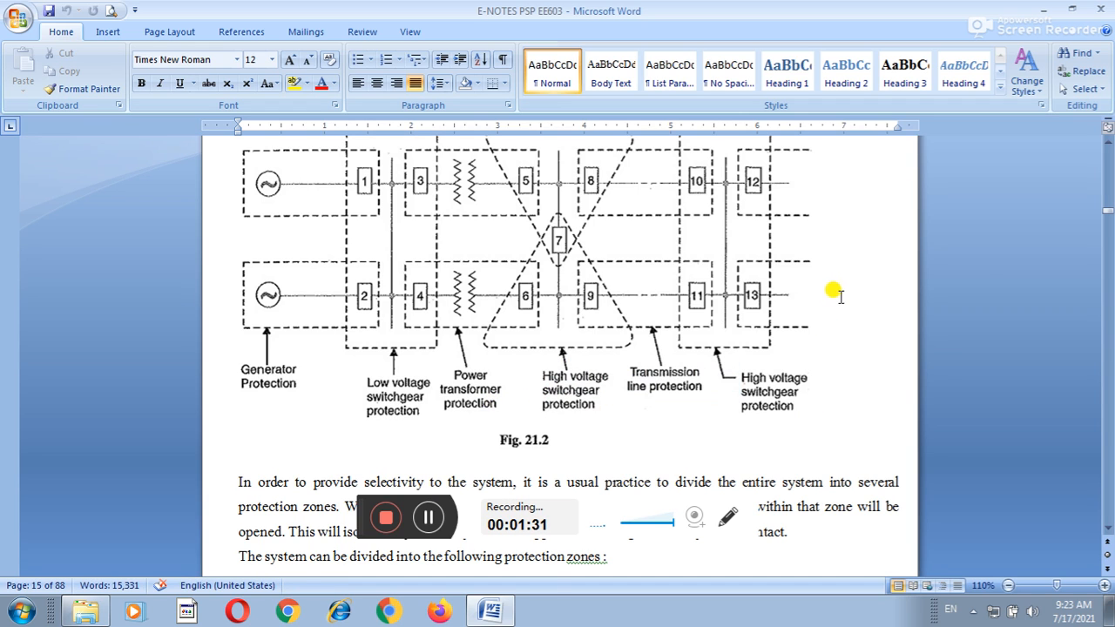
mouse_move(479, 392)
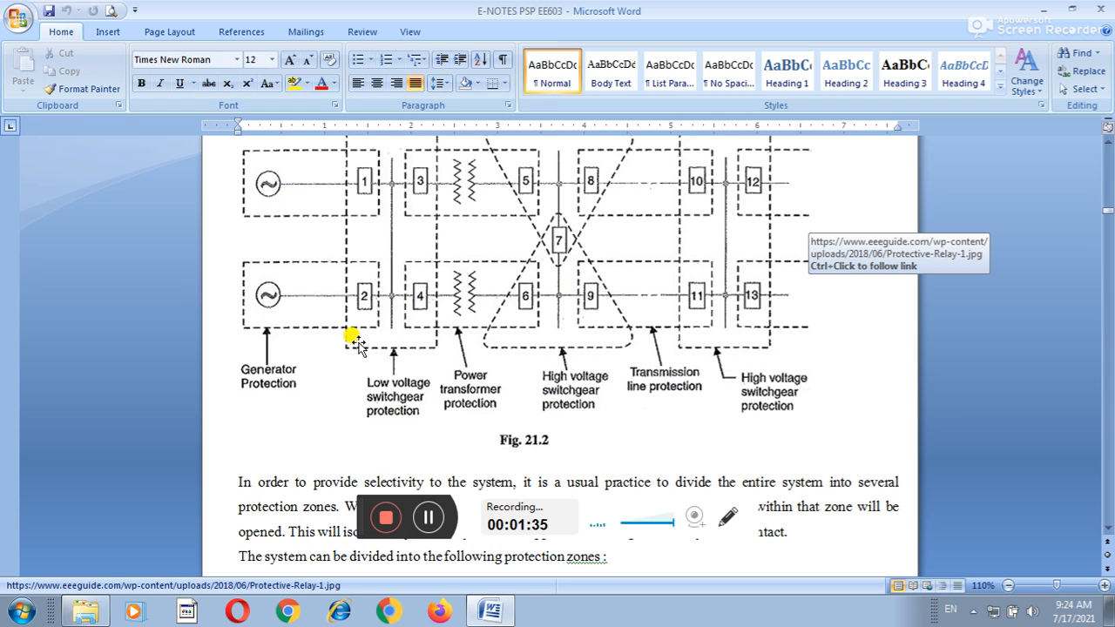
mouse_move(282, 423)
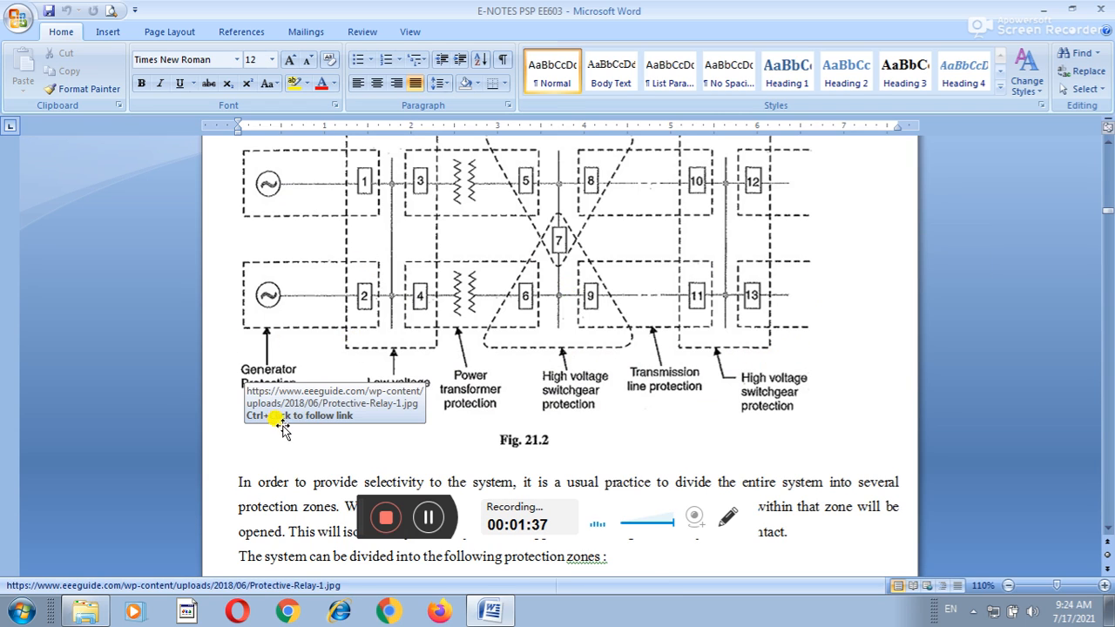
mouse_move(313, 444)
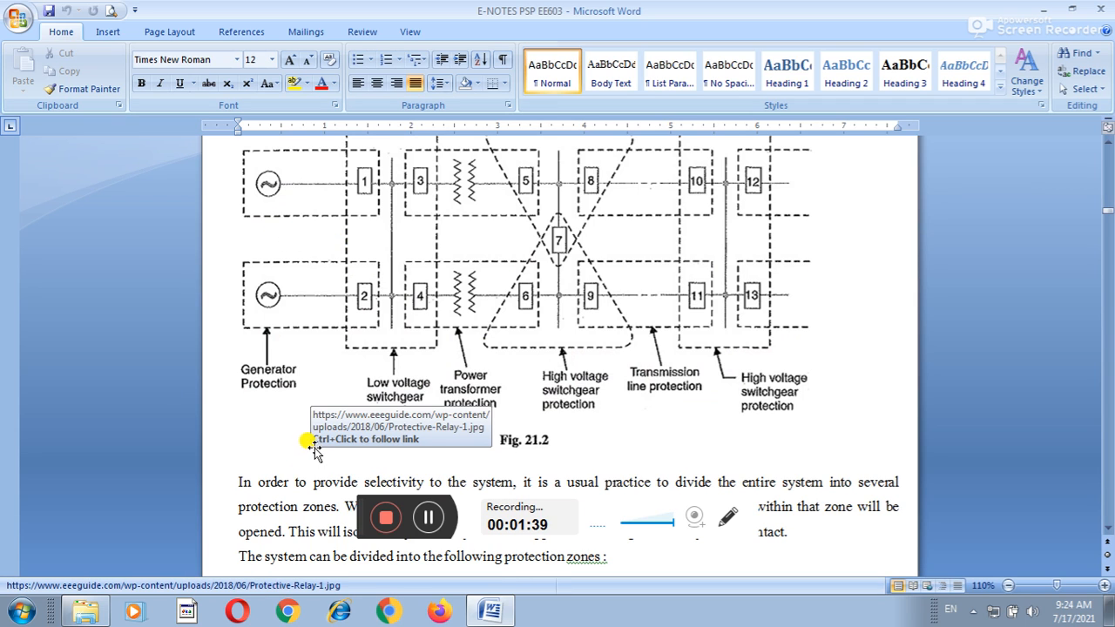
mouse_move(439, 374)
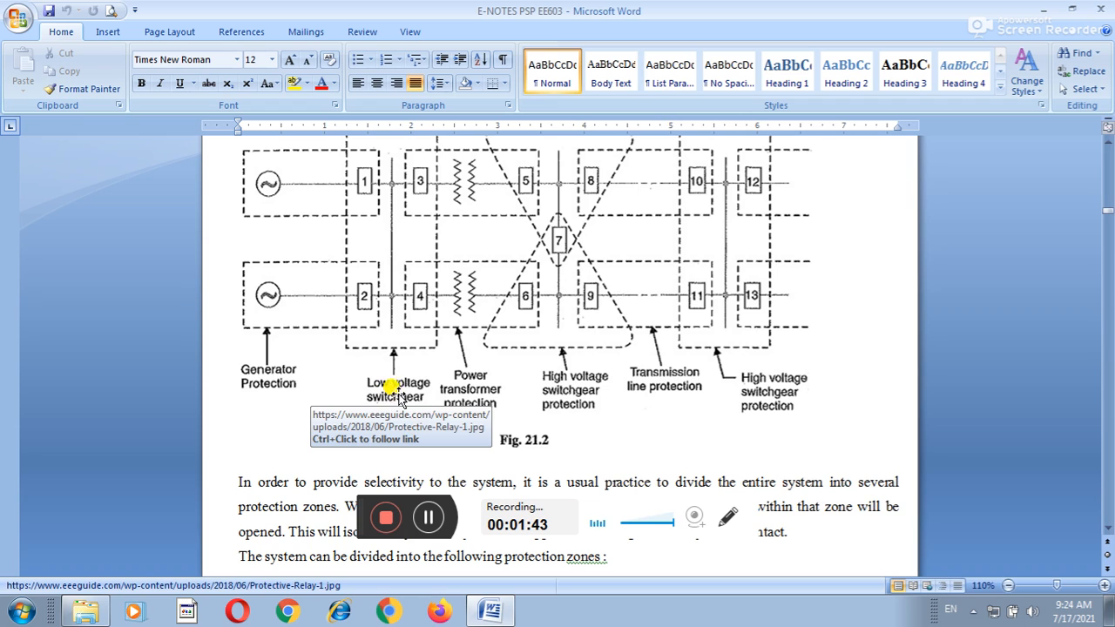
mouse_move(512, 464)
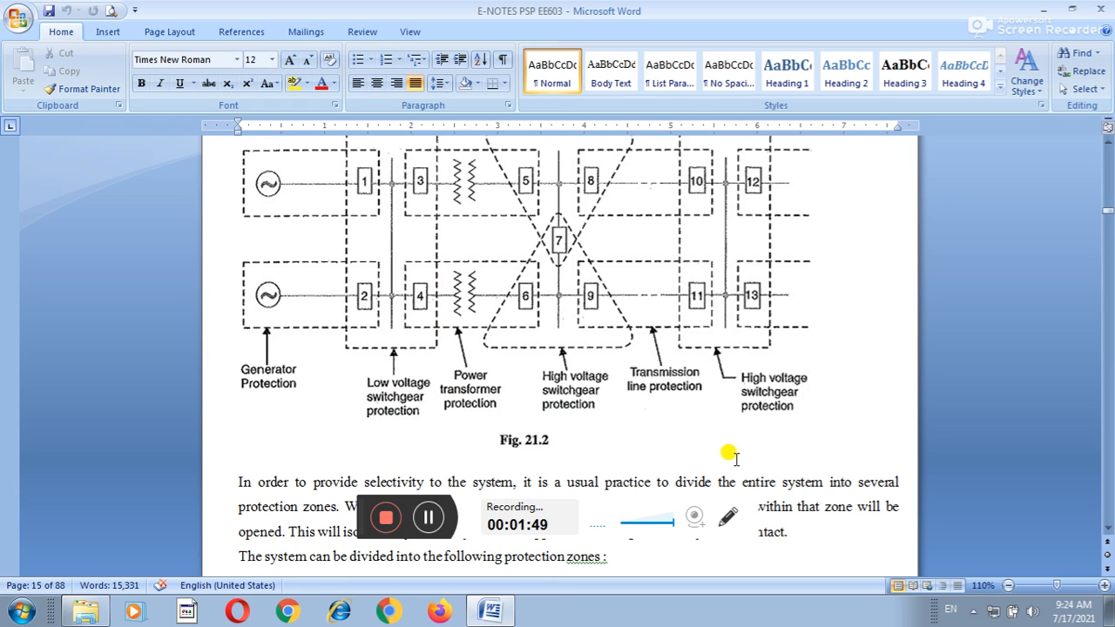
mouse_move(610, 427)
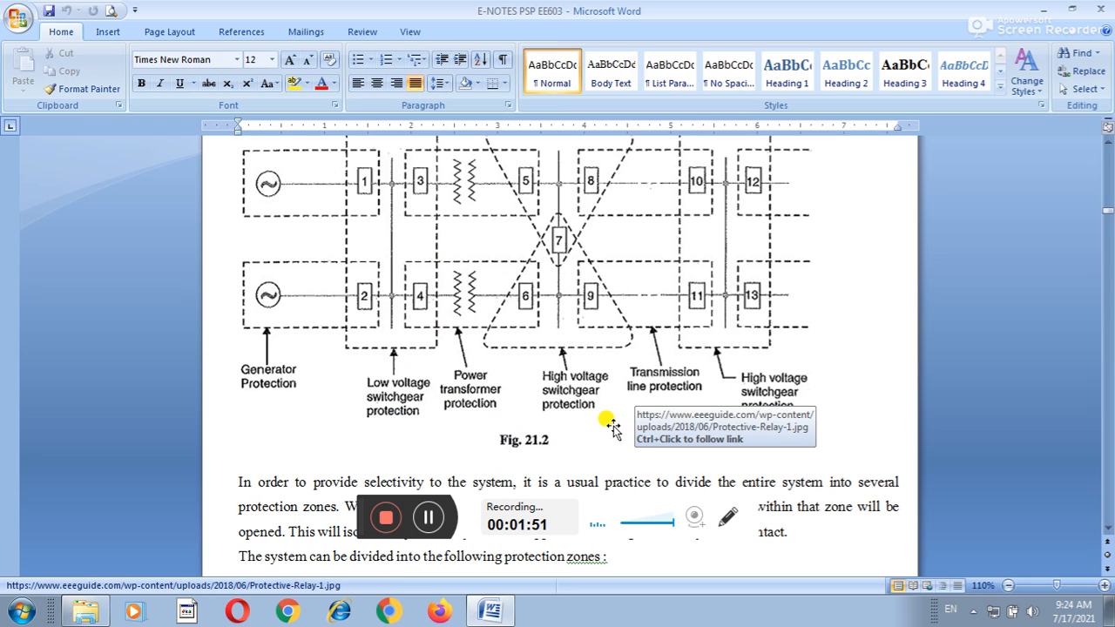
mouse_move(687, 399)
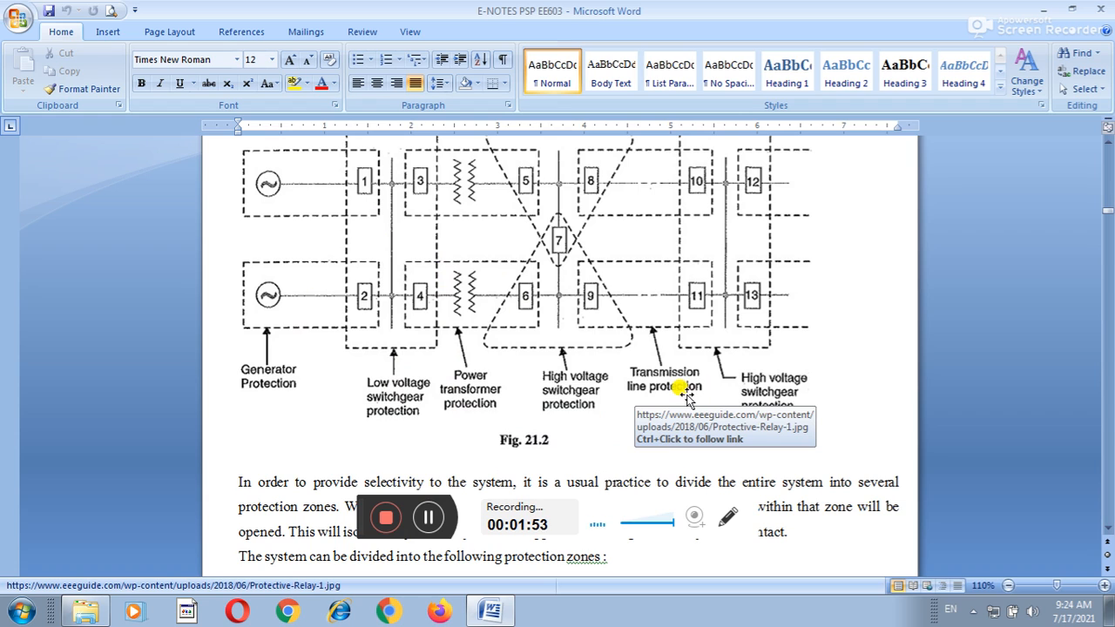
mouse_move(875, 392)
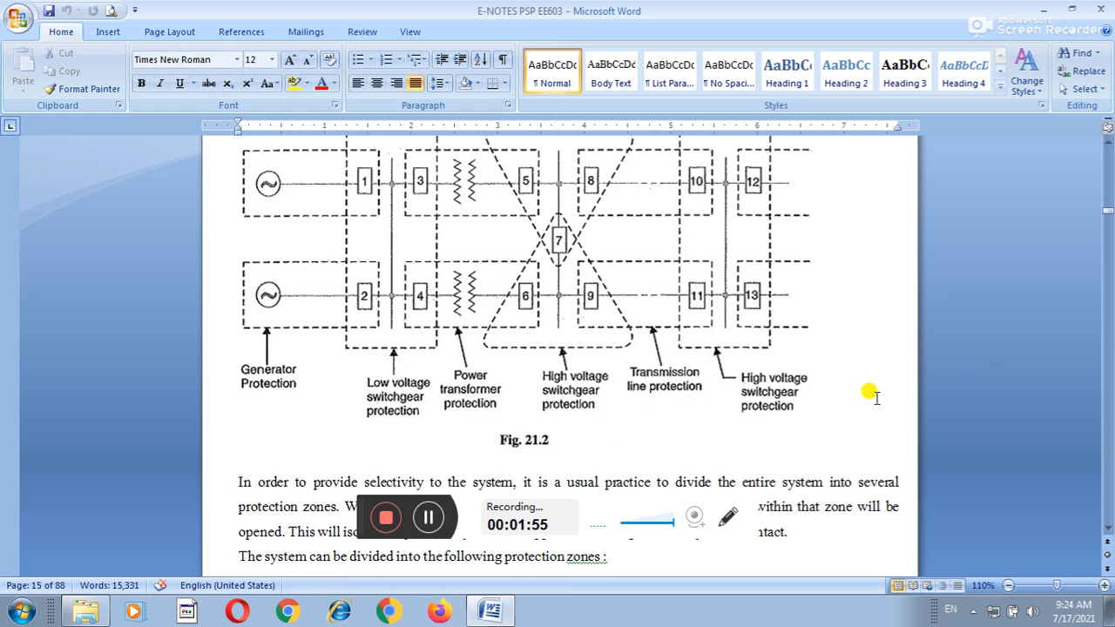
mouse_move(697, 450)
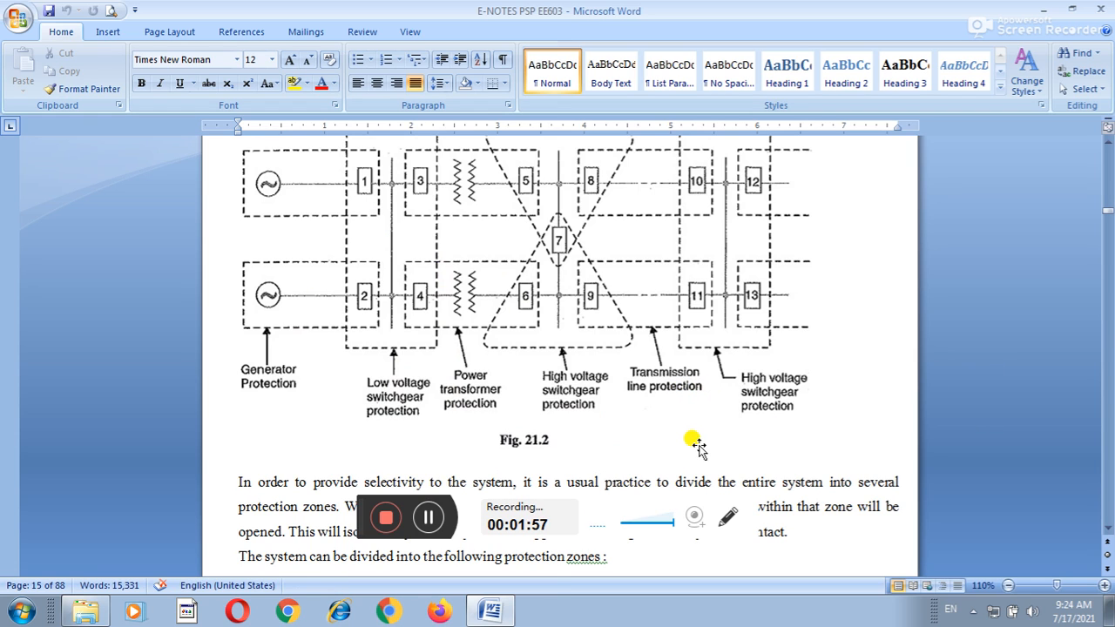
mouse_move(827, 220)
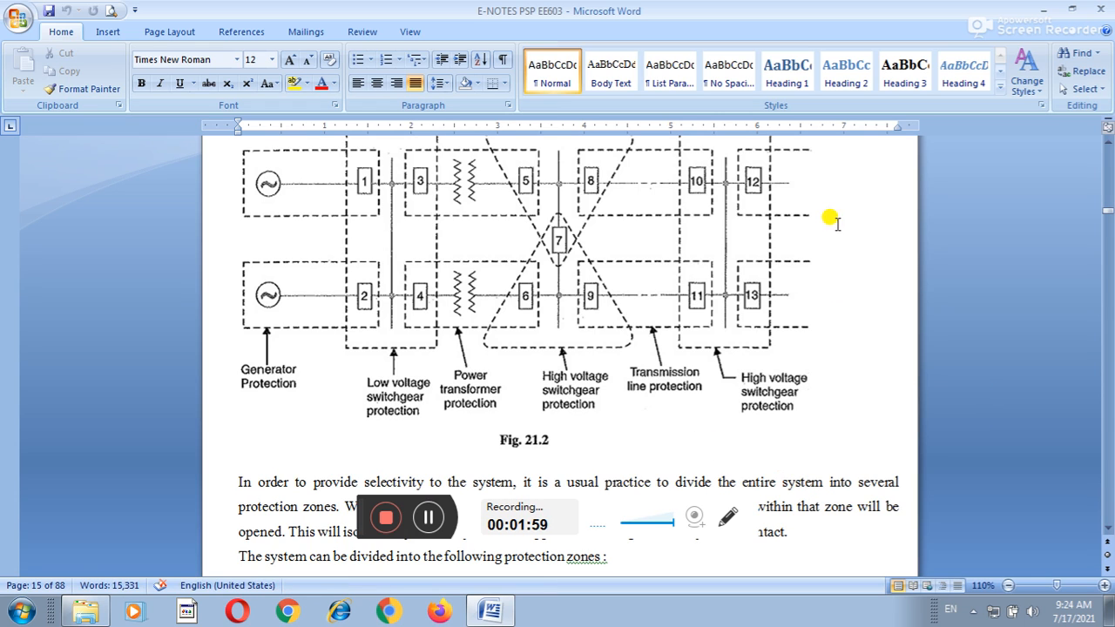
mouse_move(802, 216)
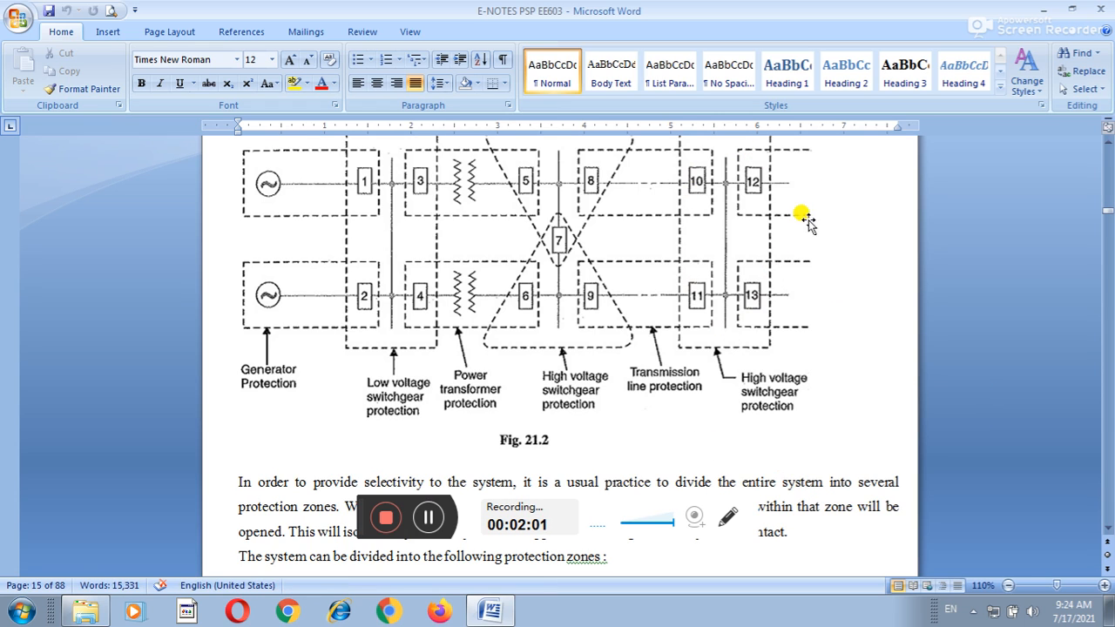
mouse_move(741, 182)
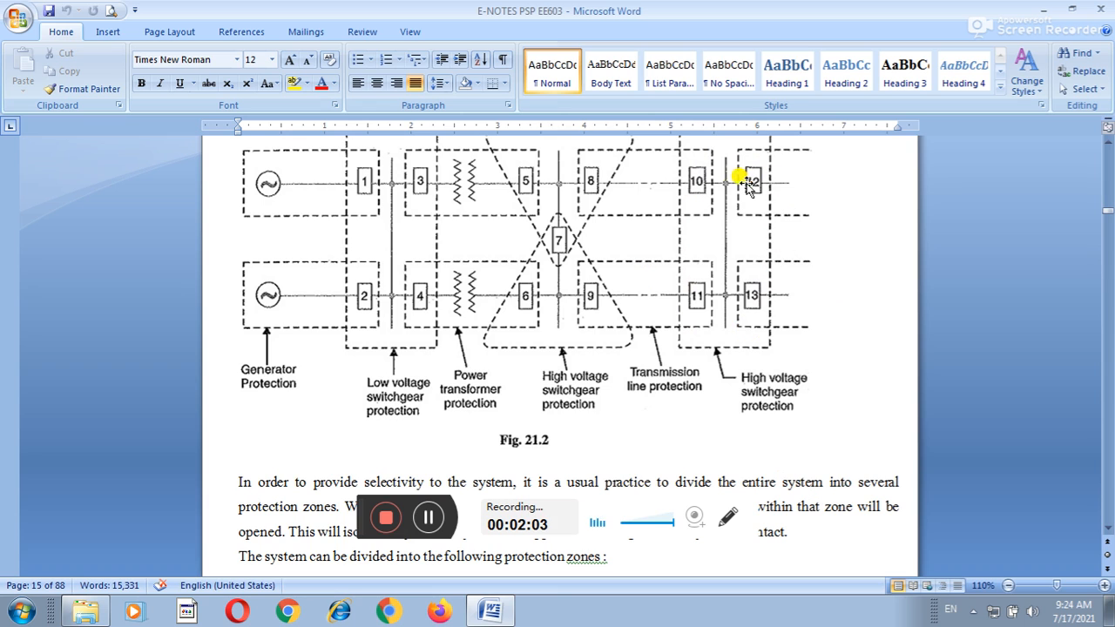
mouse_move(683, 230)
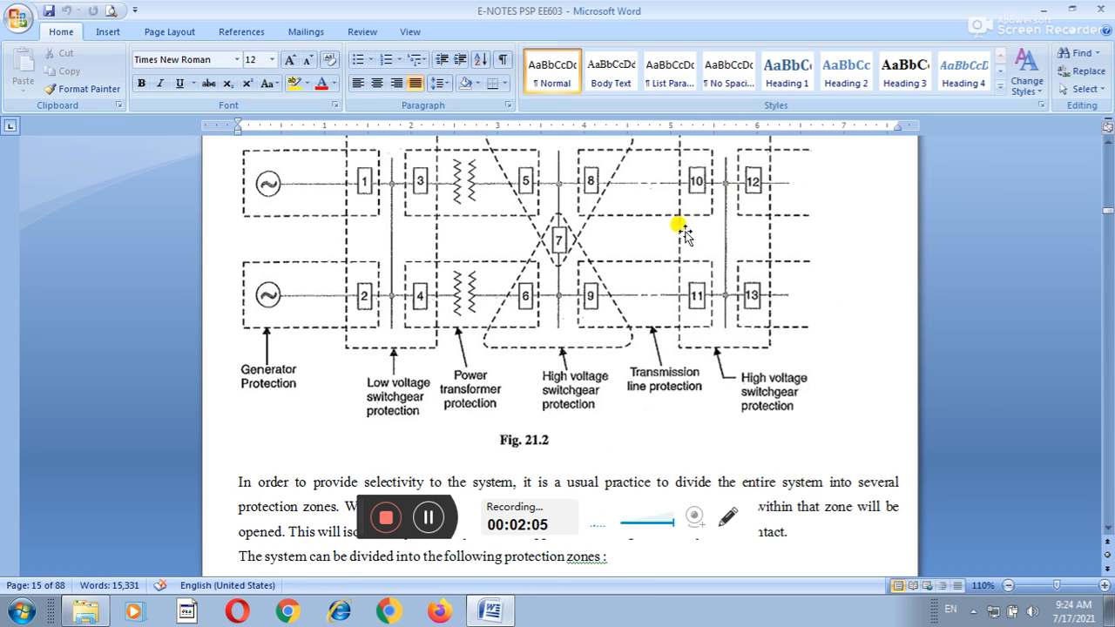
mouse_move(704, 196)
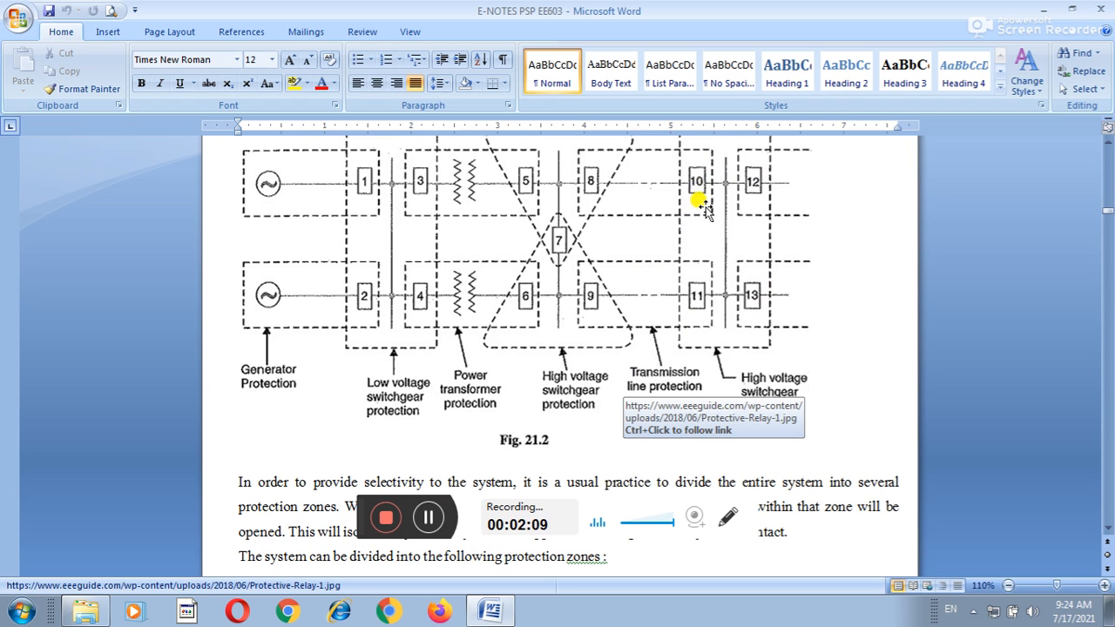
mouse_move(780, 305)
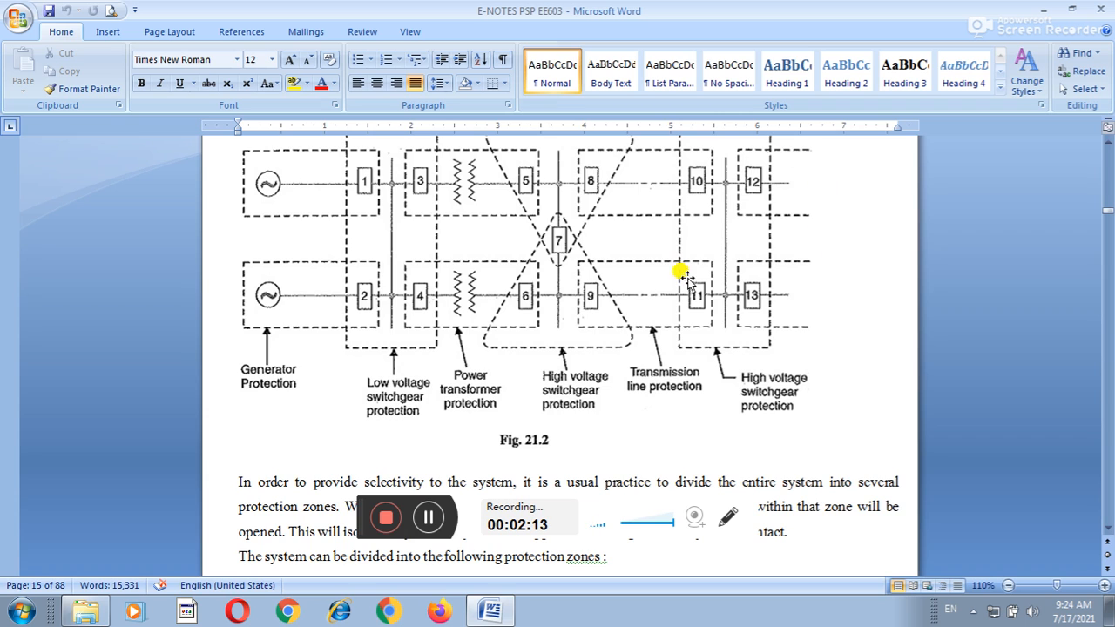
mouse_move(801, 242)
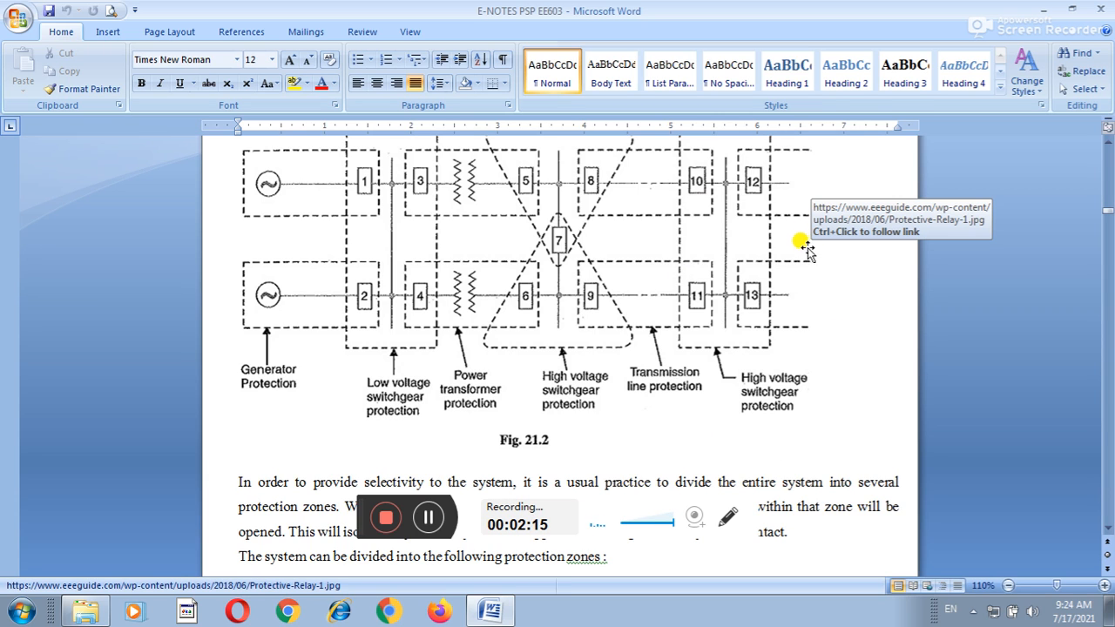
scroll("down", 3)
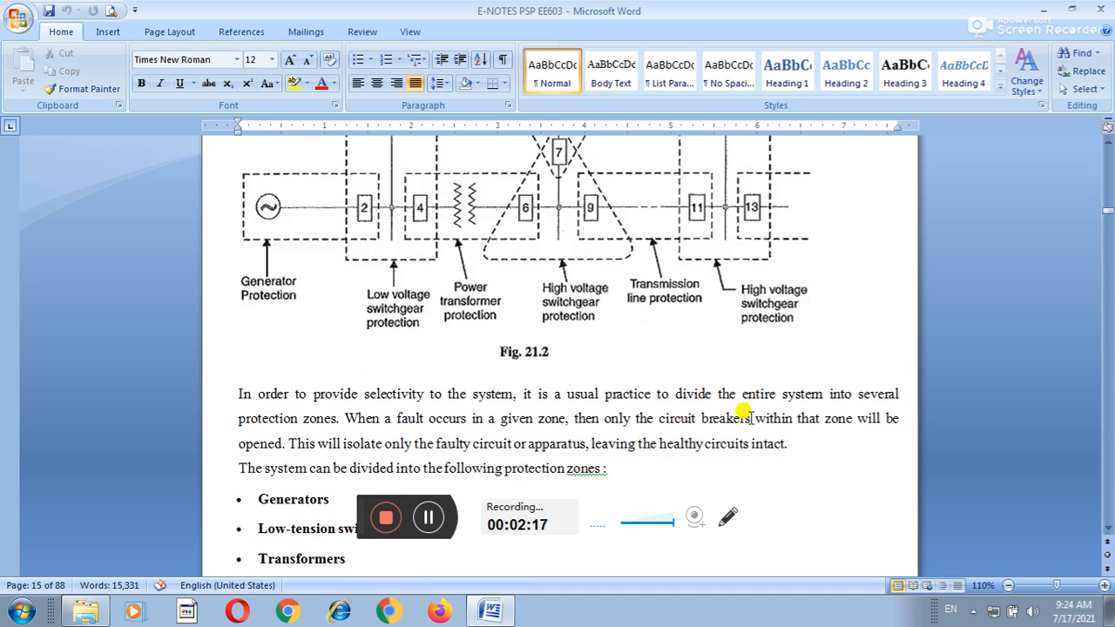
scroll("down", 3)
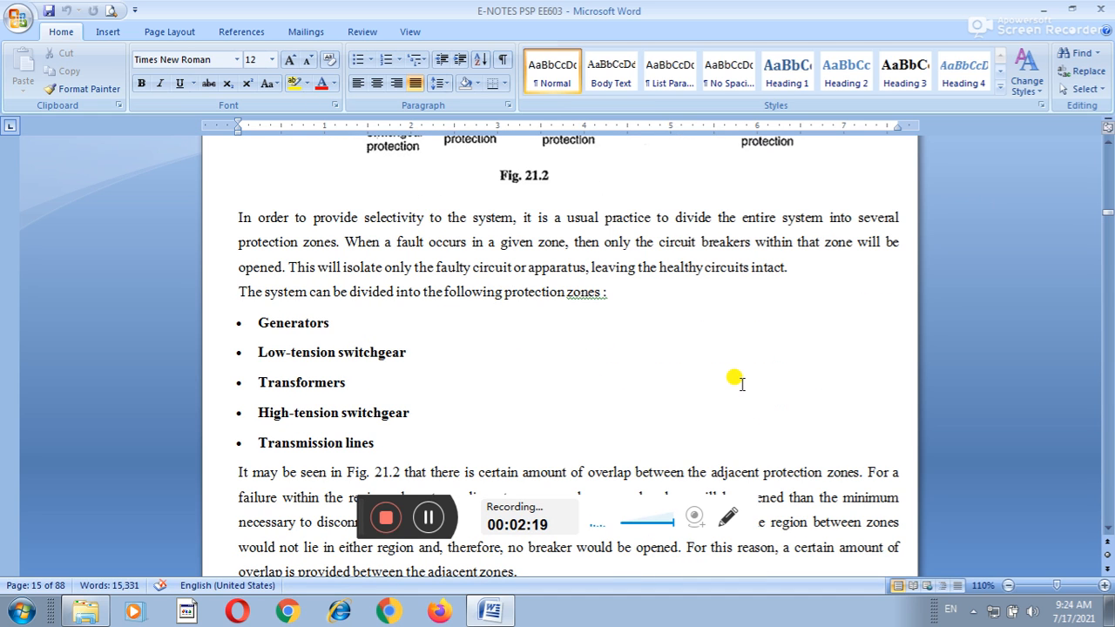
mouse_move(655, 405)
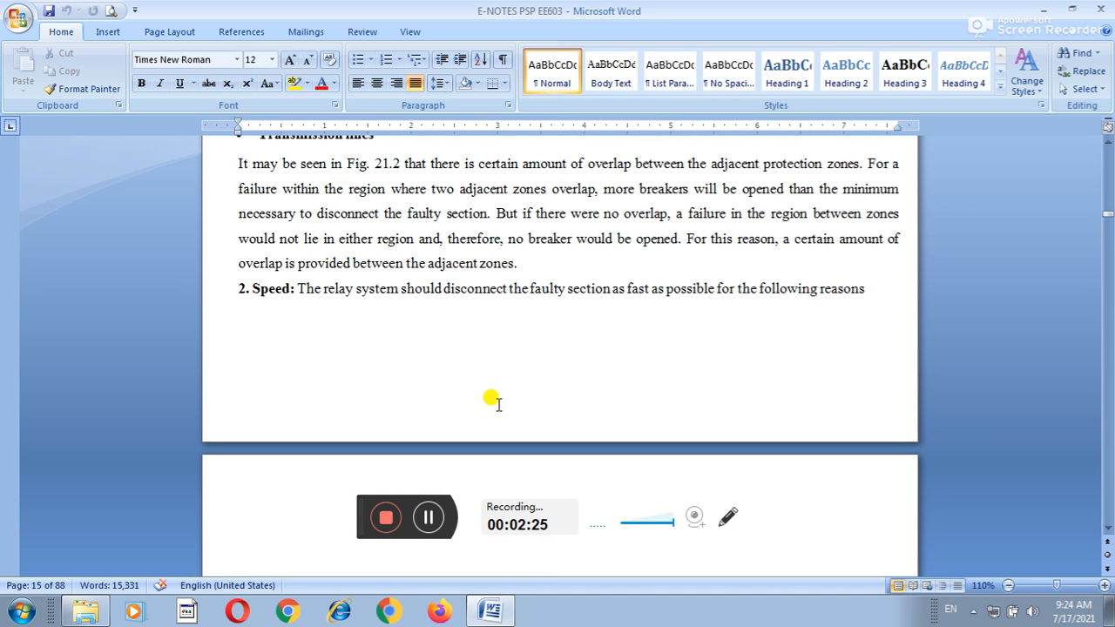
mouse_move(460, 368)
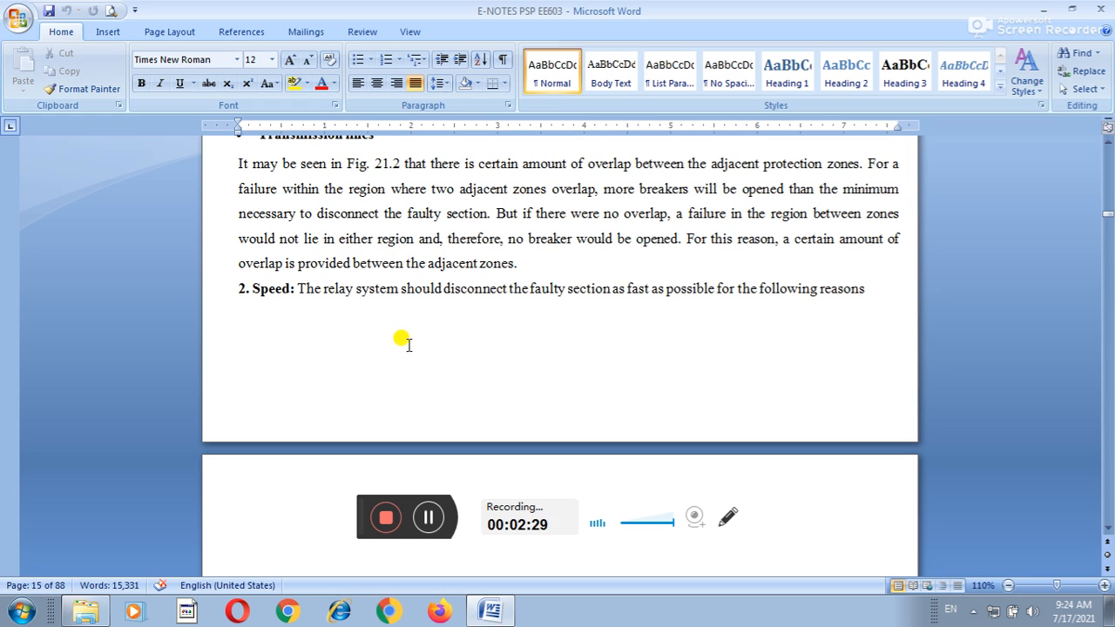
mouse_move(606, 313)
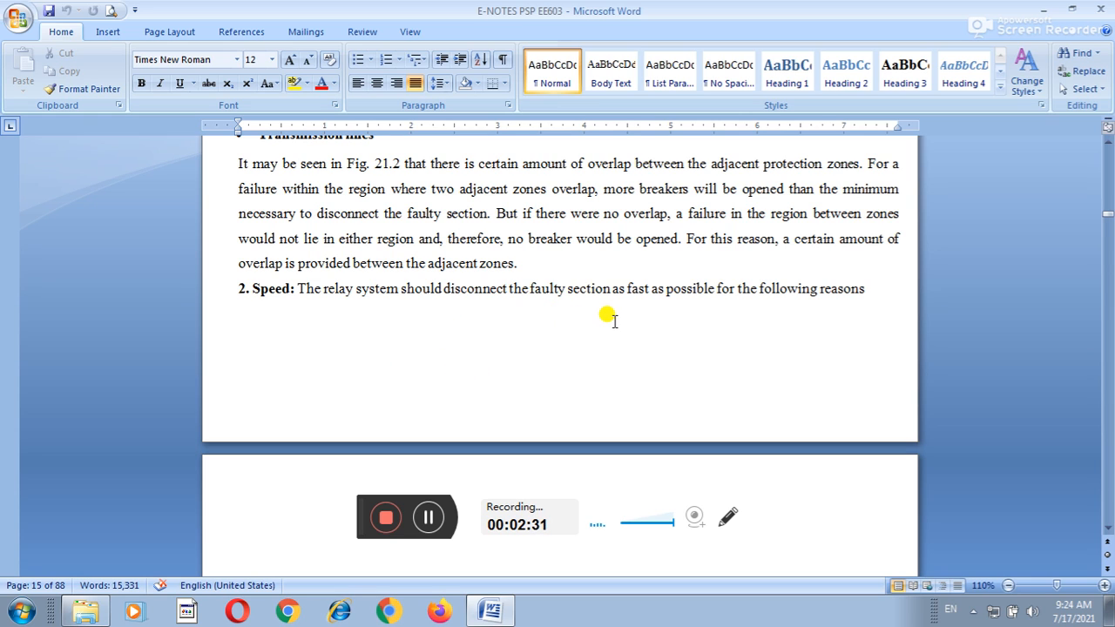
mouse_move(723, 315)
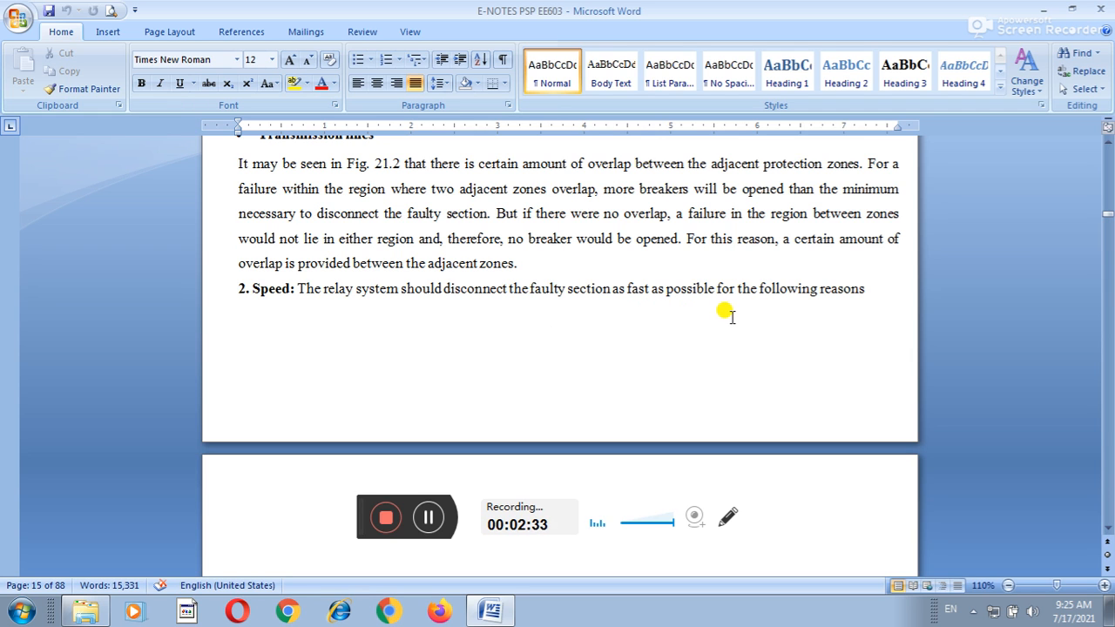
scroll("down", 3)
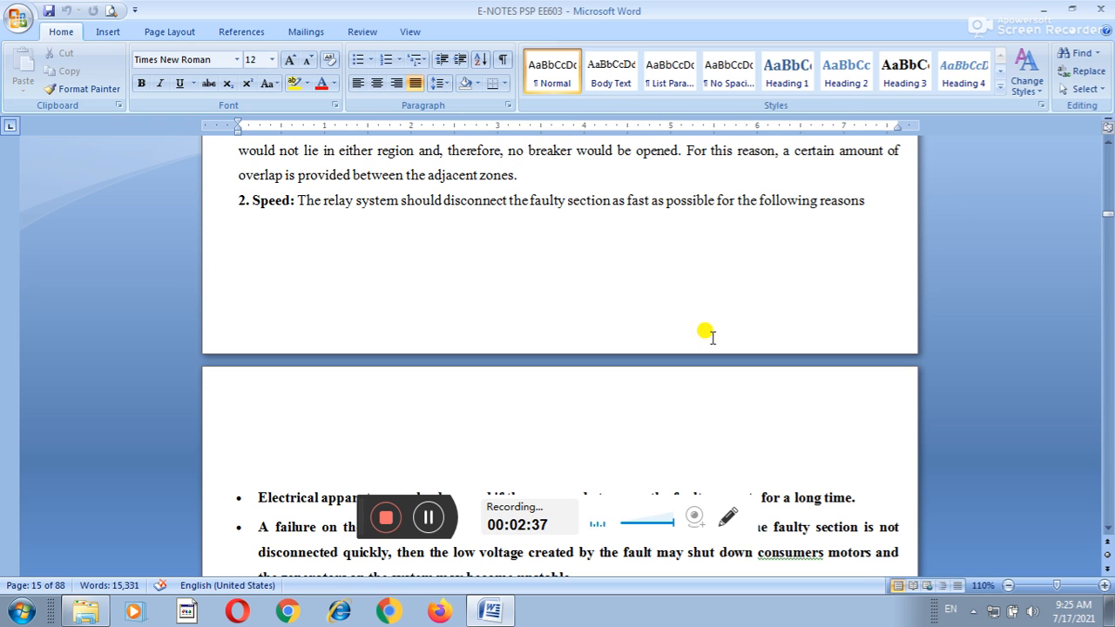
mouse_move(700, 332)
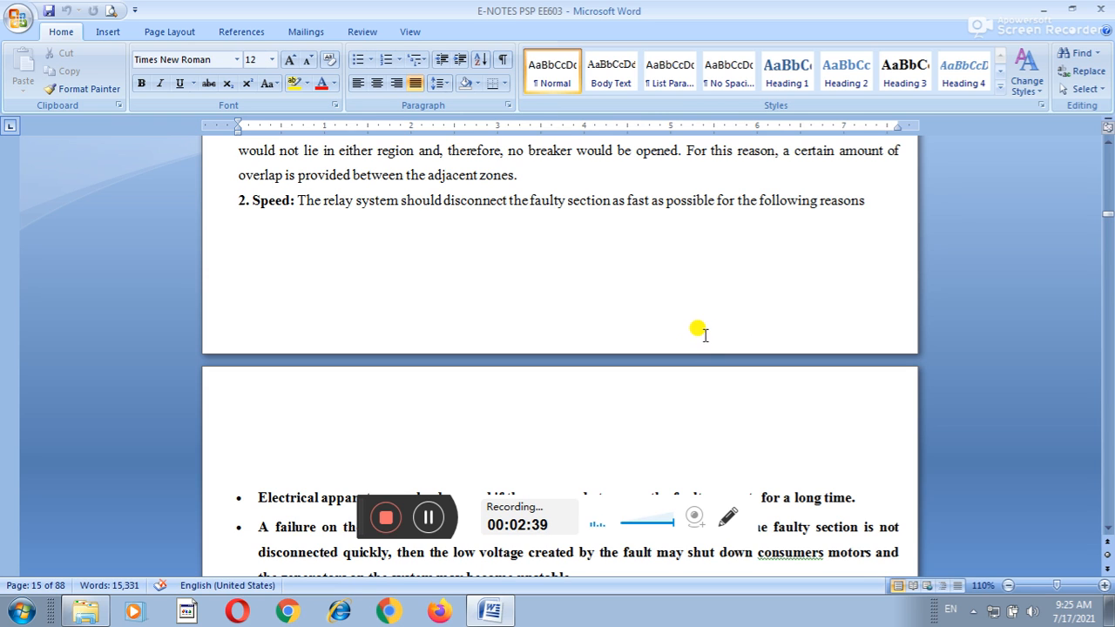
mouse_move(664, 318)
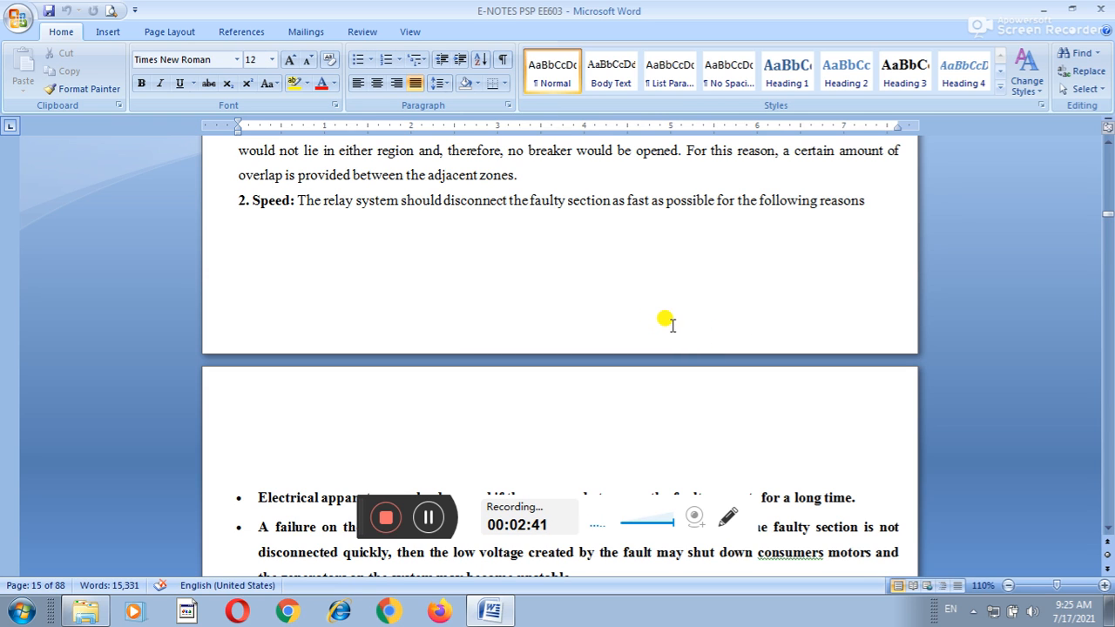
scroll("down", 3)
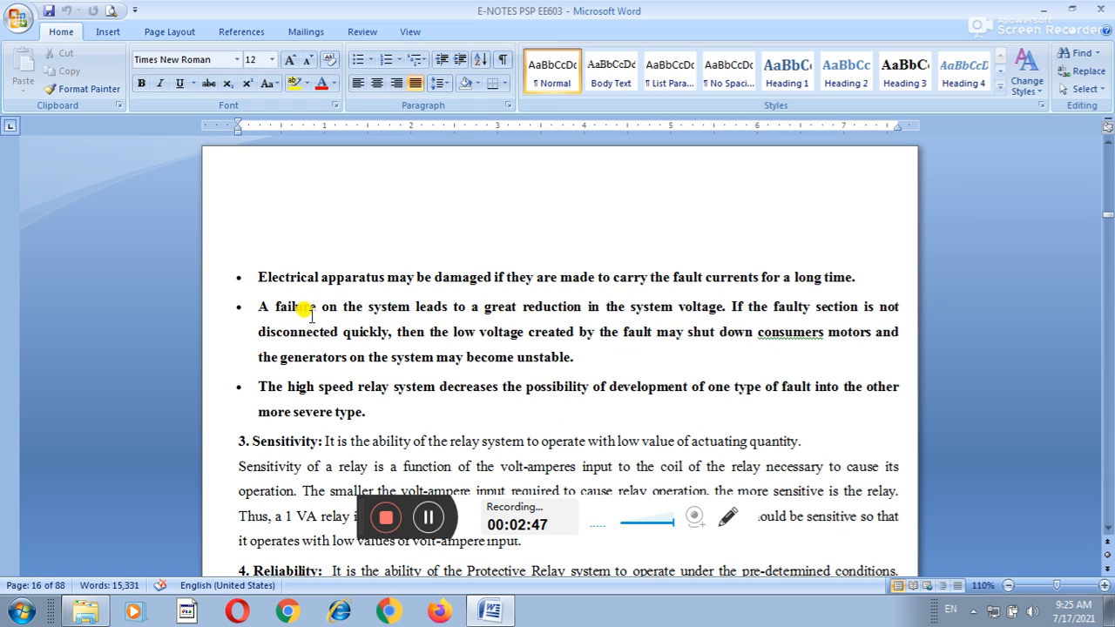
mouse_move(474, 292)
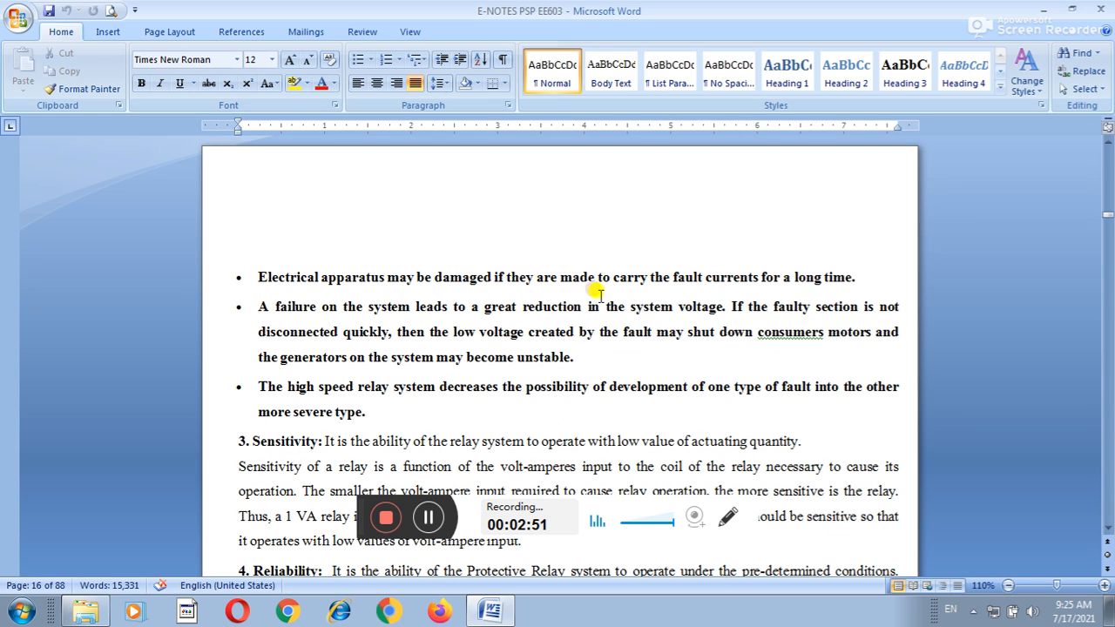
mouse_move(833, 289)
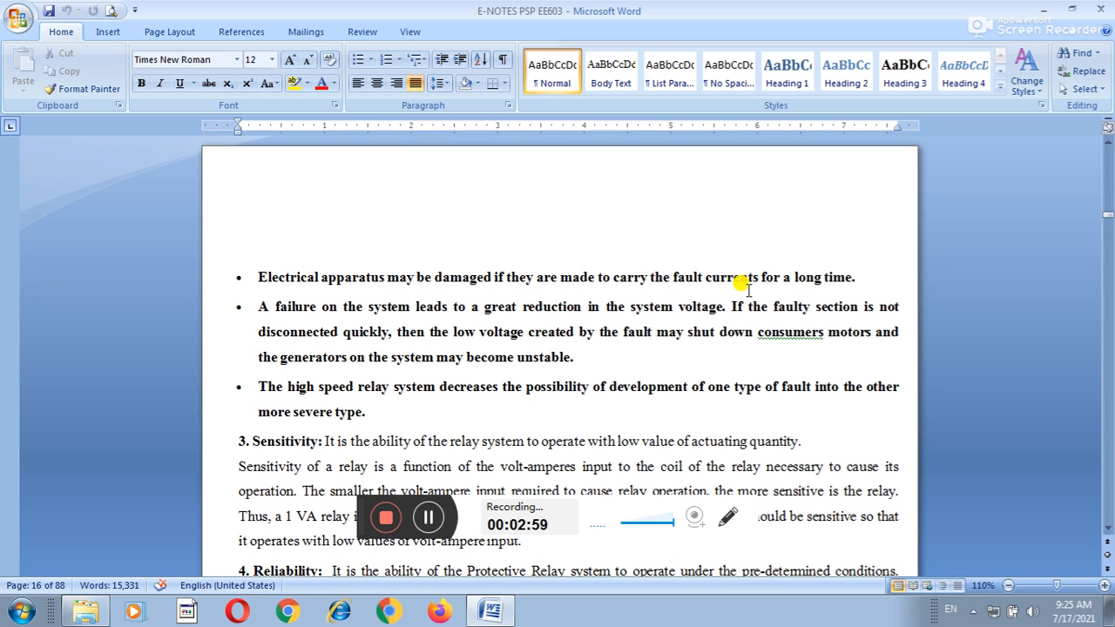
mouse_move(287, 331)
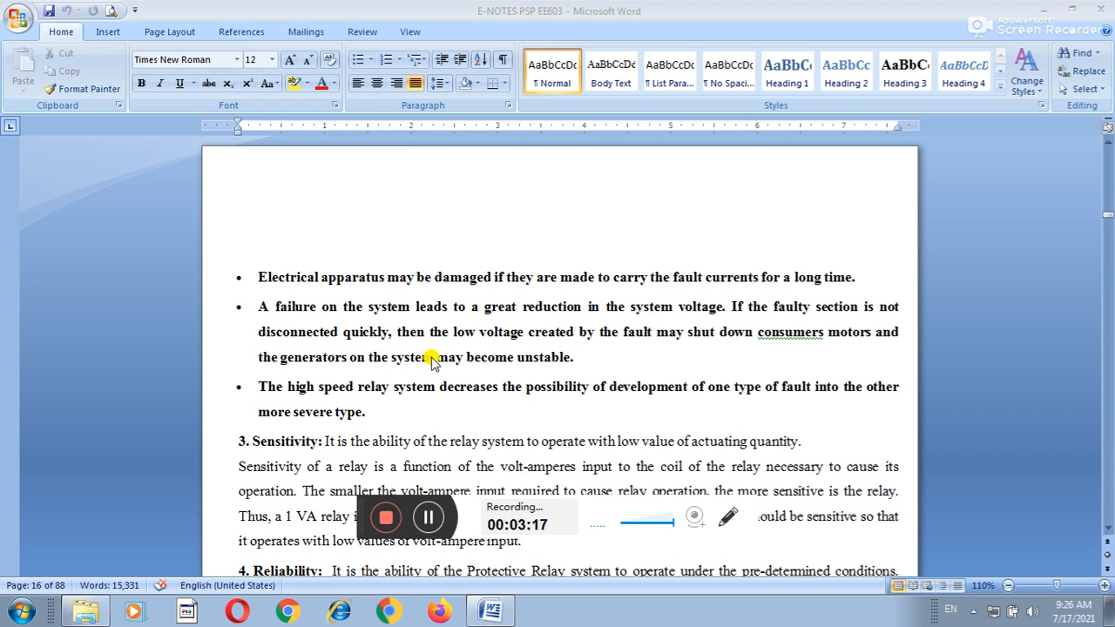
mouse_move(645, 352)
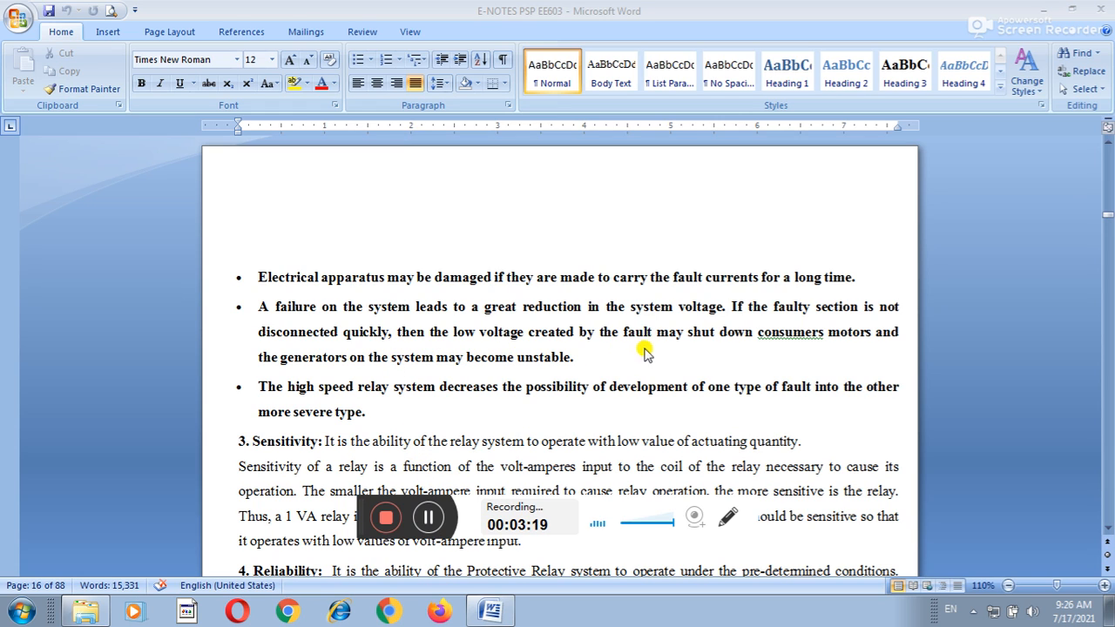
mouse_move(788, 369)
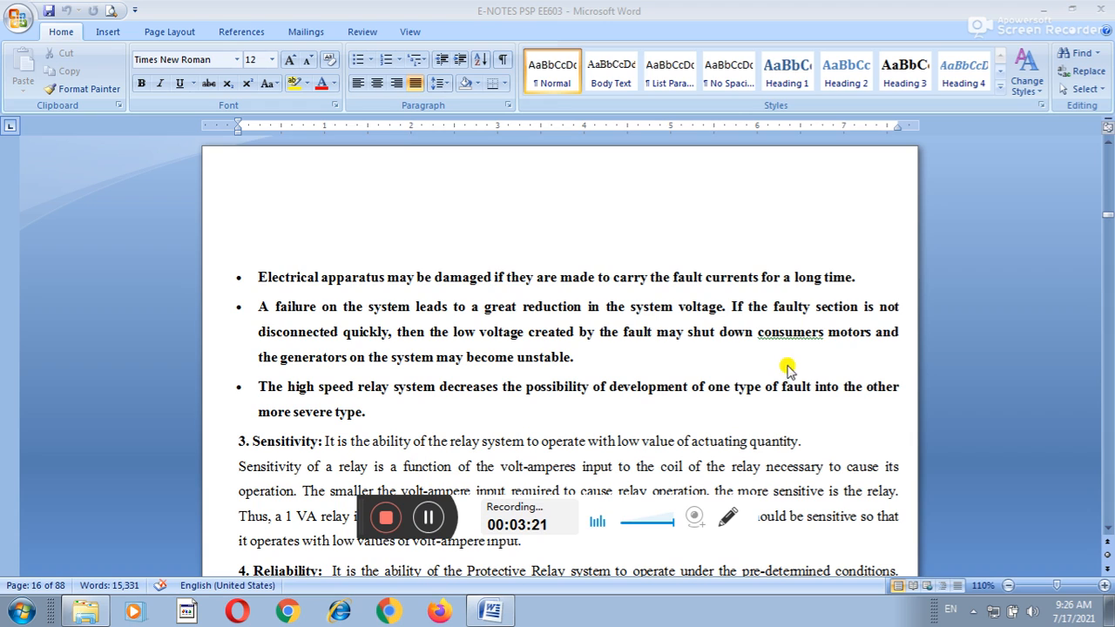
mouse_move(366, 394)
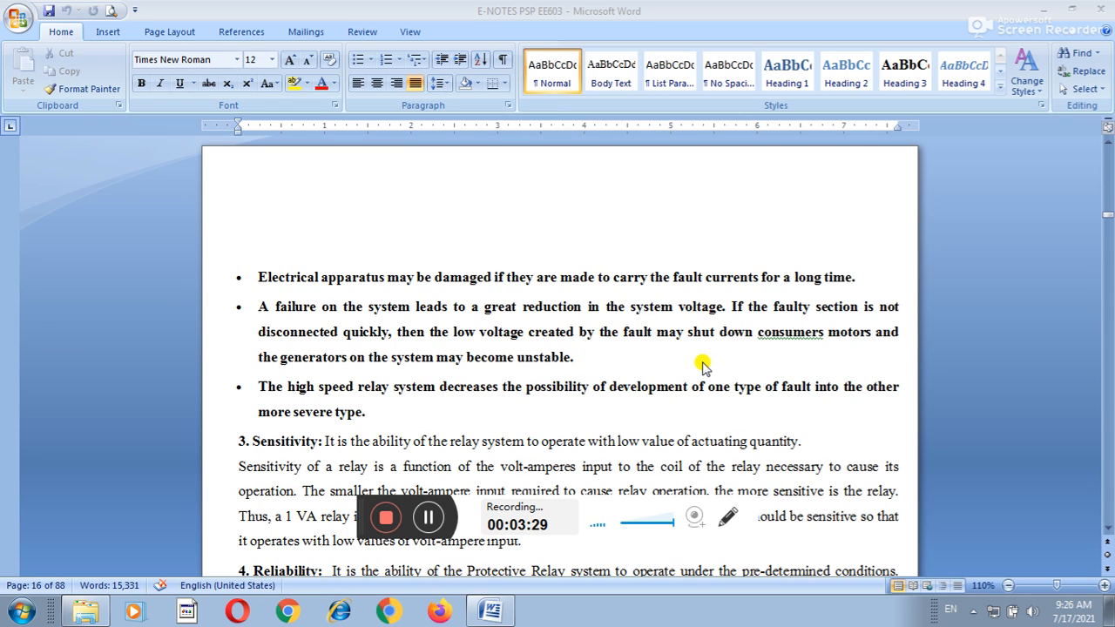
mouse_move(711, 361)
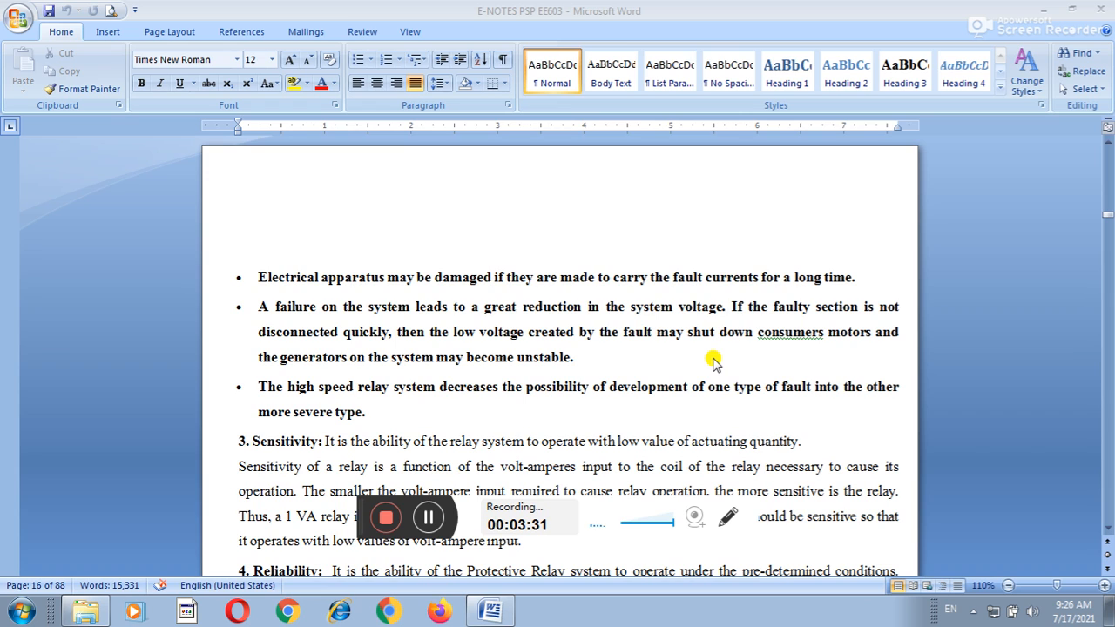
mouse_move(737, 359)
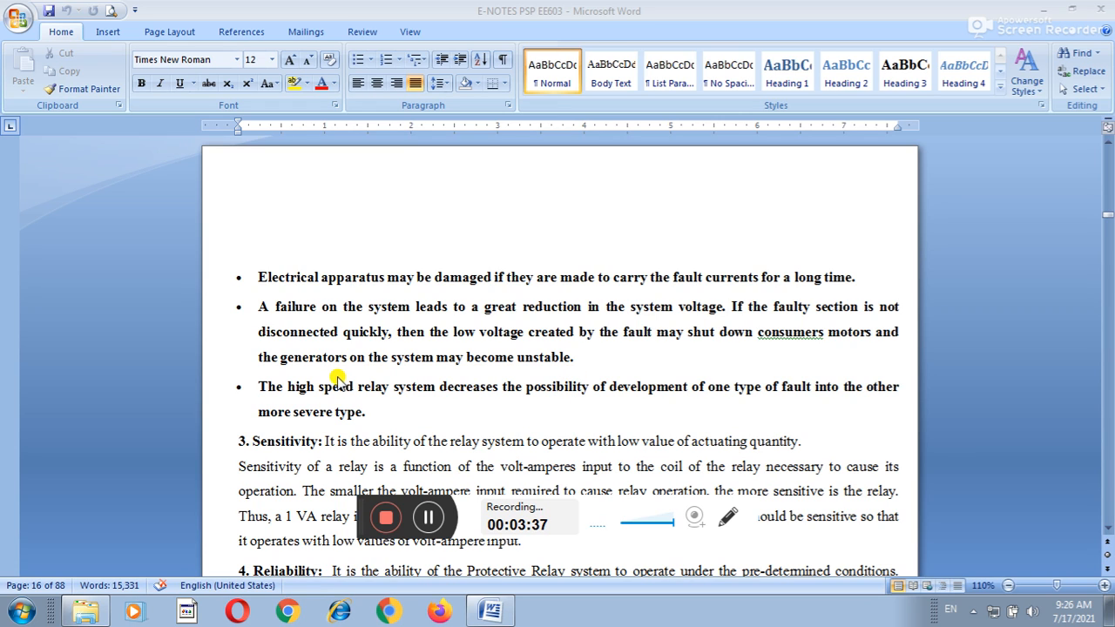
mouse_move(408, 373)
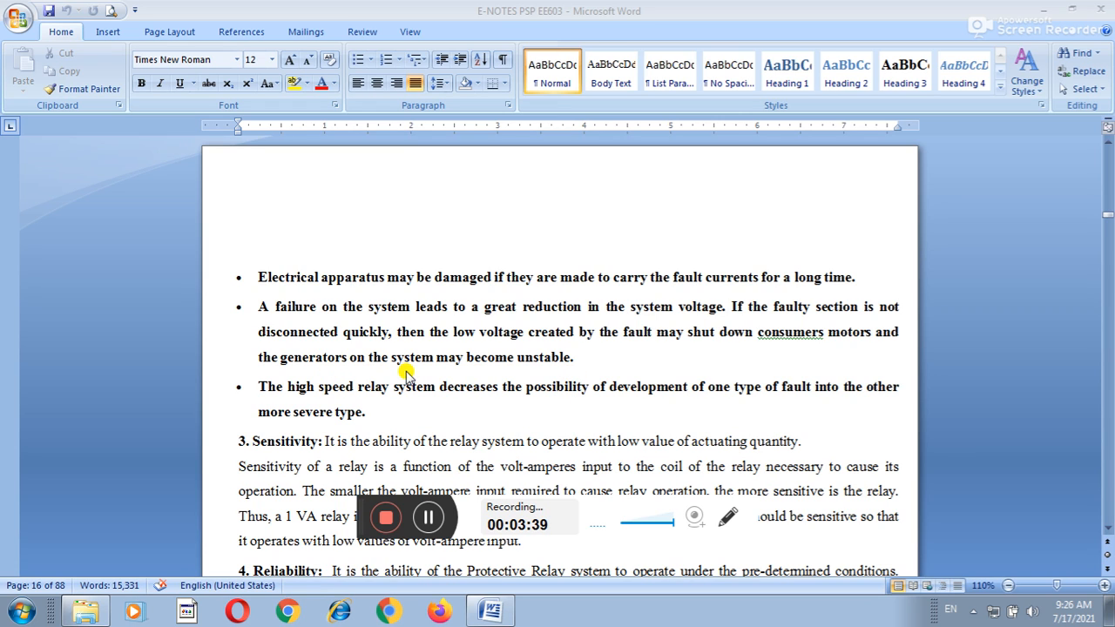
mouse_move(362, 412)
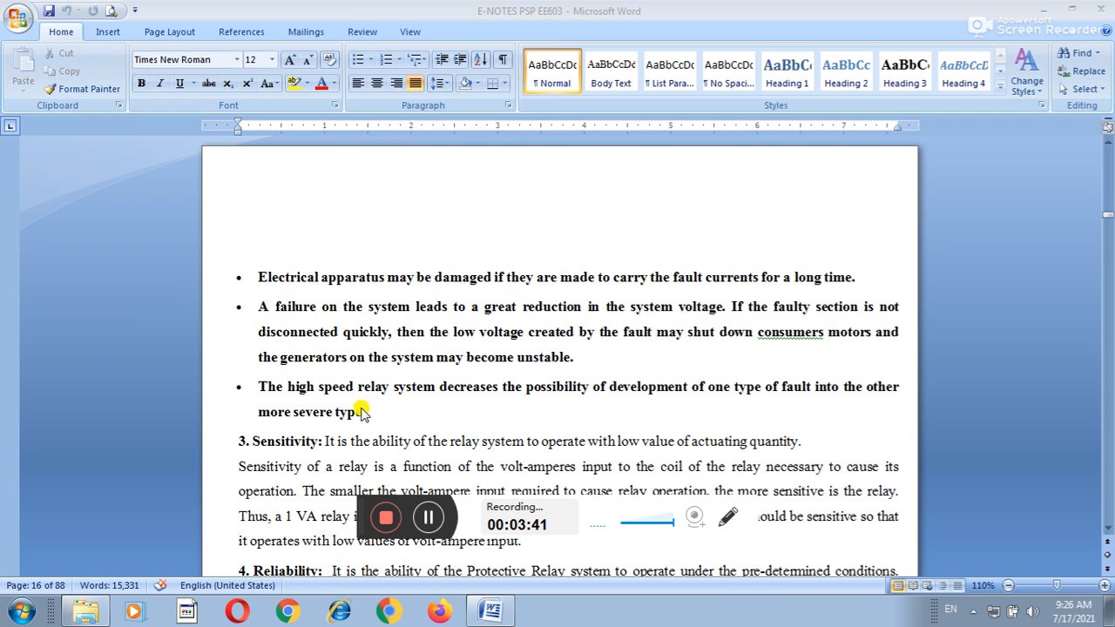
mouse_move(591, 425)
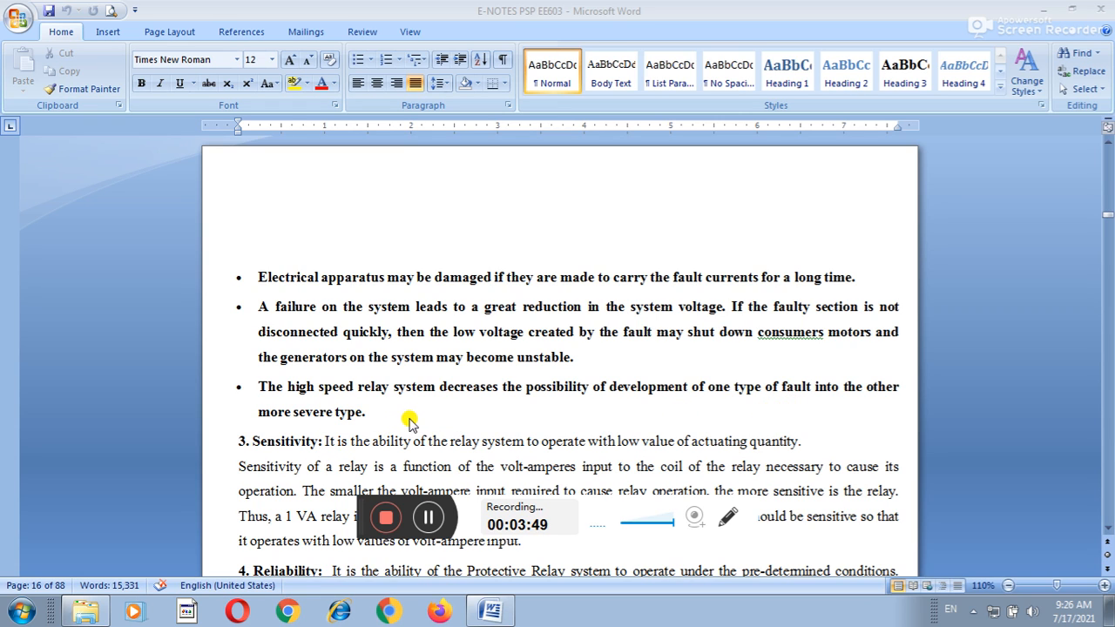
mouse_move(412, 446)
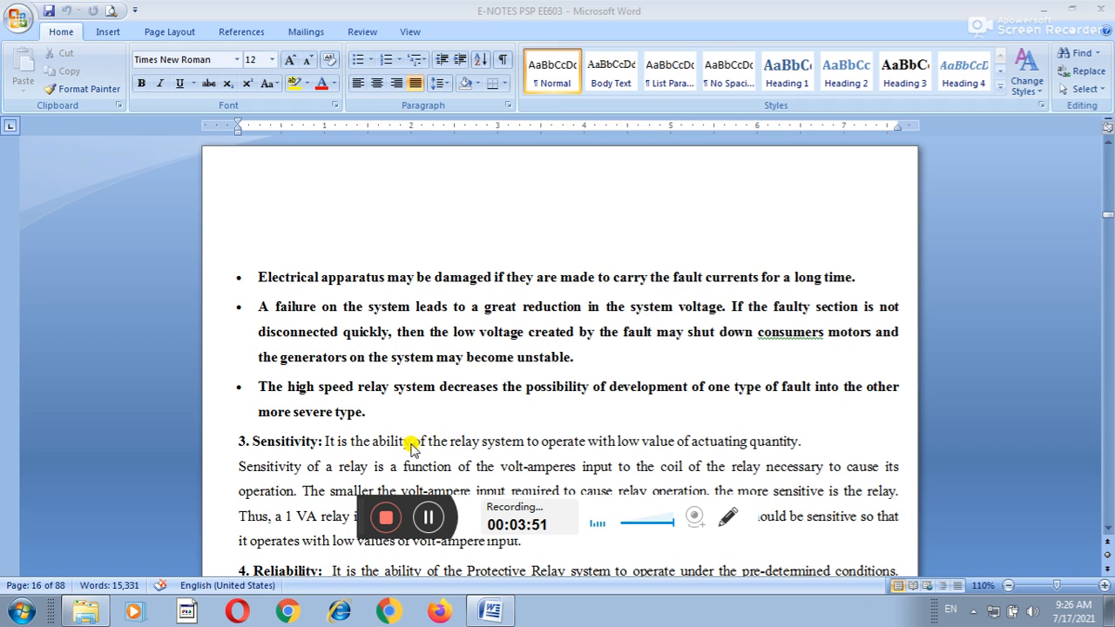
mouse_move(526, 435)
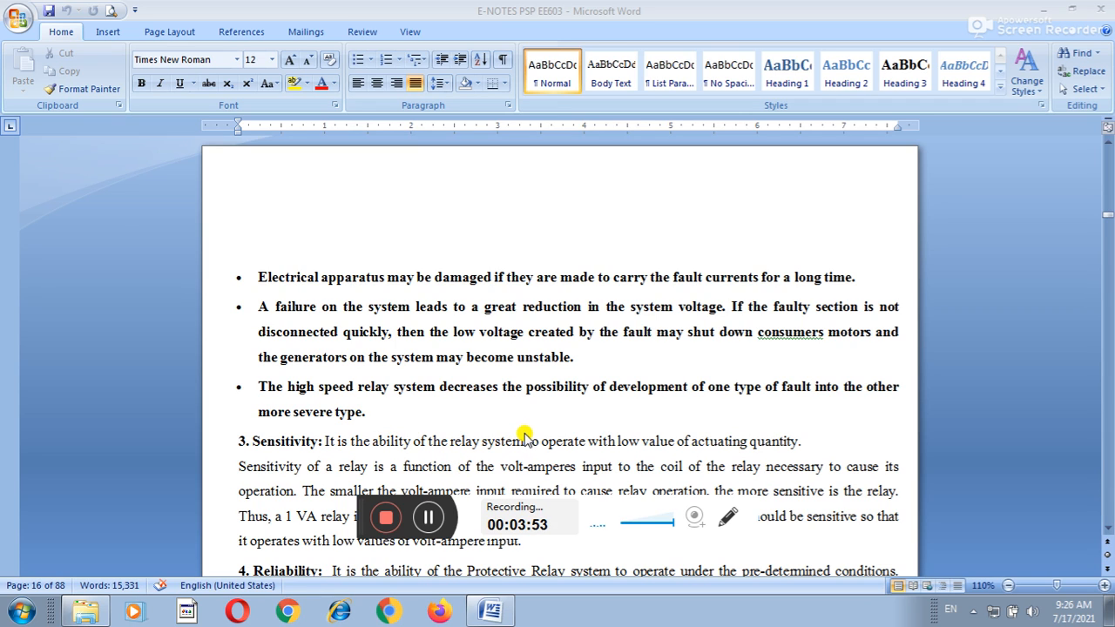
mouse_move(543, 425)
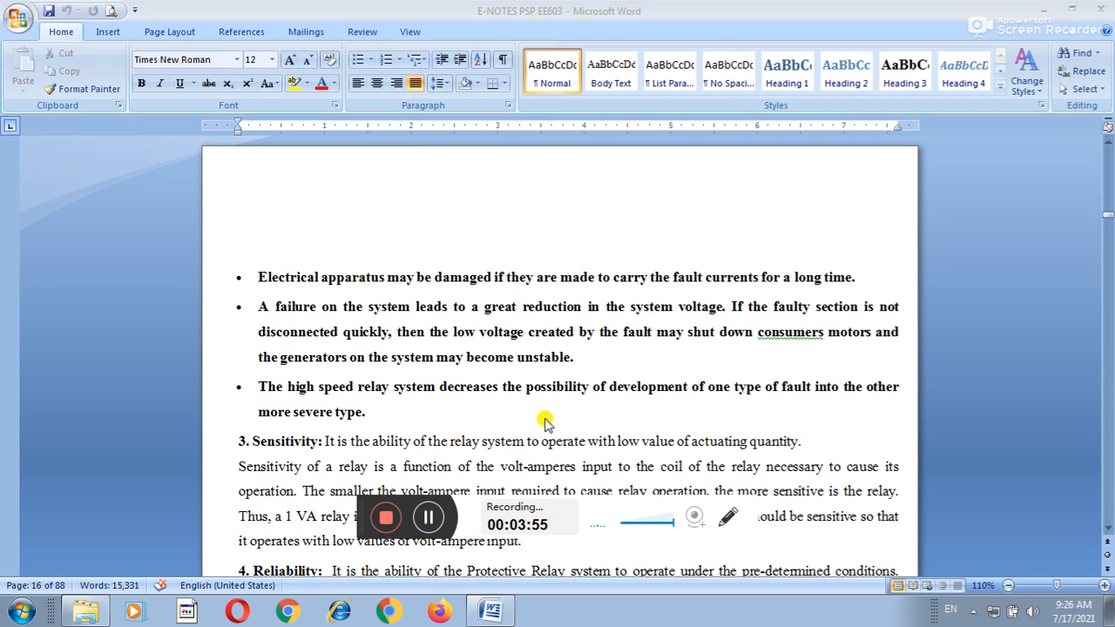
mouse_move(579, 404)
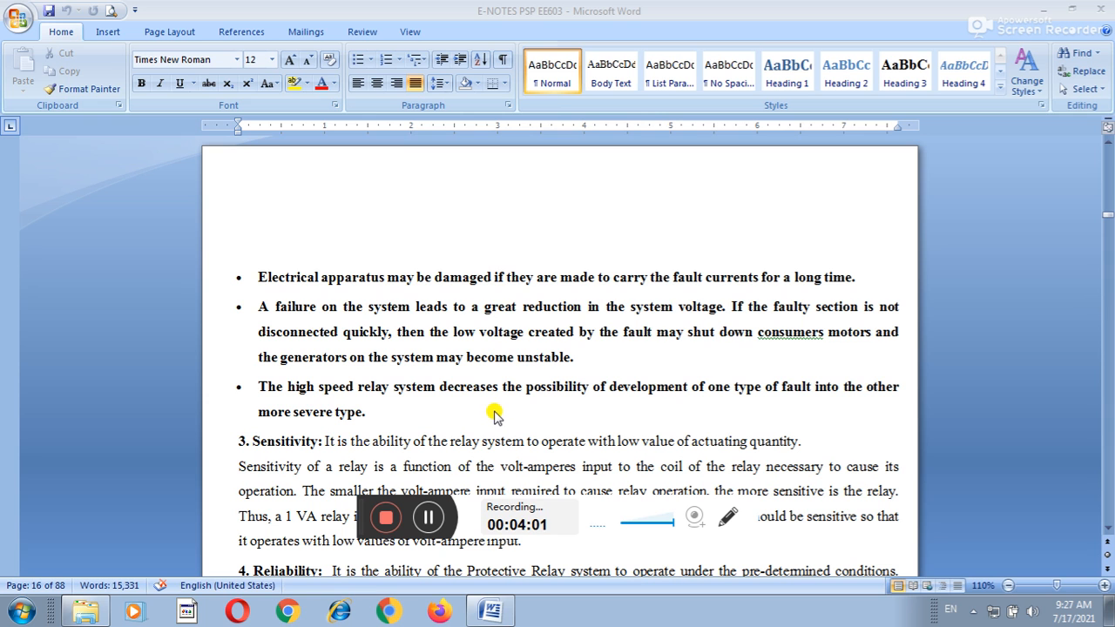
scroll("down", 3)
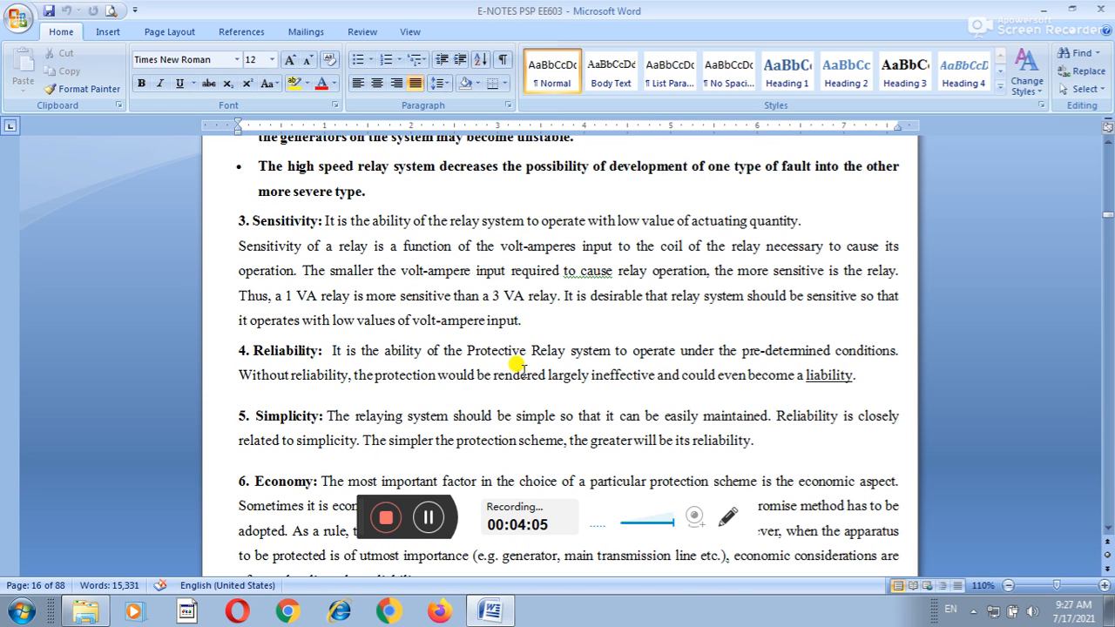
mouse_move(460, 305)
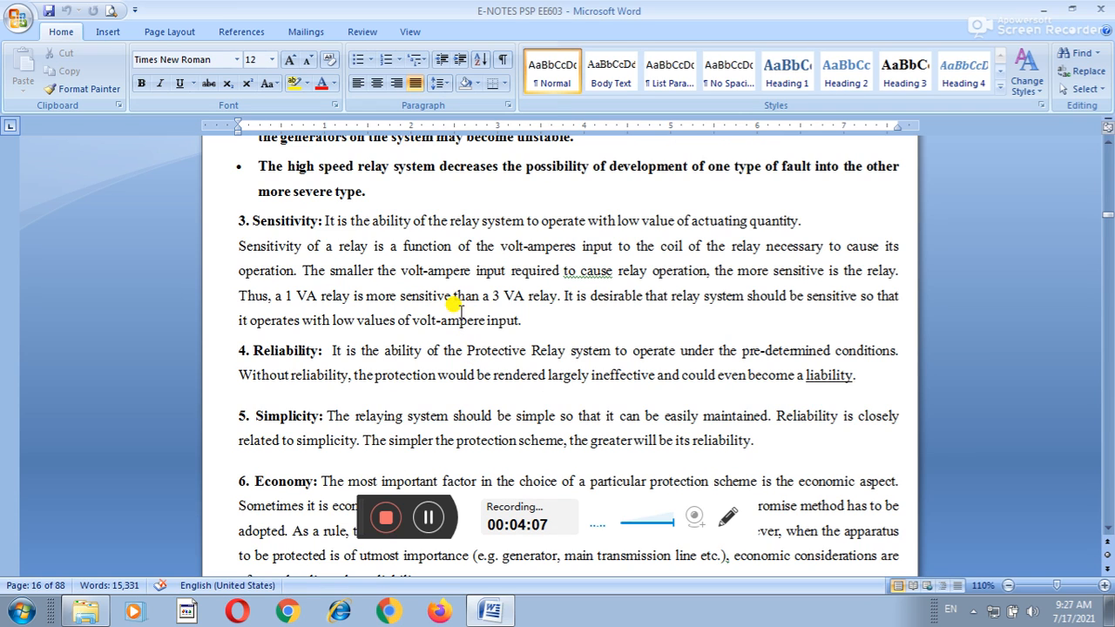
mouse_move(582, 233)
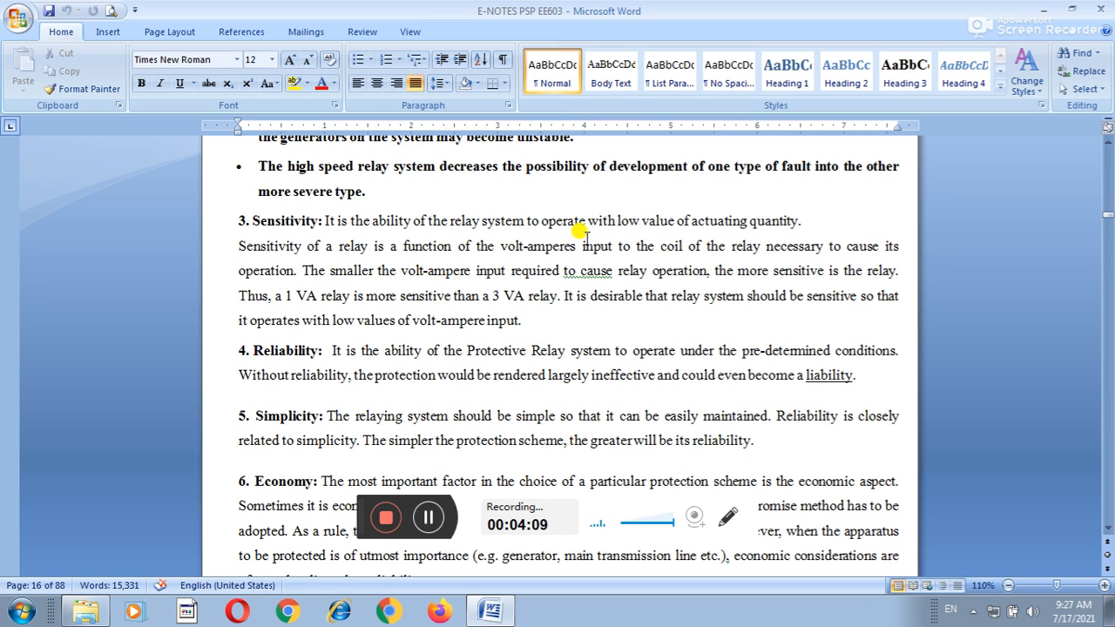
mouse_move(801, 246)
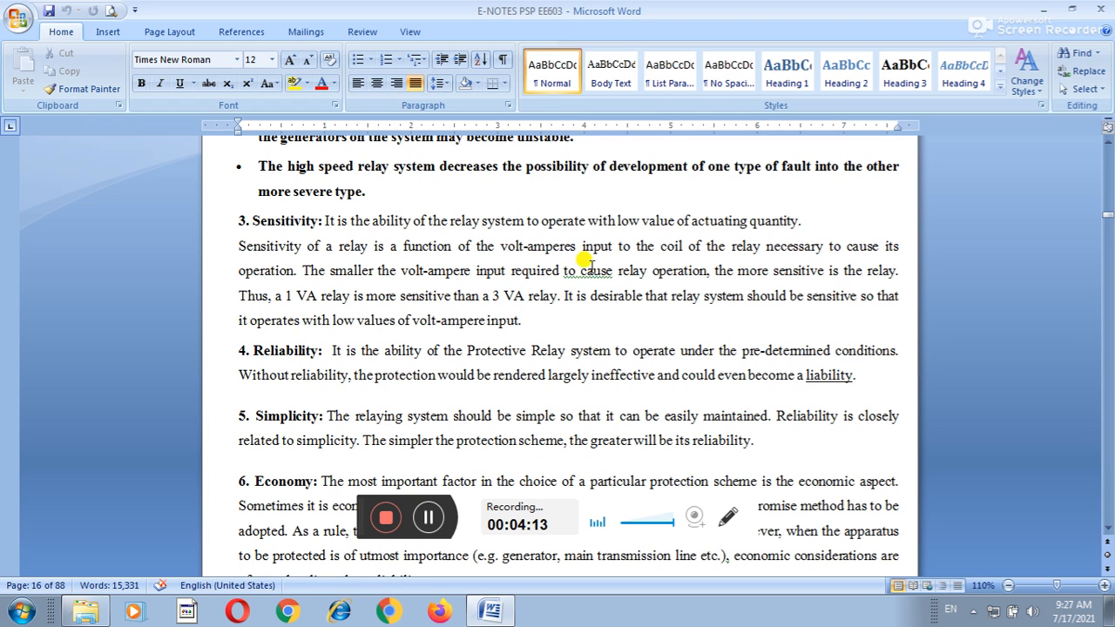
mouse_move(619, 254)
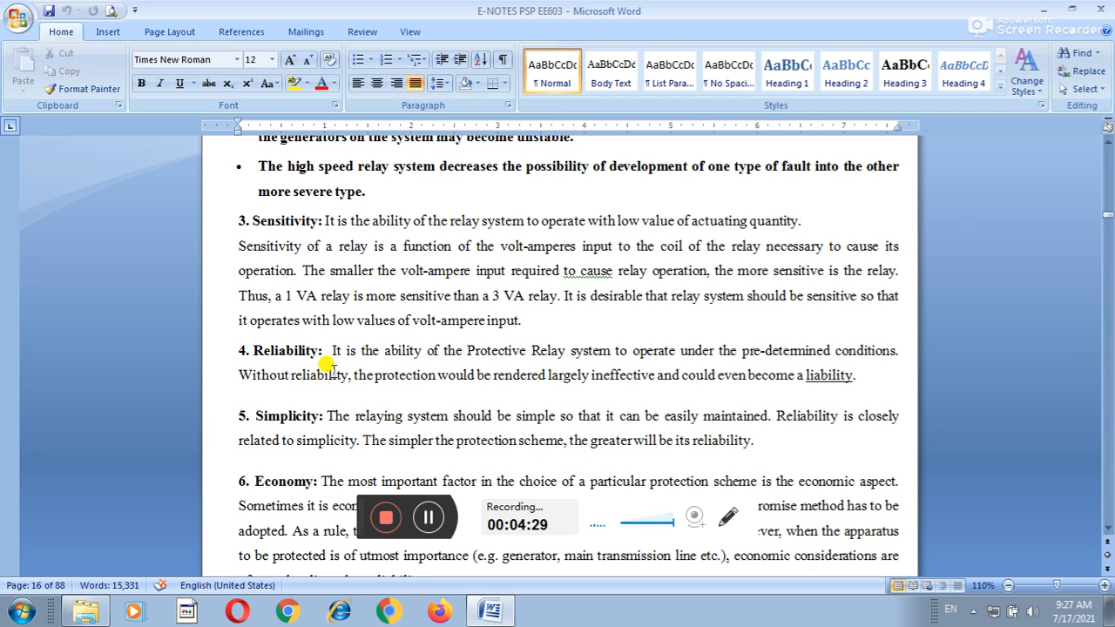
mouse_move(369, 387)
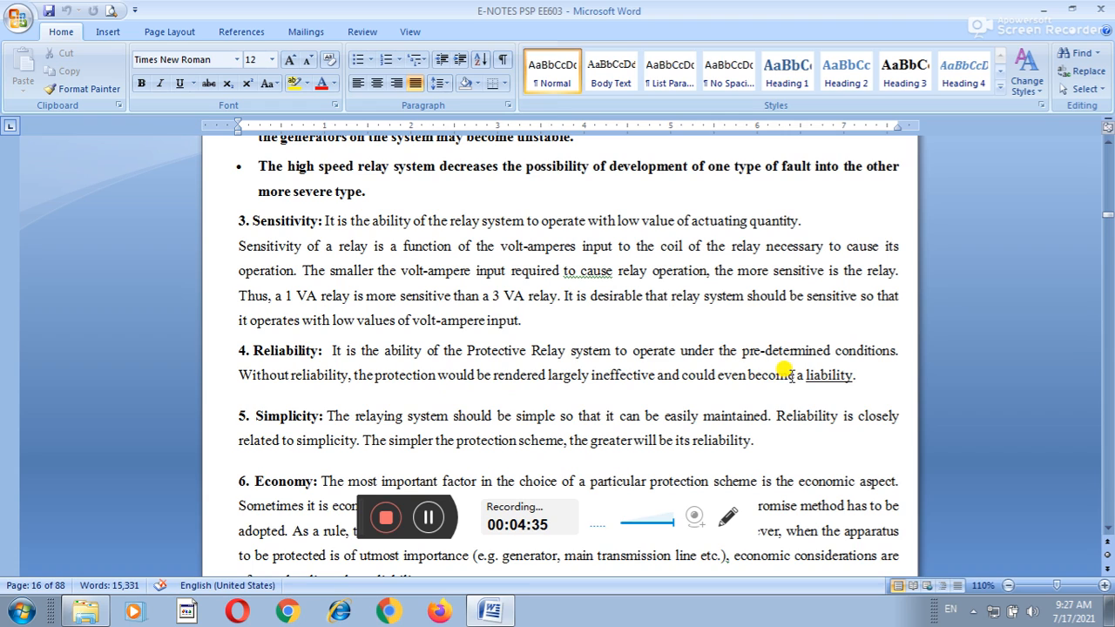
mouse_move(421, 412)
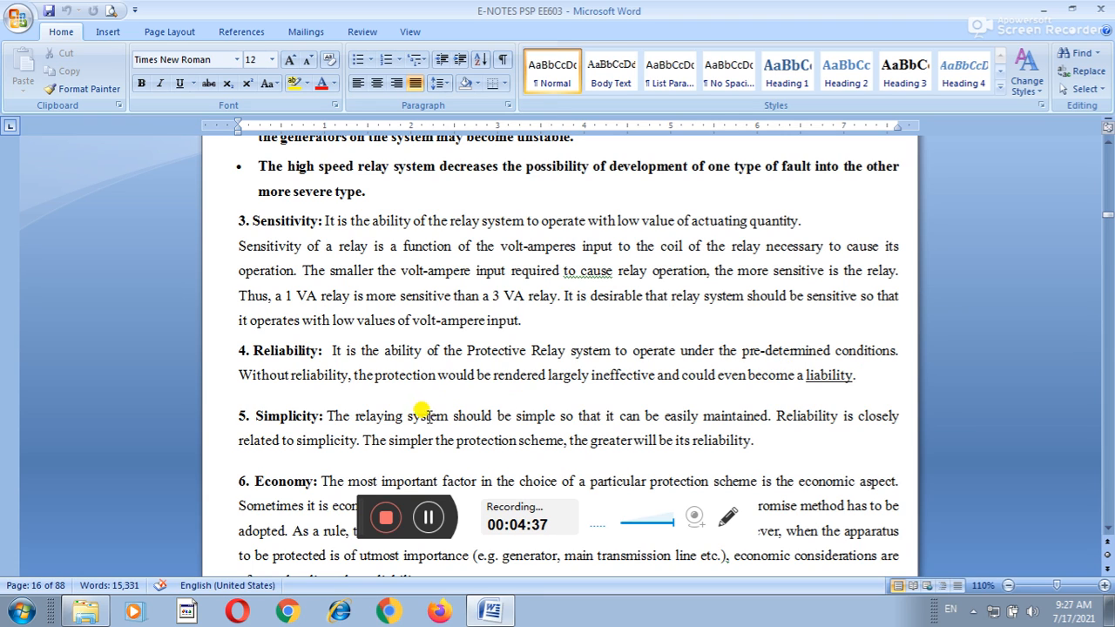
mouse_move(386, 390)
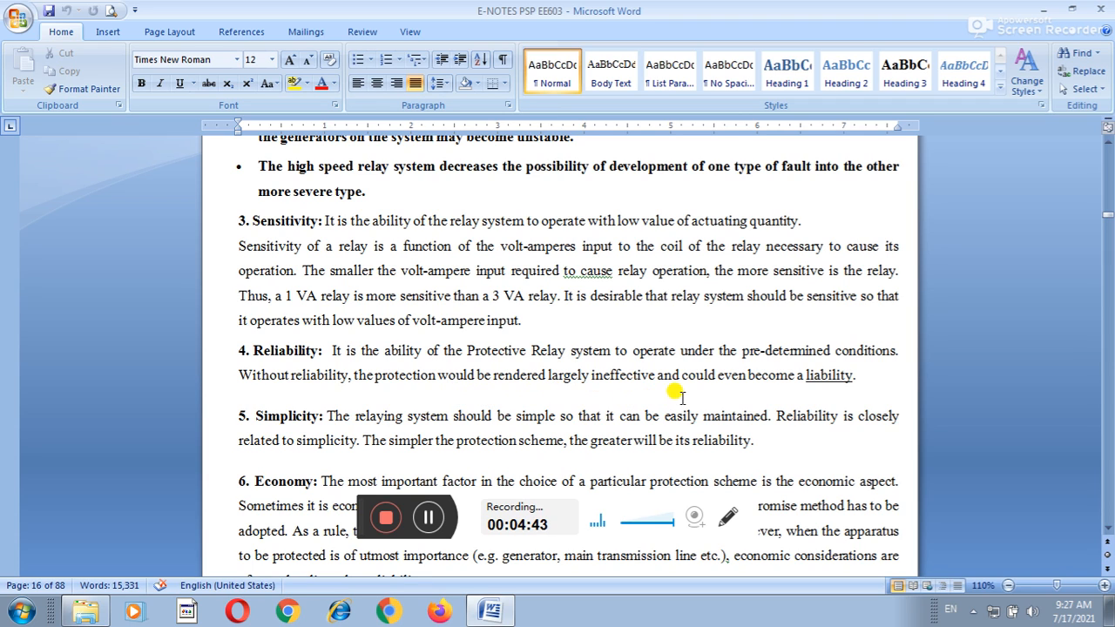
mouse_move(815, 401)
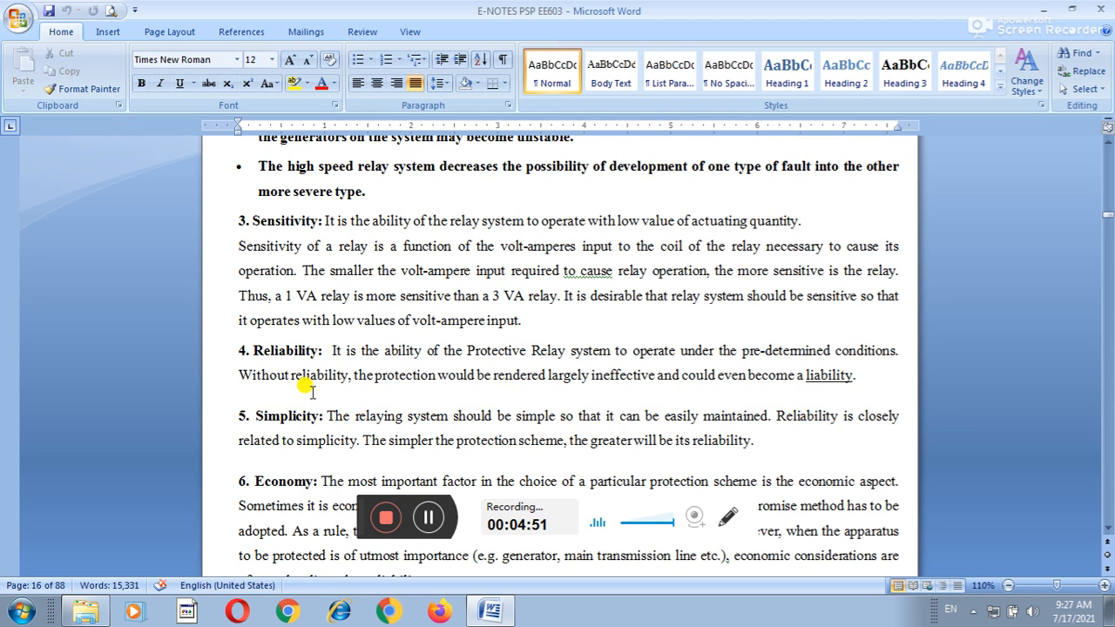
mouse_move(352, 364)
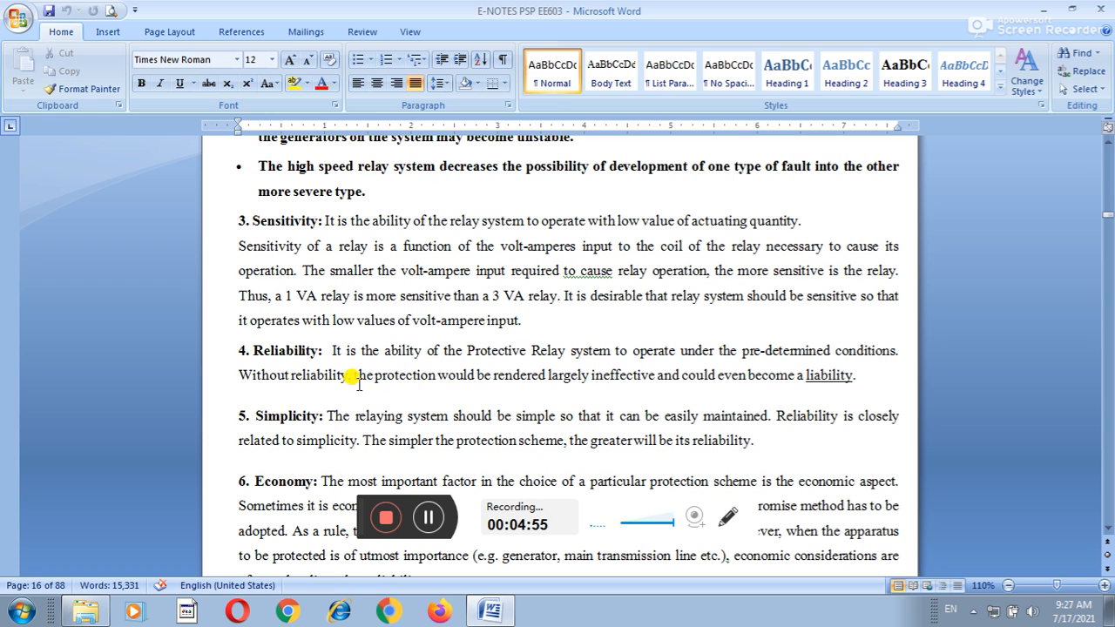
scroll("down", 3)
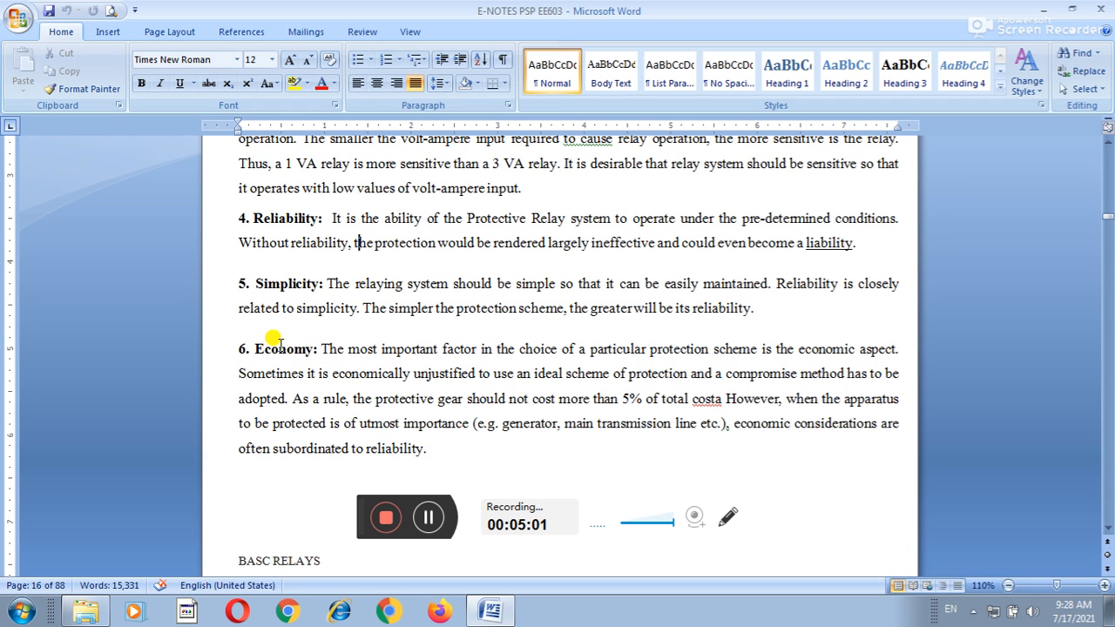
mouse_move(369, 338)
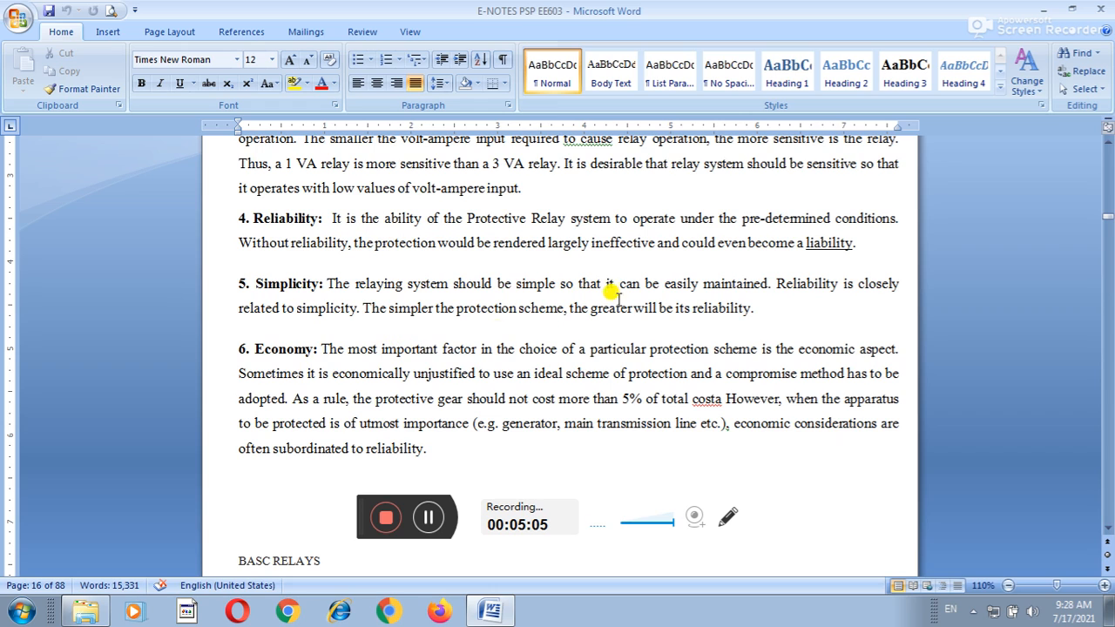
mouse_move(654, 299)
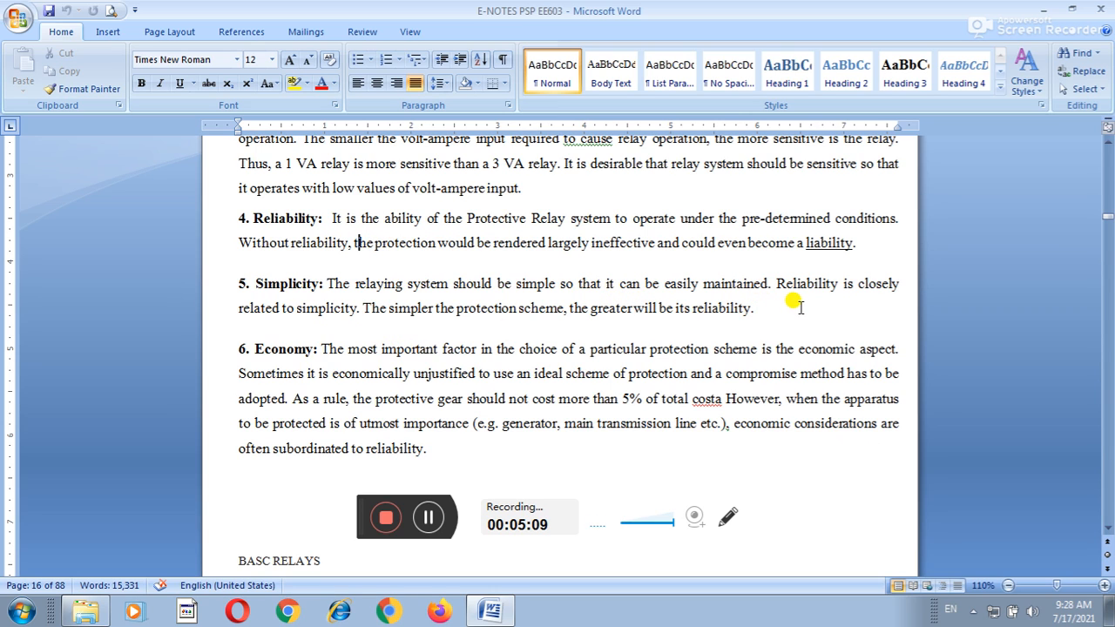
mouse_move(342, 340)
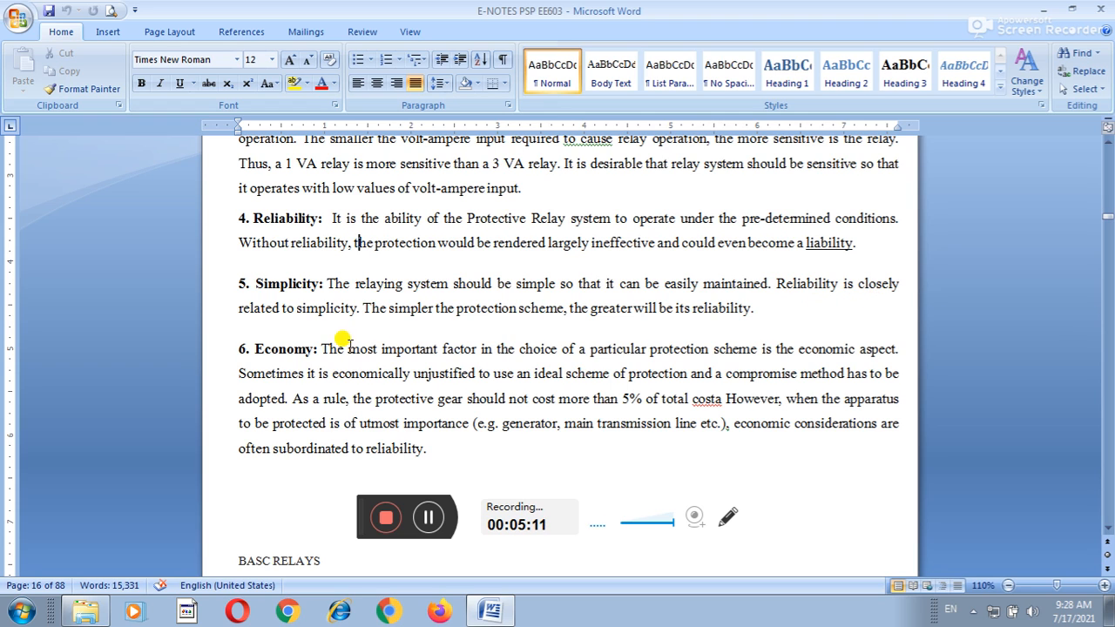
mouse_move(399, 338)
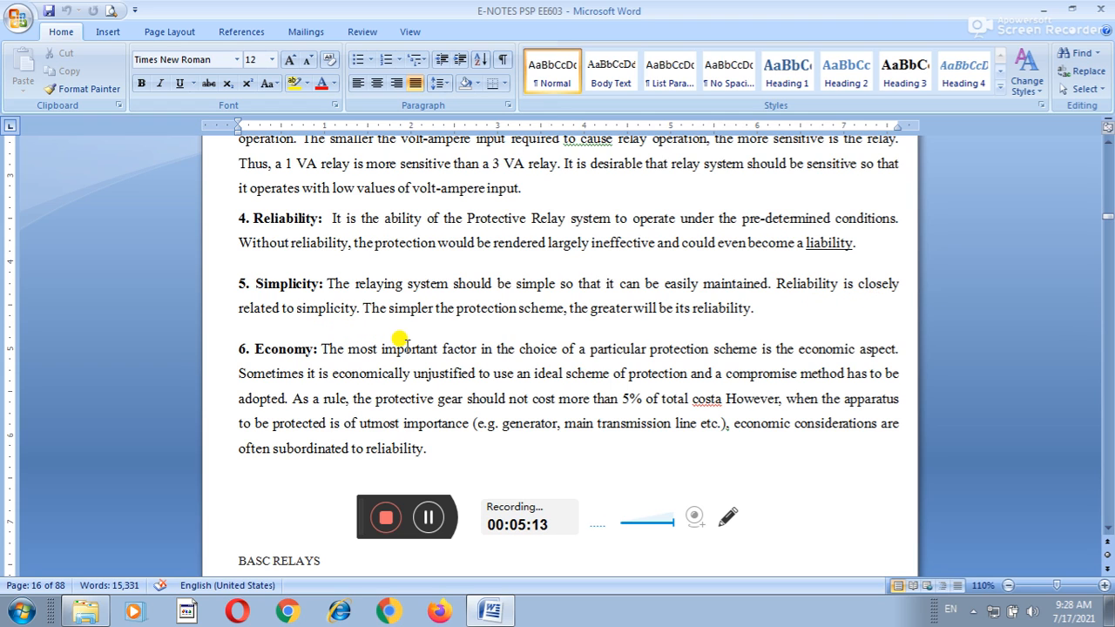
mouse_move(519, 354)
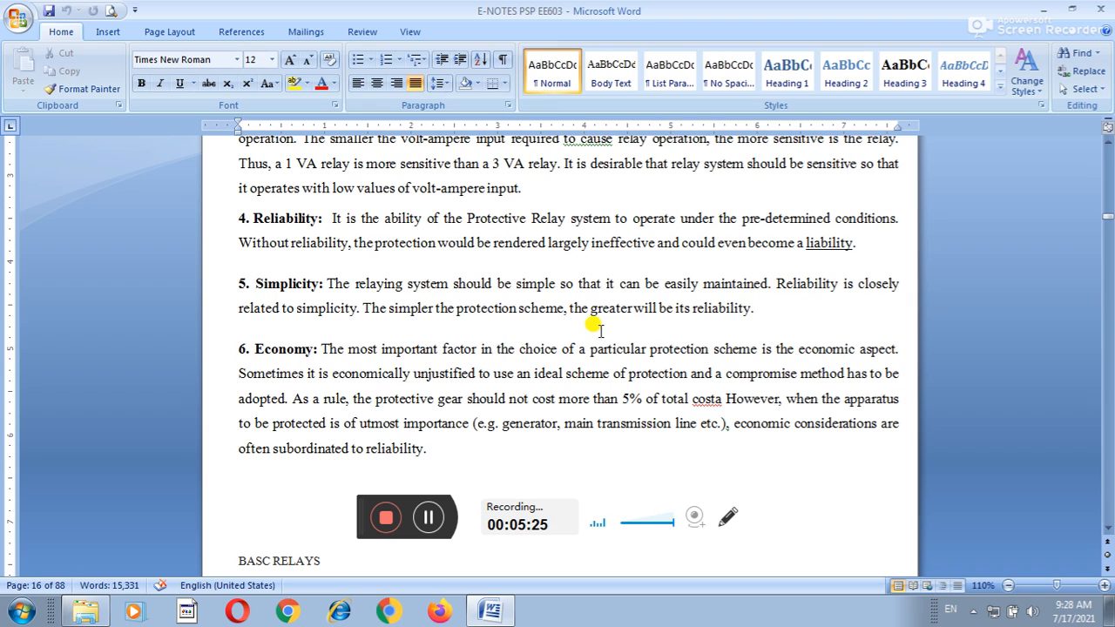
mouse_move(495, 333)
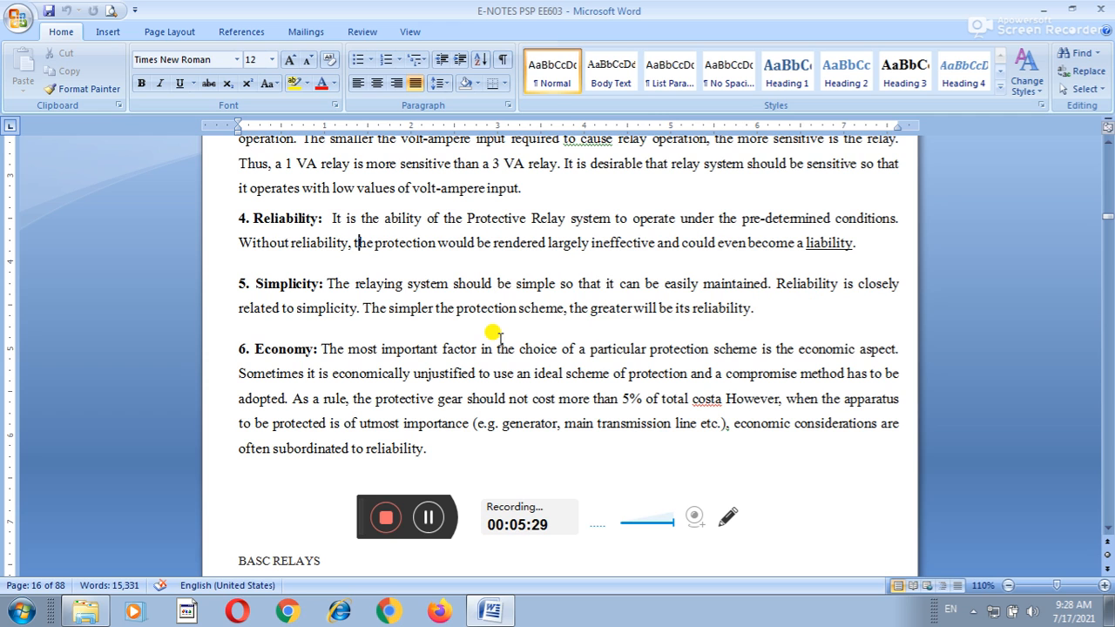
mouse_move(334, 338)
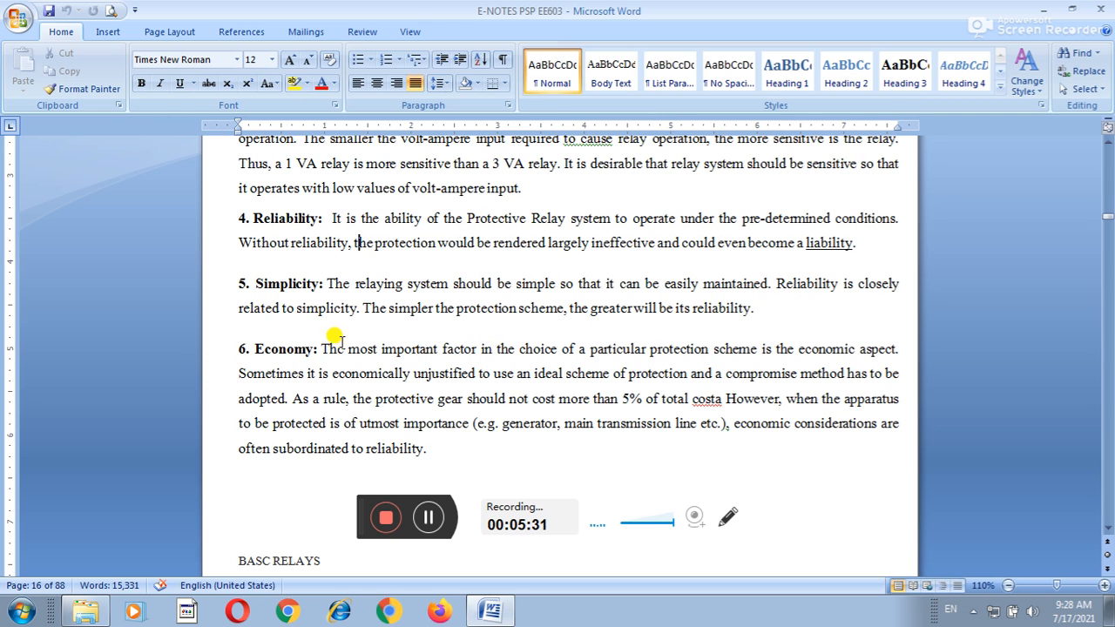
scroll("down", 3)
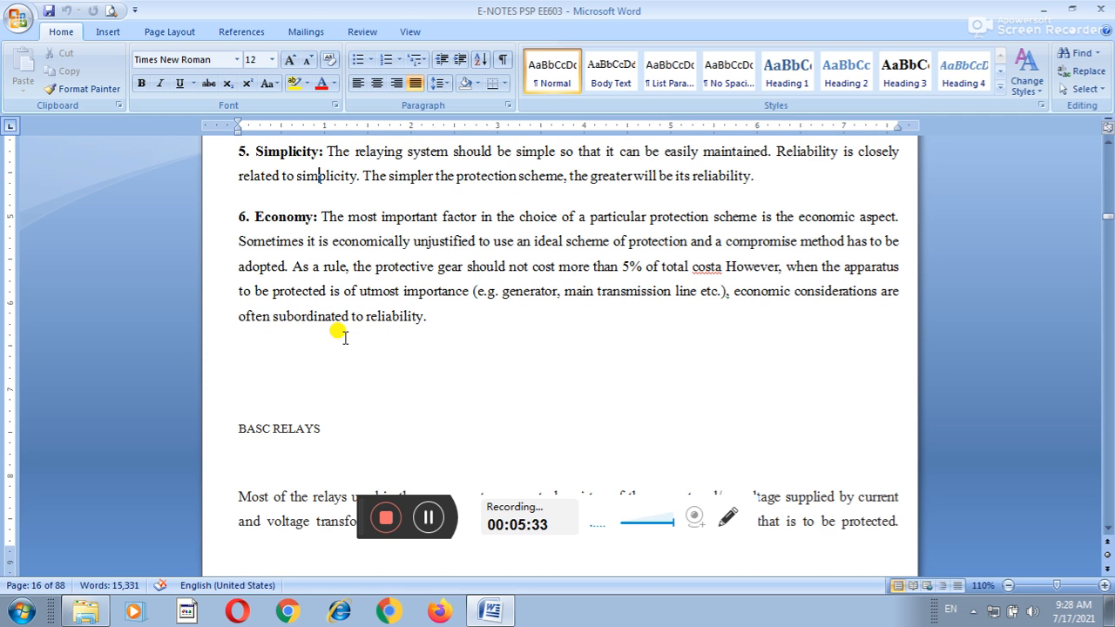
mouse_move(320, 397)
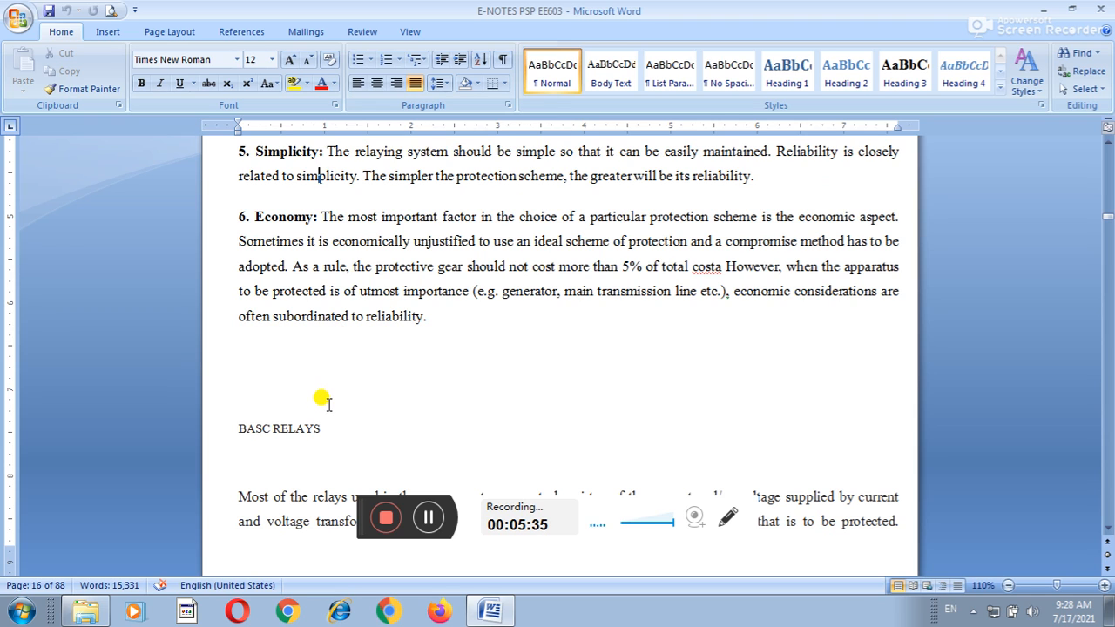
mouse_move(509, 423)
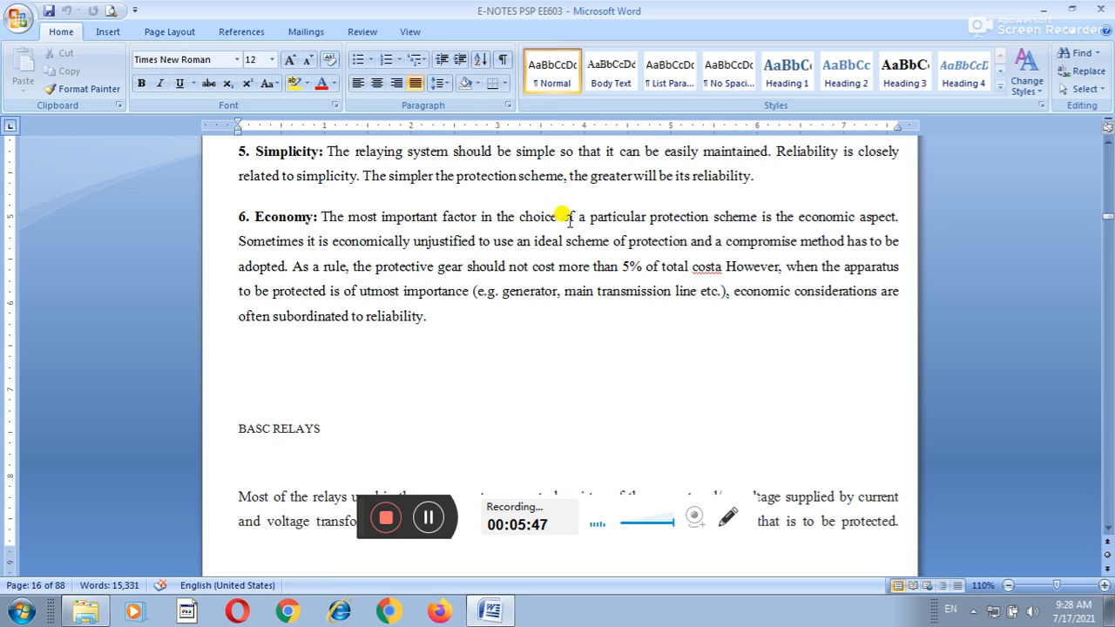
mouse_move(712, 240)
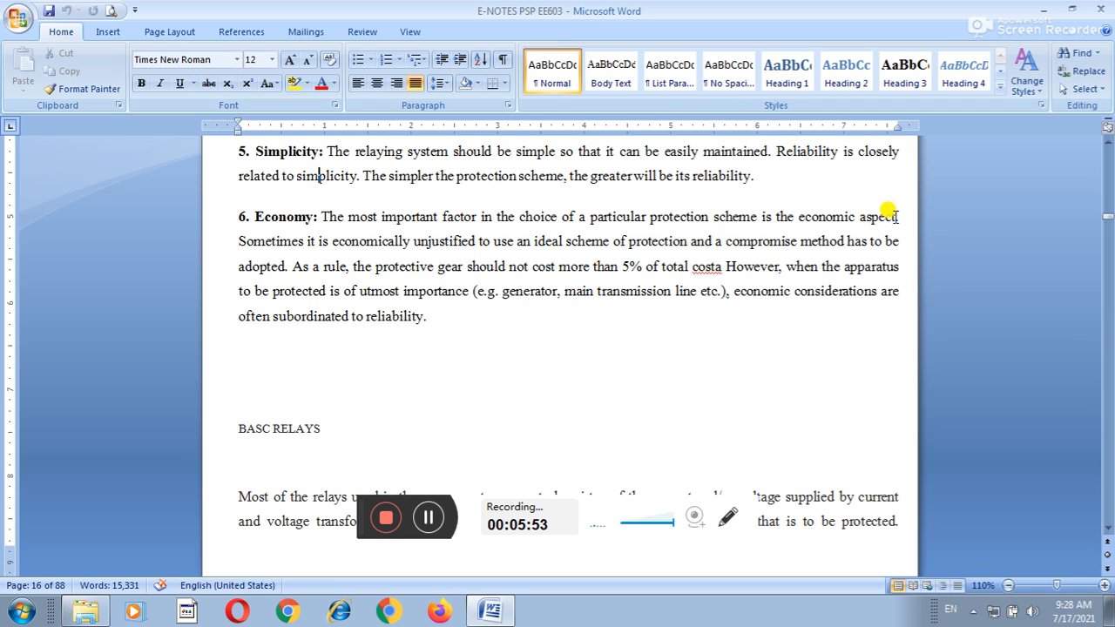
mouse_move(666, 230)
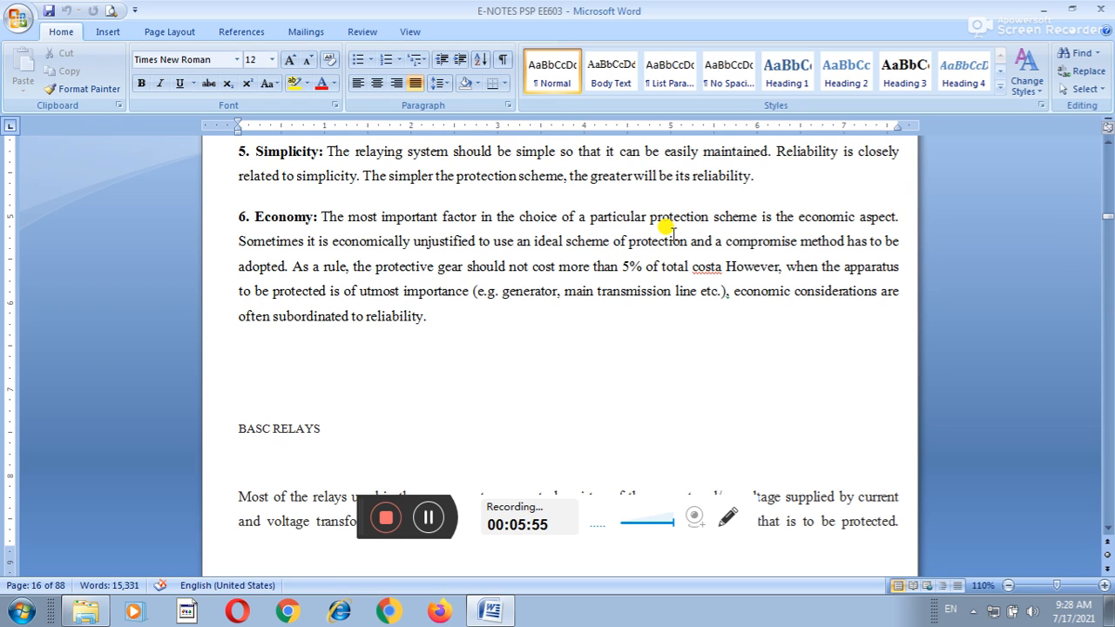
mouse_move(878, 223)
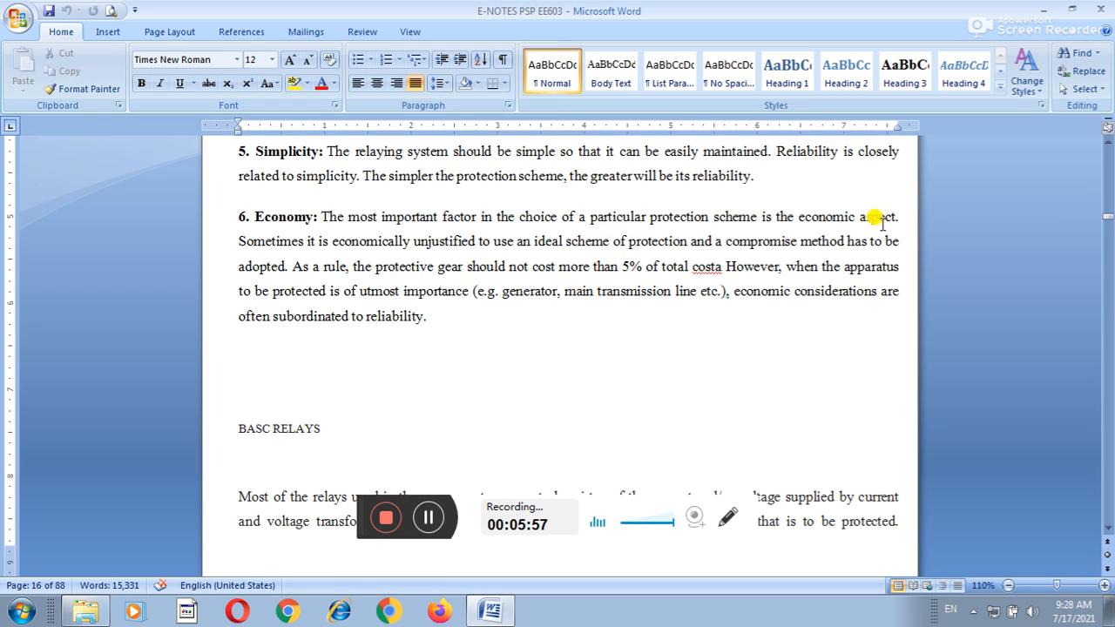
mouse_move(456, 225)
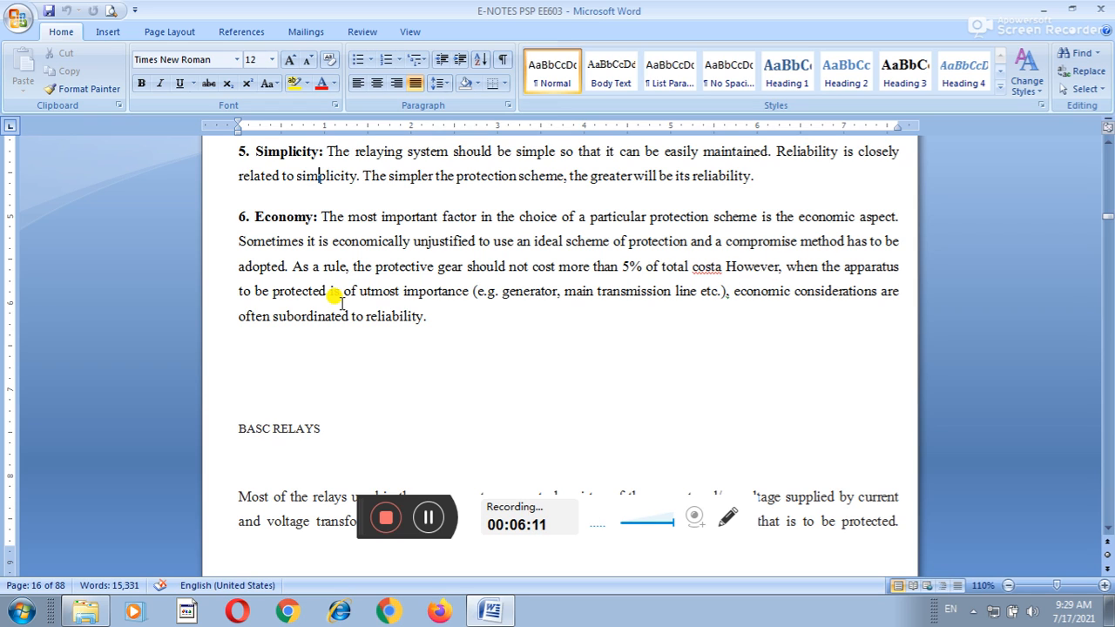
mouse_move(429, 277)
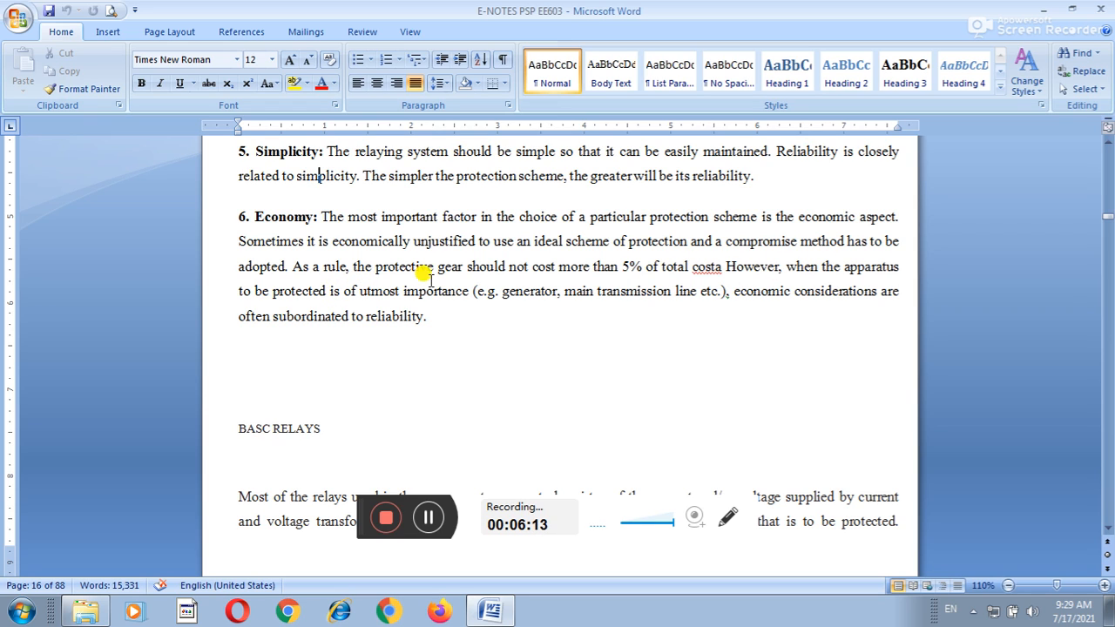
mouse_move(607, 283)
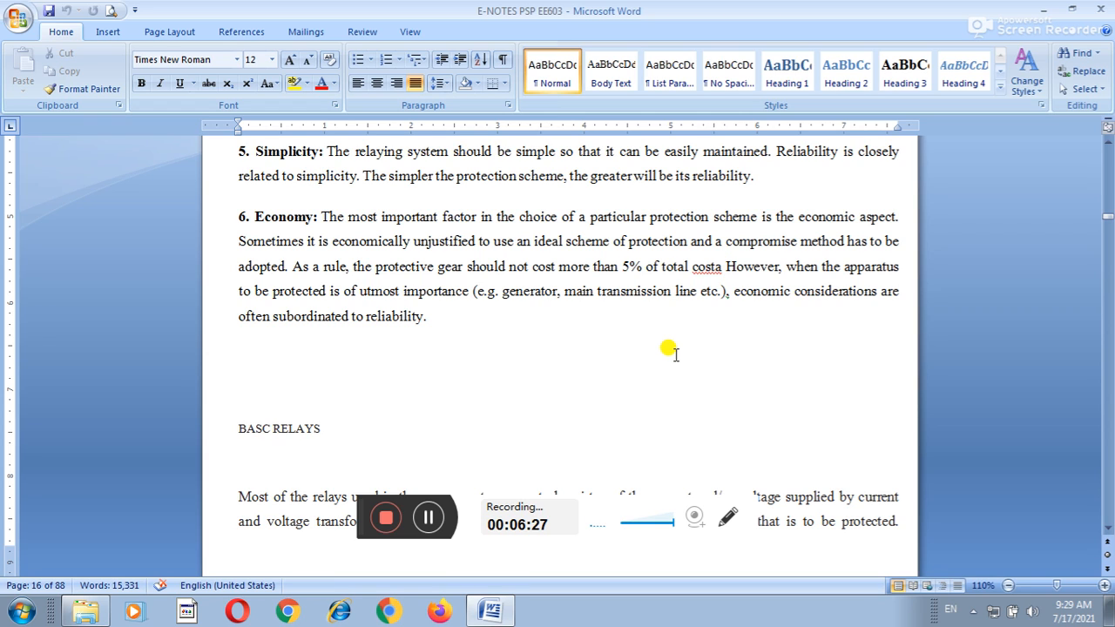
mouse_move(739, 290)
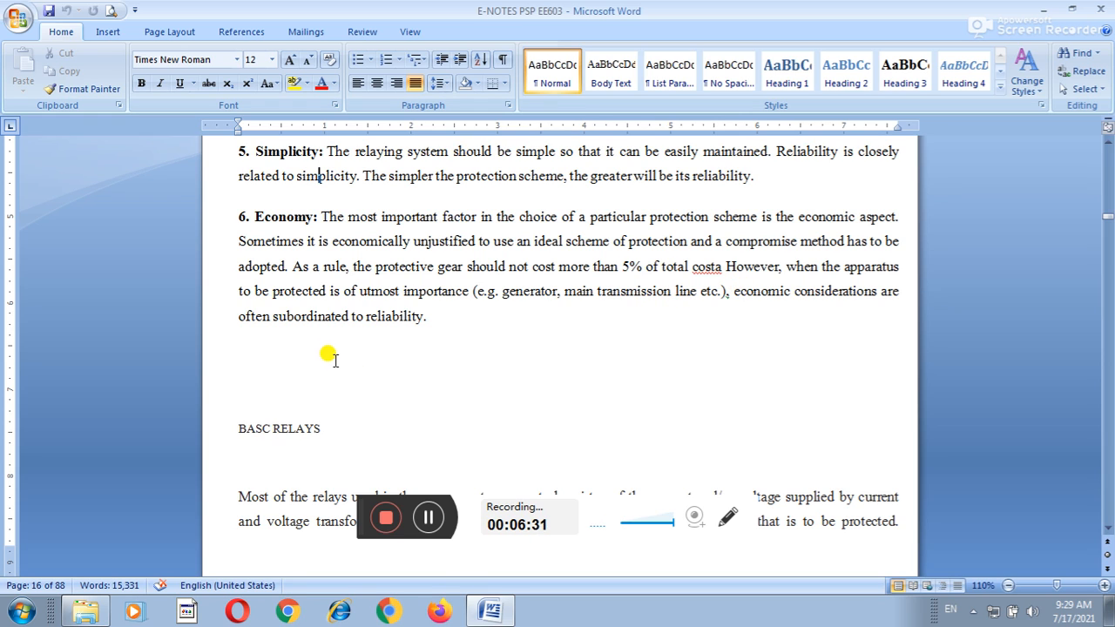
mouse_move(376, 312)
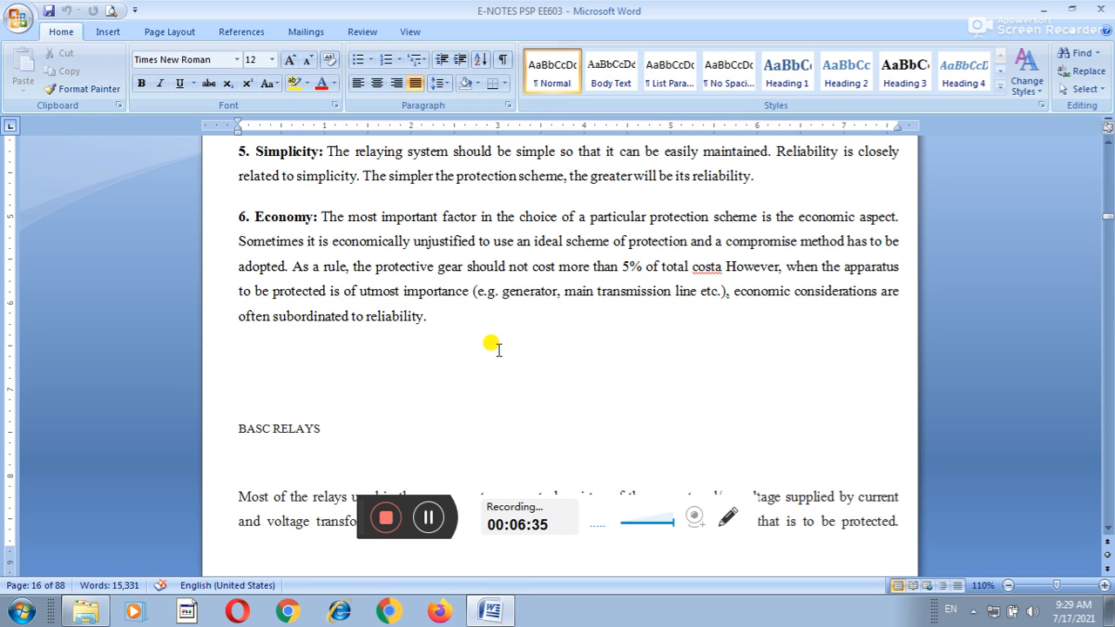
mouse_move(631, 324)
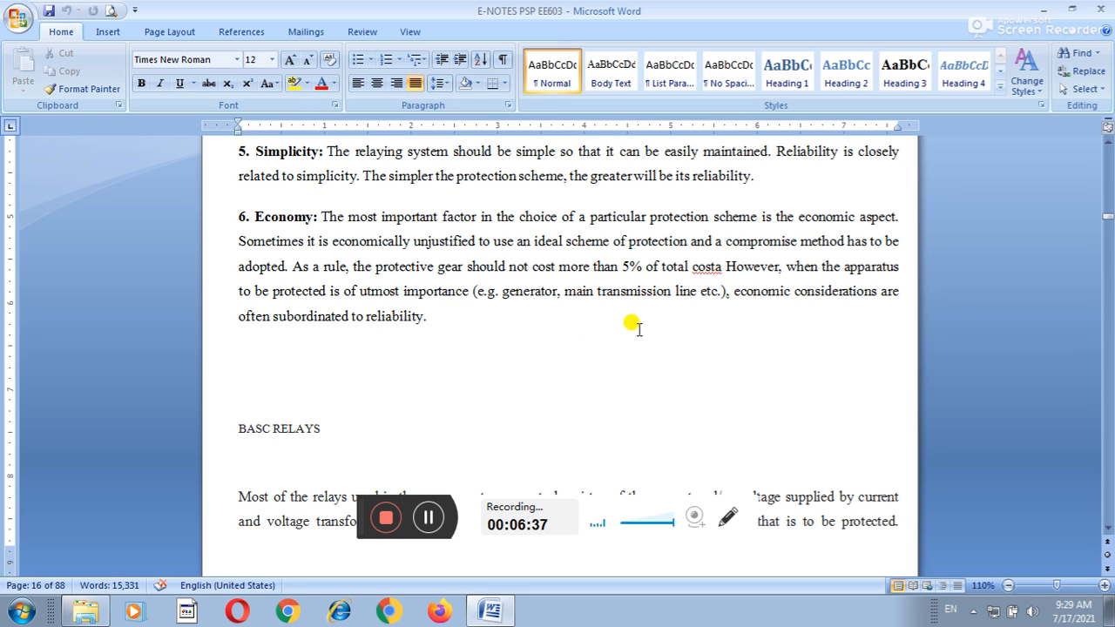
mouse_move(800, 338)
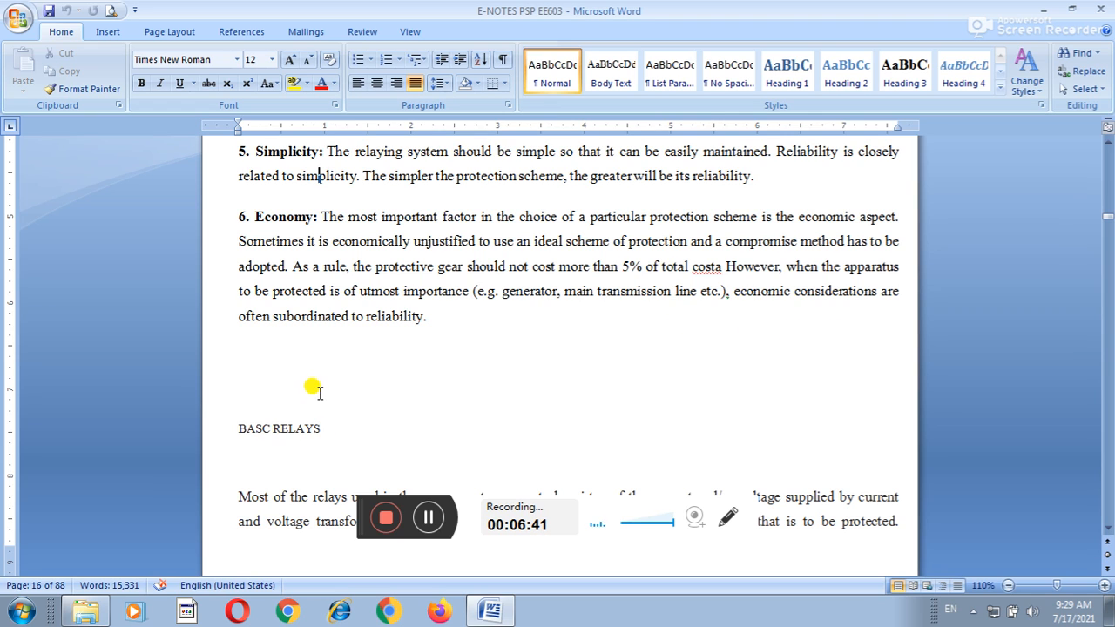
mouse_move(387, 364)
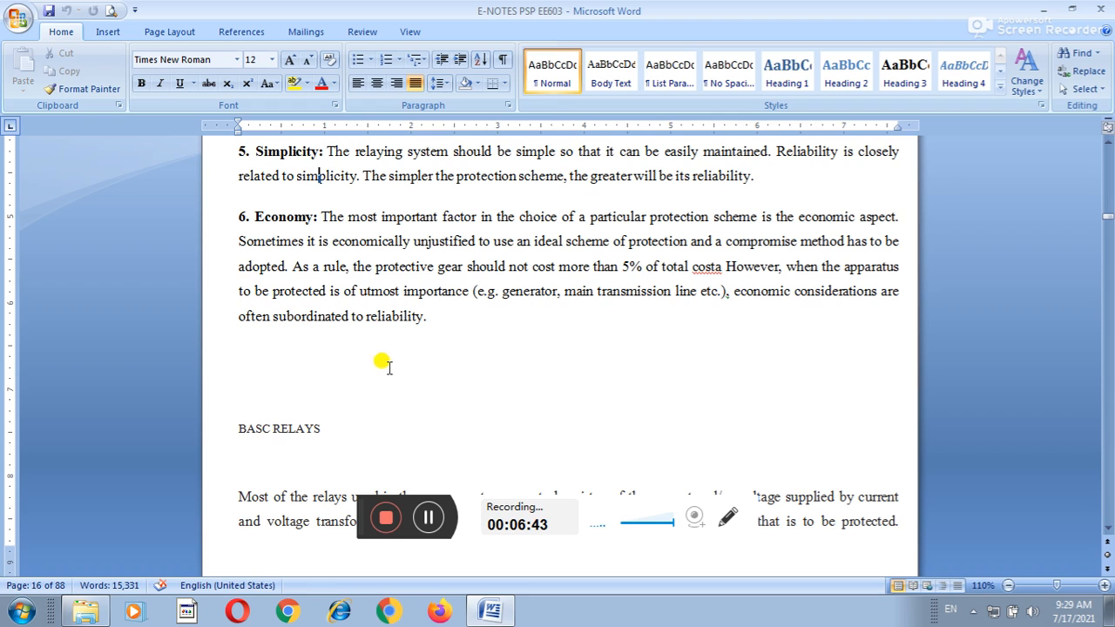
mouse_move(419, 380)
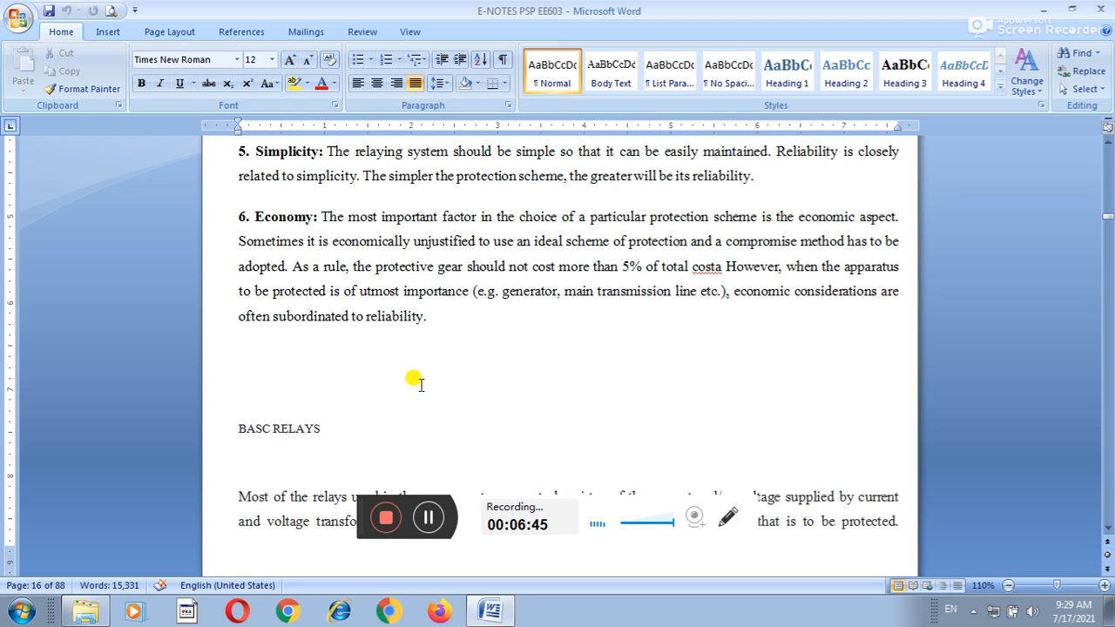
mouse_move(630, 366)
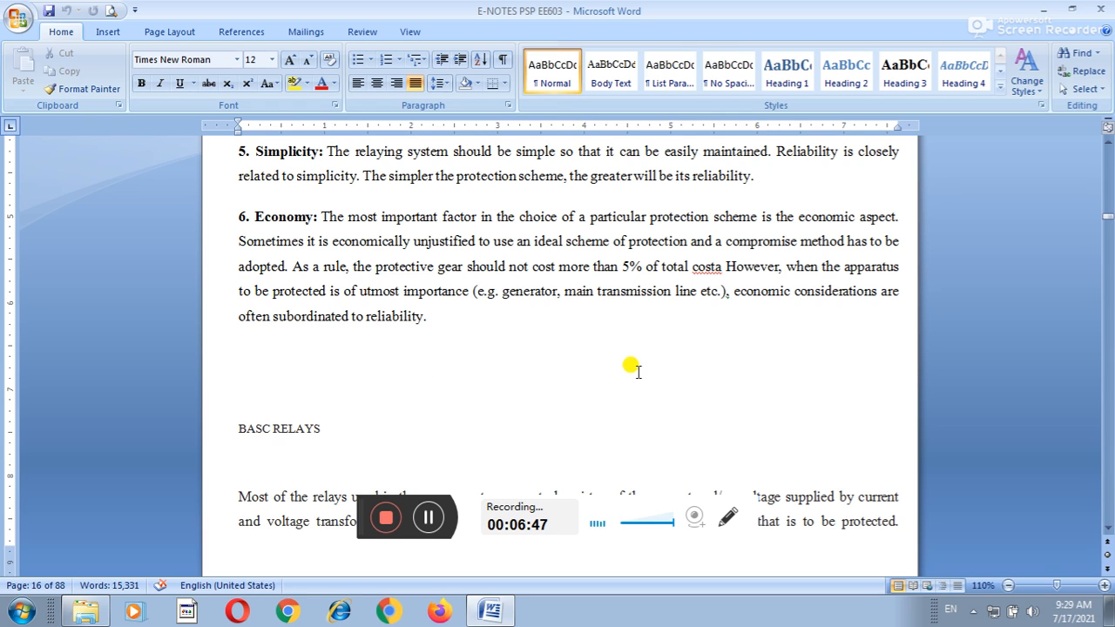
mouse_move(537, 374)
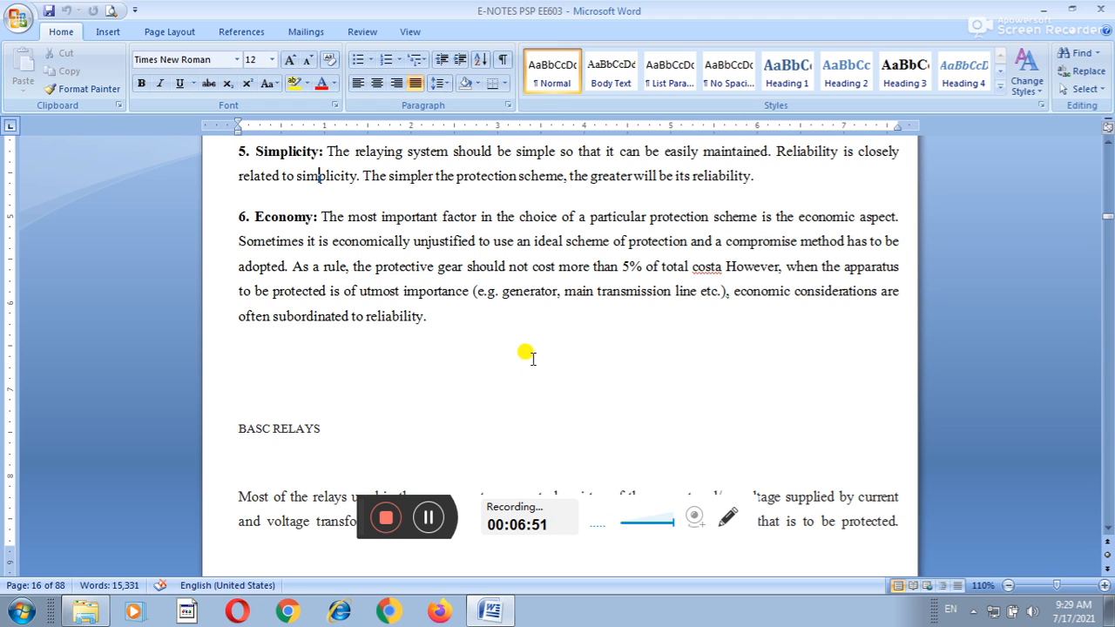
mouse_move(620, 350)
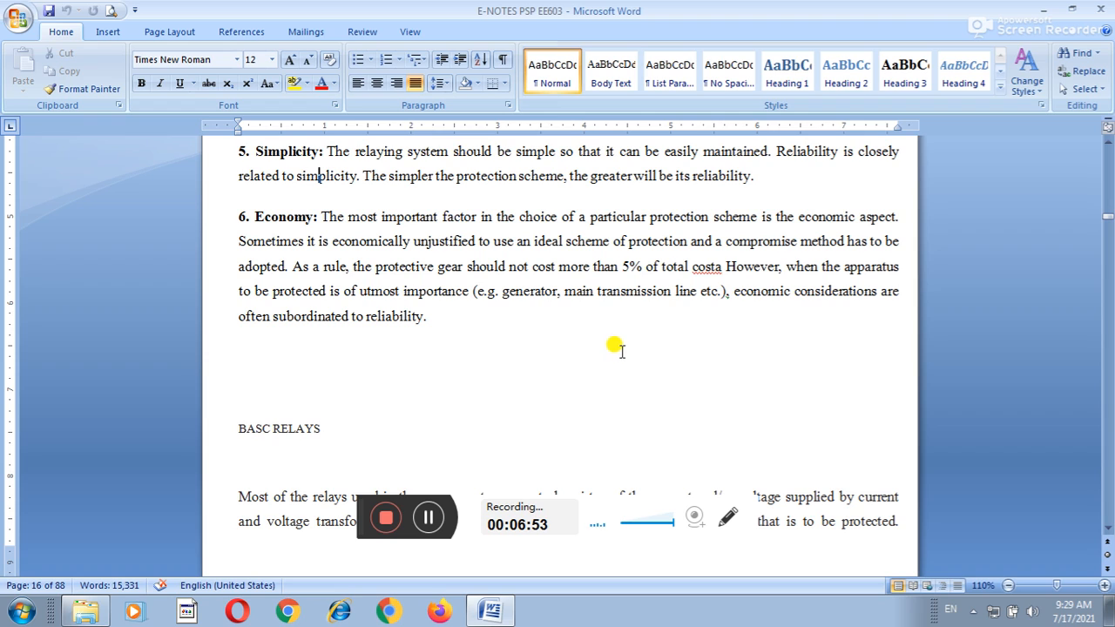
mouse_move(542, 369)
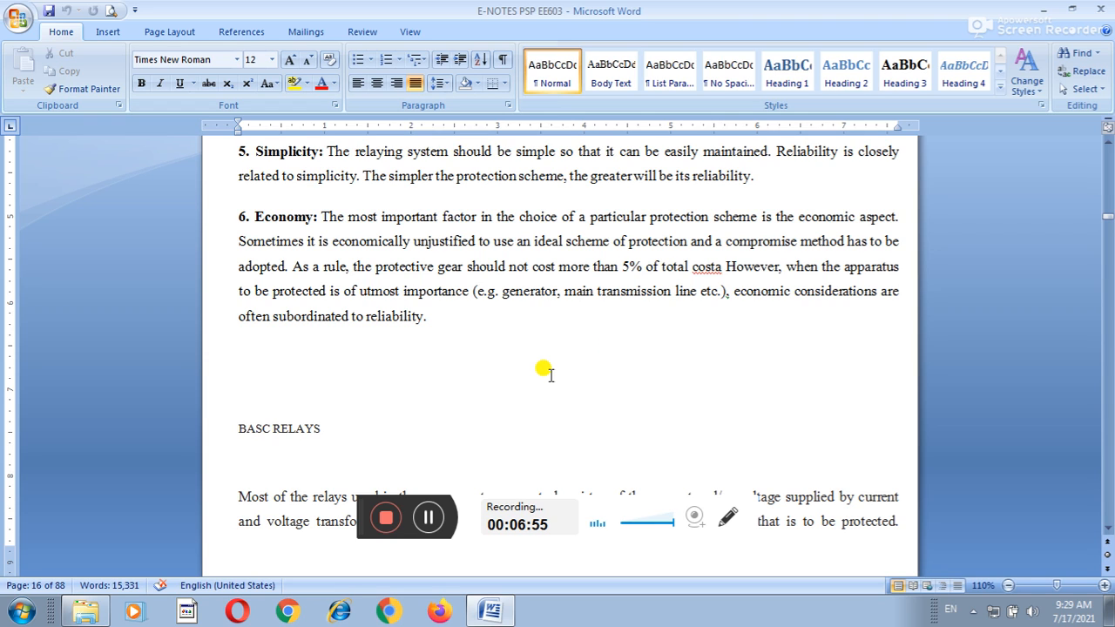
mouse_move(565, 355)
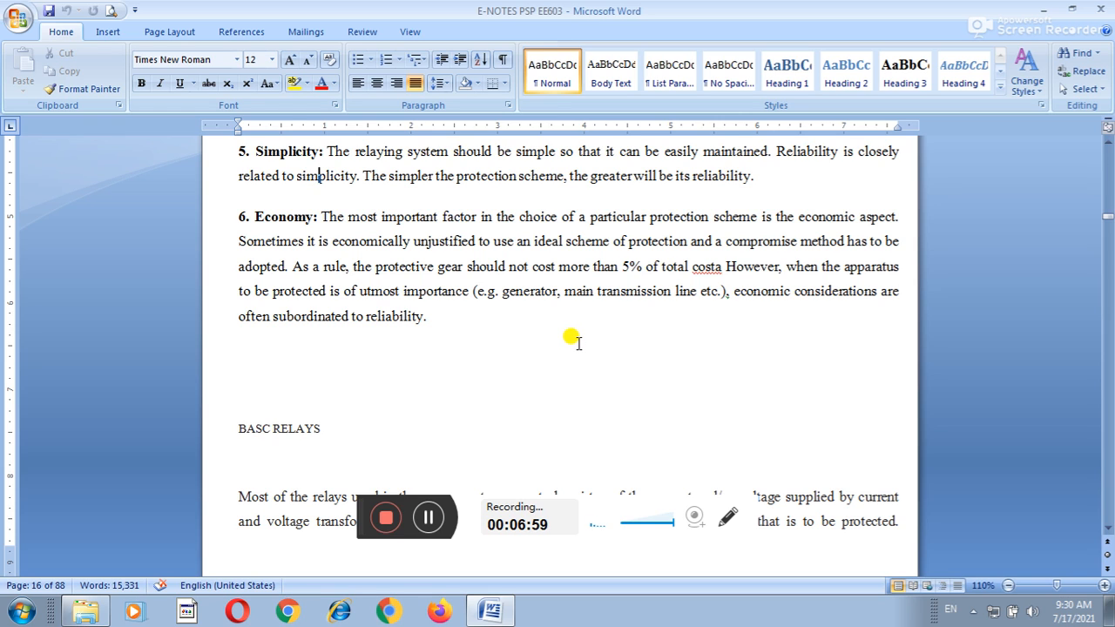
mouse_move(434, 439)
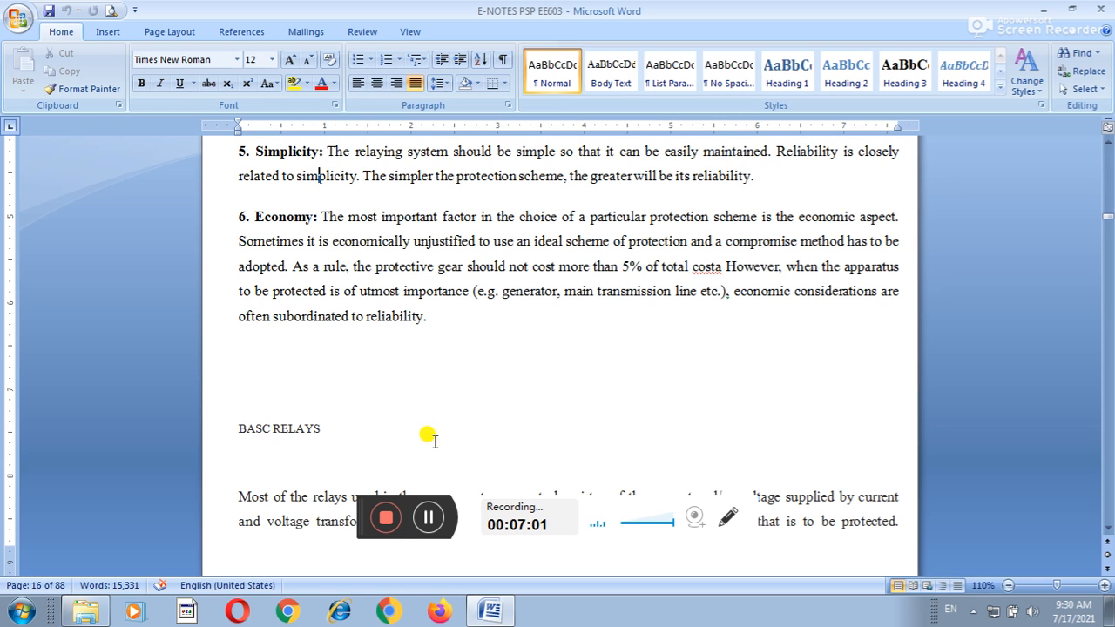